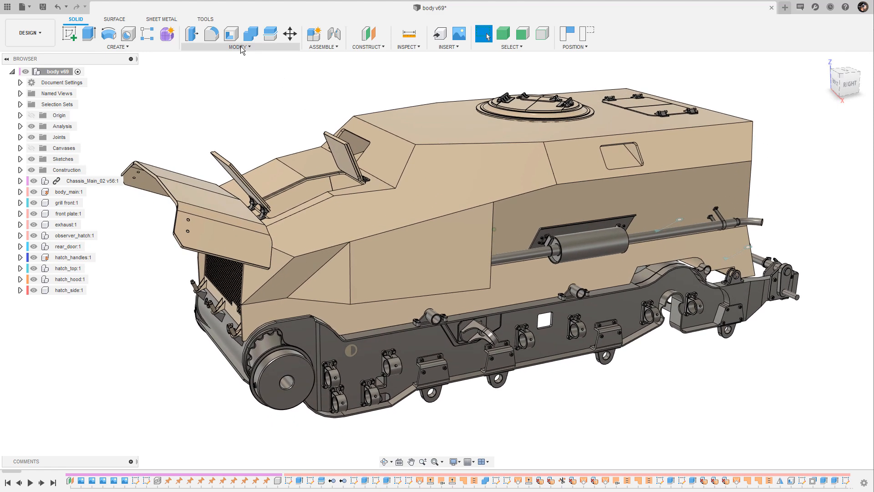
- Bring up the Modify commands of the tank body design to reach Change Parameters
click(239, 46)
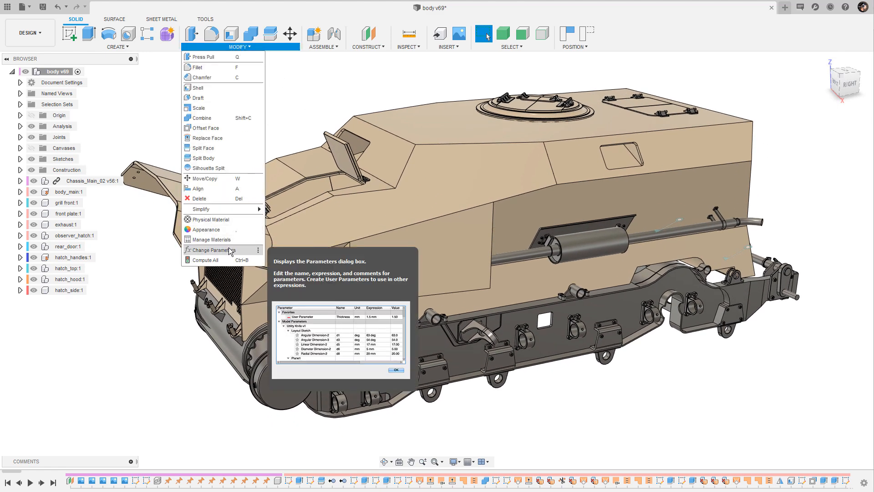
mouse_move(239, 254)
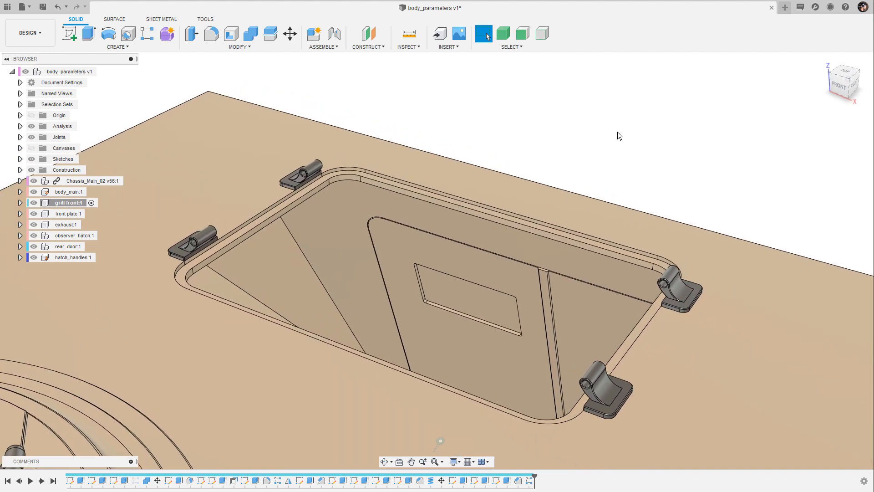
mouse_move(619, 166)
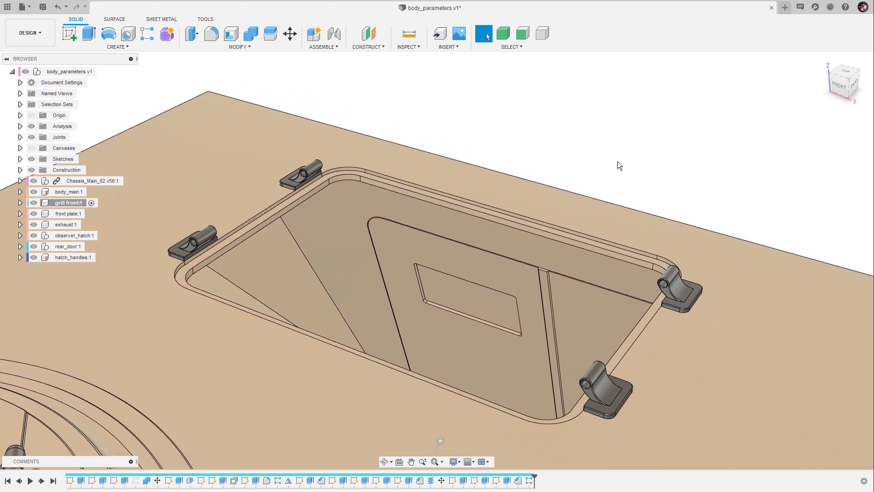
click(408, 34)
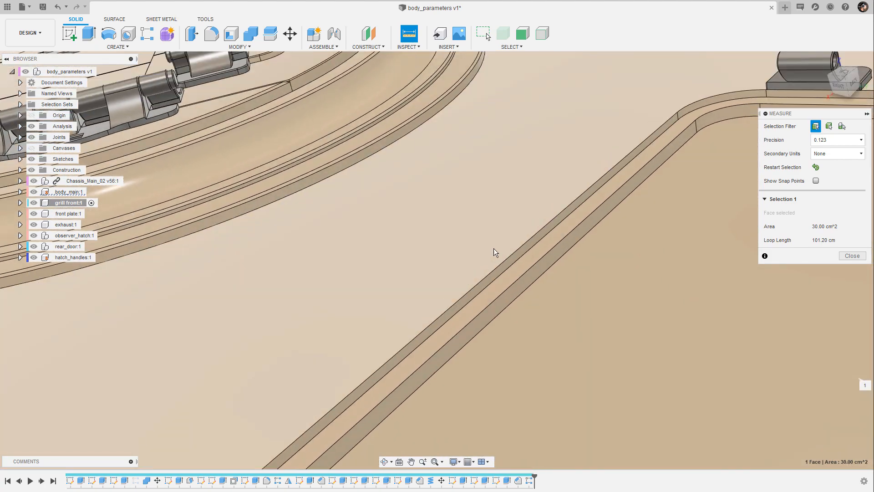
click(480, 323)
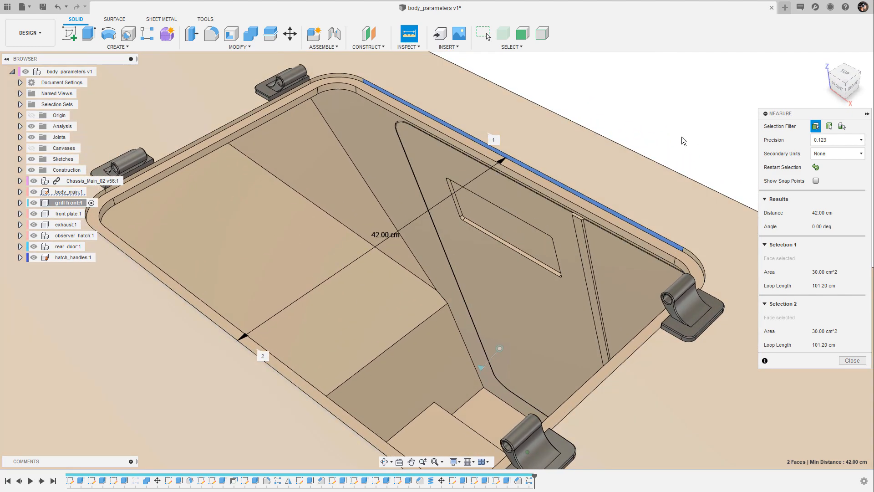
click(852, 361)
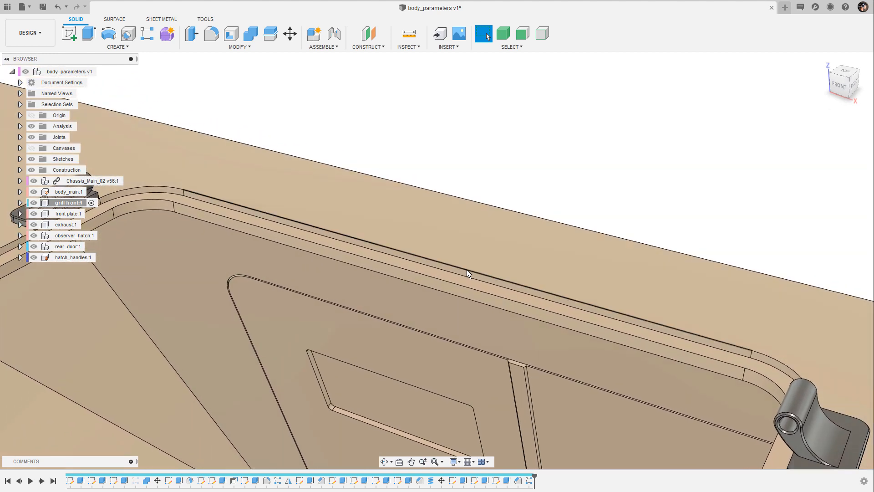
click(468, 273)
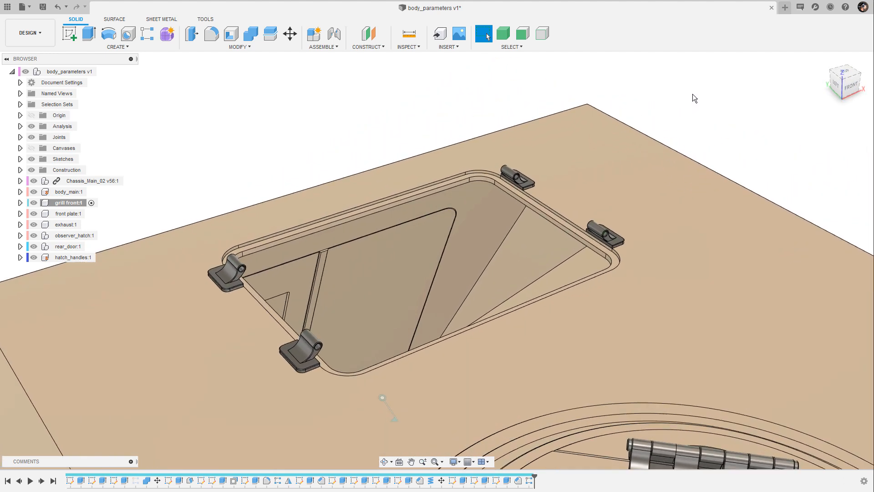
- Save a version of the body design and start a new design with a sketch on the ground plane
click(43, 7)
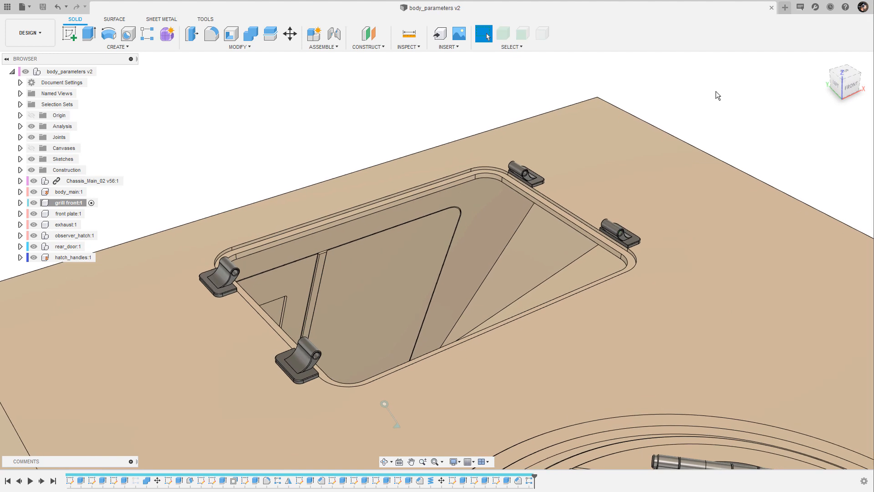
click(784, 7)
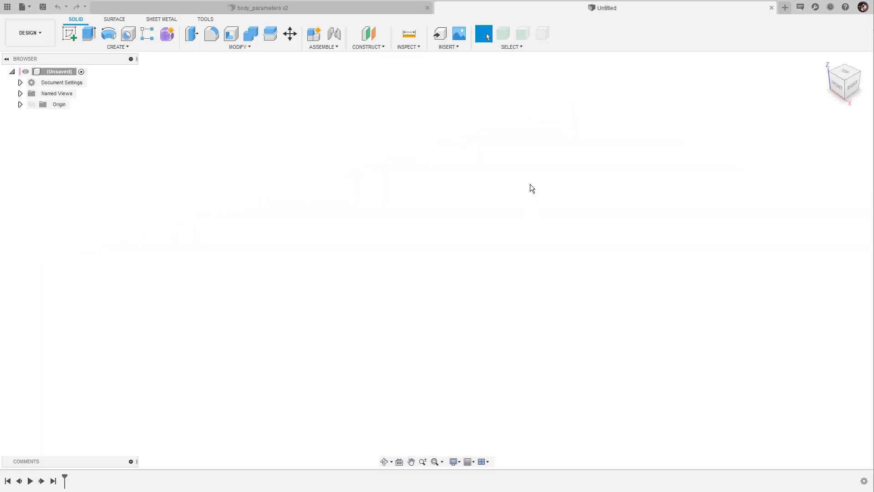
mouse_move(485, 197)
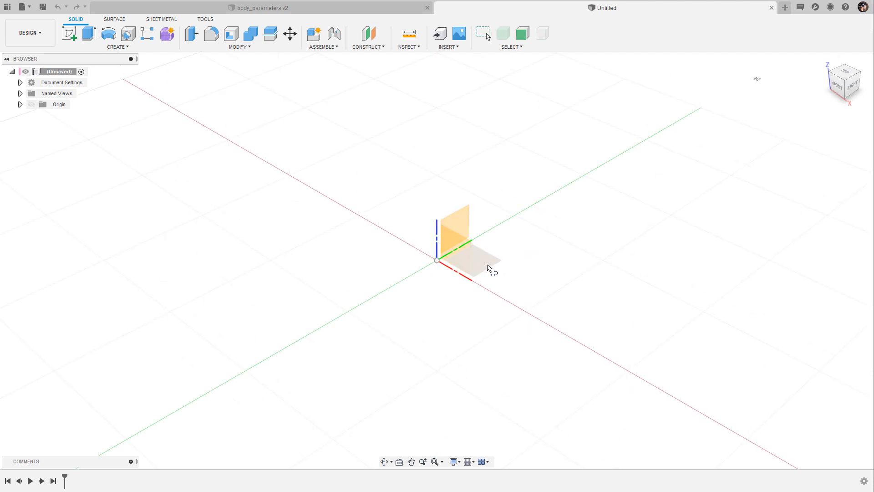
click(453, 229)
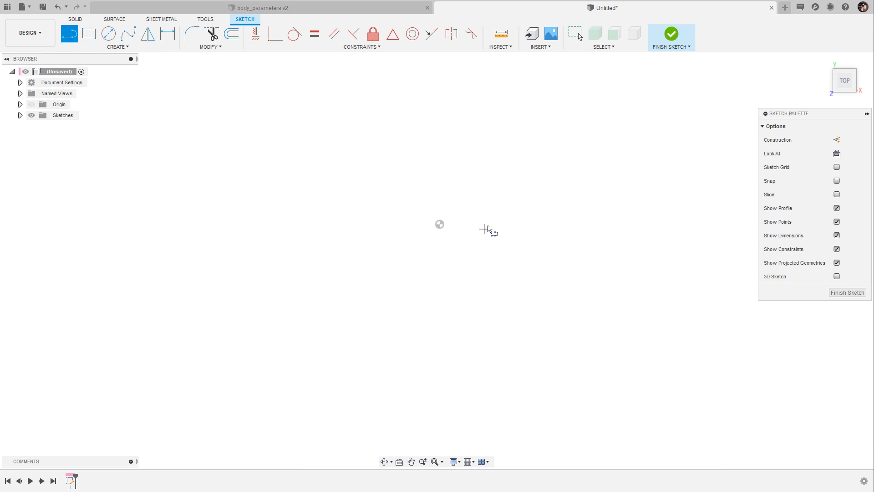
- Sketch a 42 × 30 rectangle centred on the origin and round two corners to R5
right_click(486, 230)
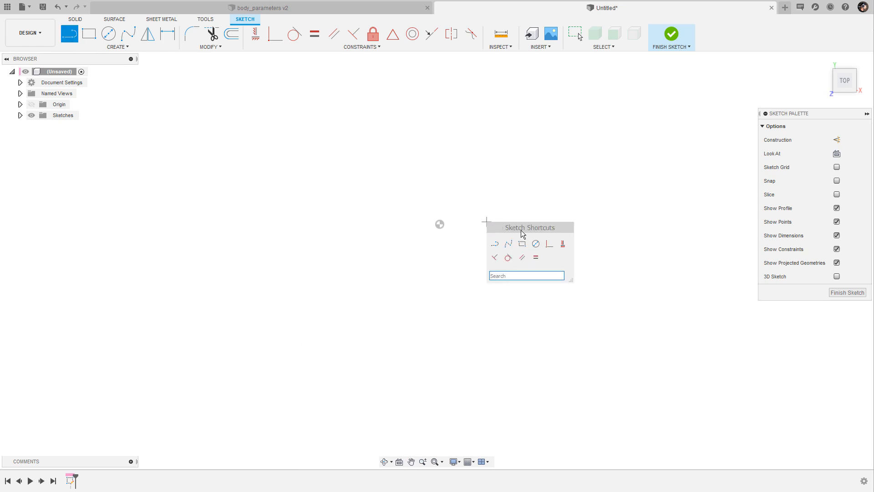
click(522, 244)
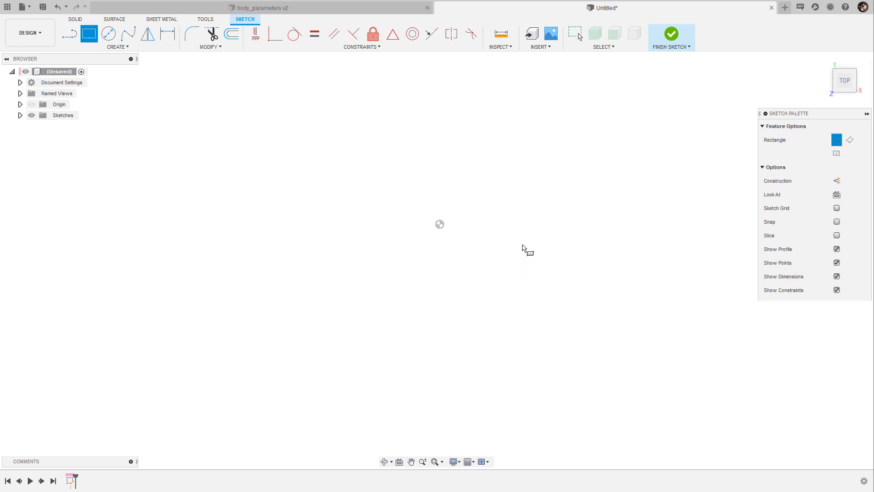
click(89, 33)
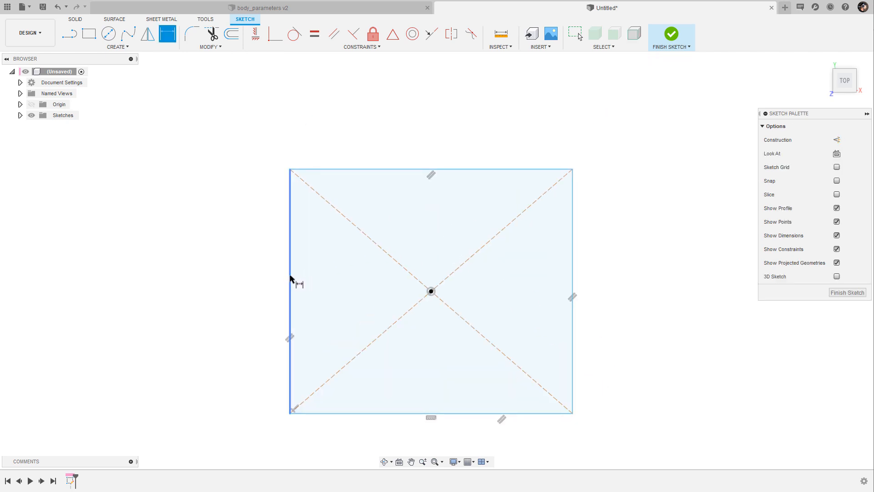
click(431, 174)
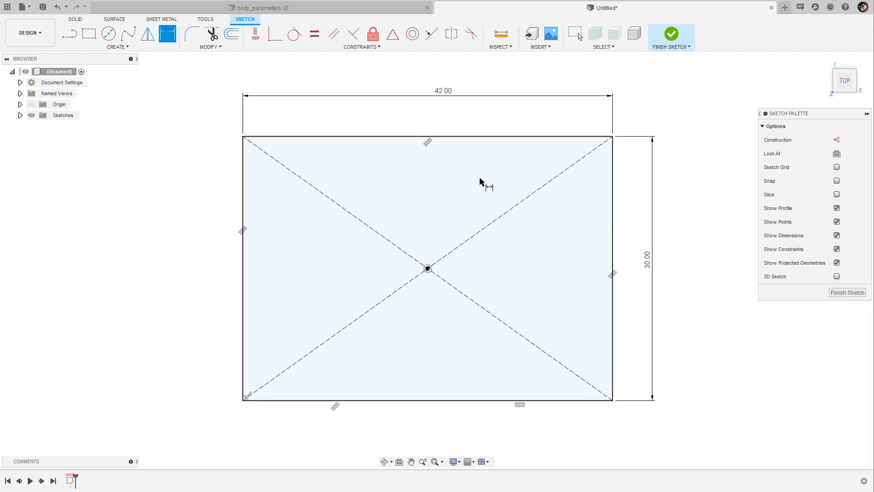
mouse_move(430, 199)
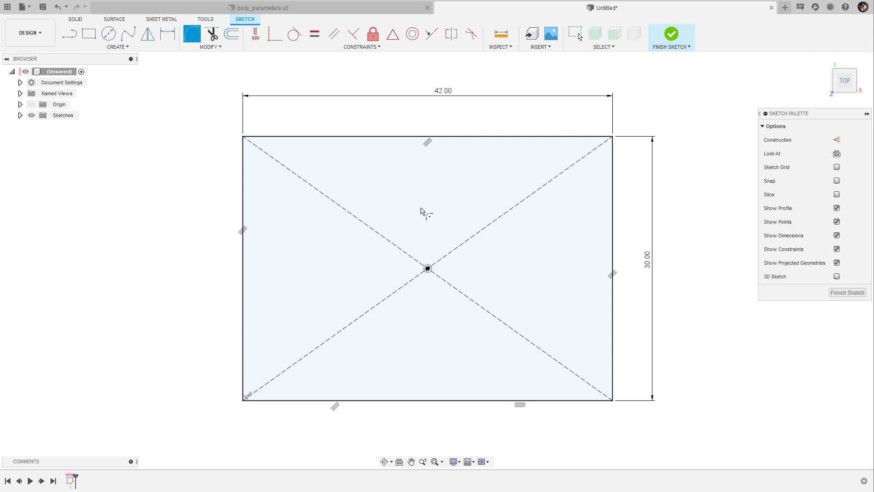
mouse_move(315, 133)
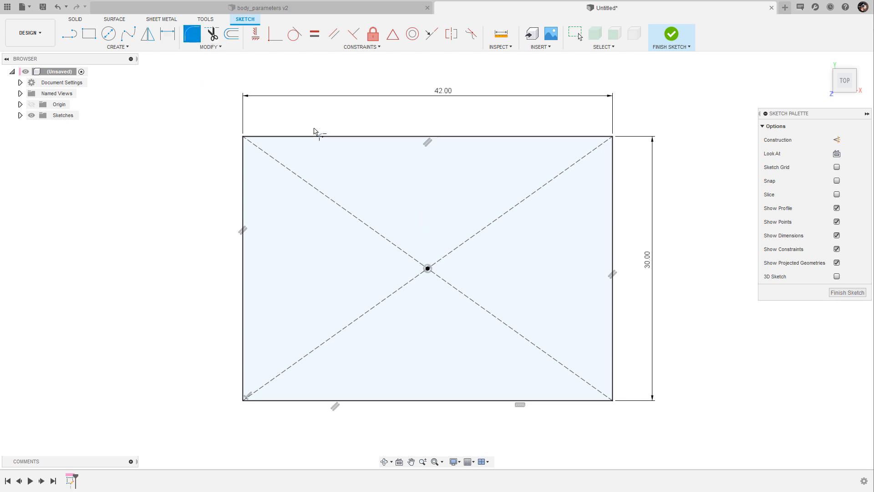
click(242, 267)
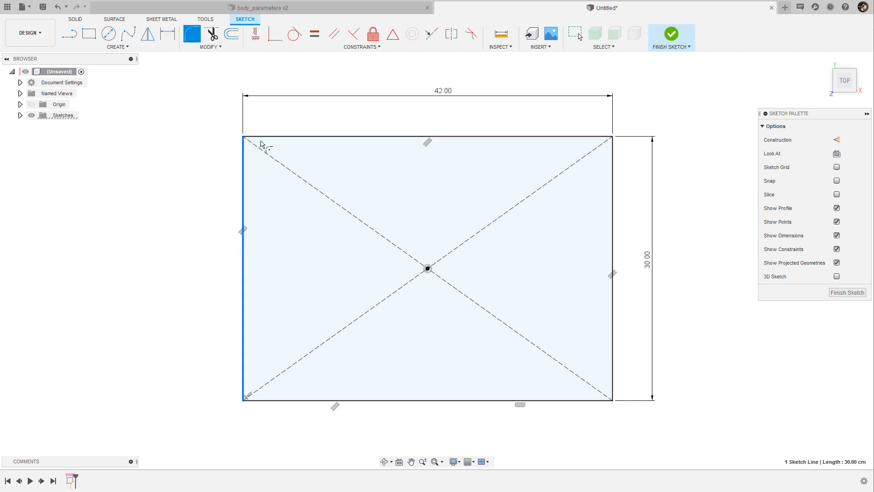
click(244, 140)
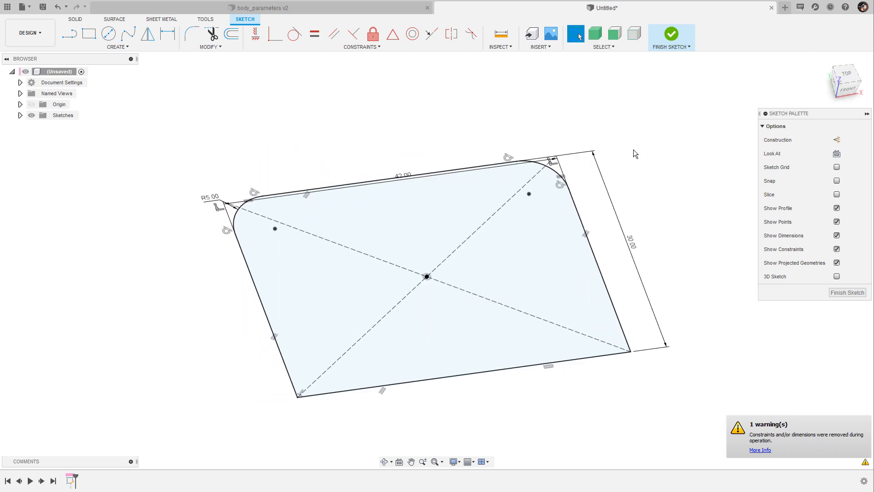
mouse_move(635, 136)
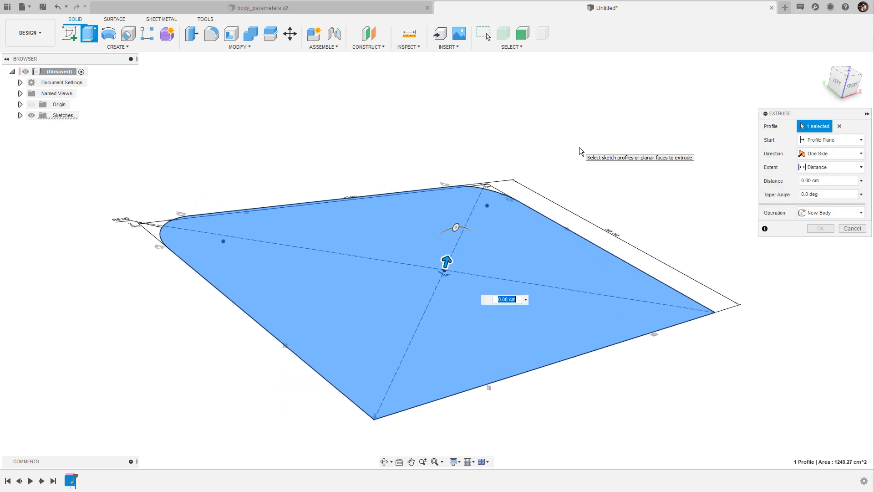
- Extrude the rounded rectangle 1 cm into a solid plate saved as hatch_demo_version
text(1,)
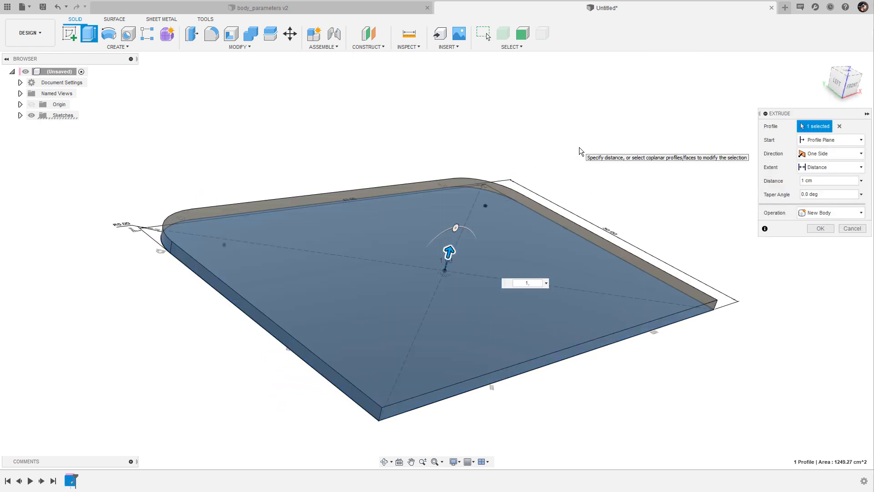
click(819, 228)
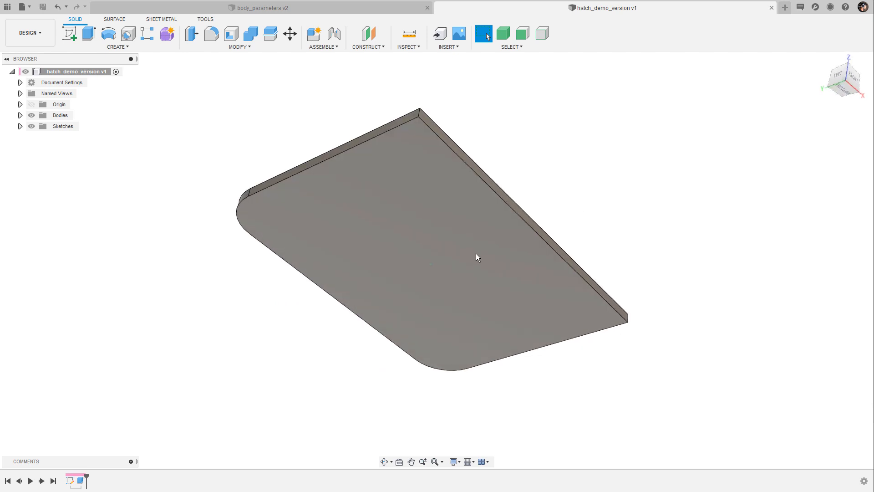
click(476, 257)
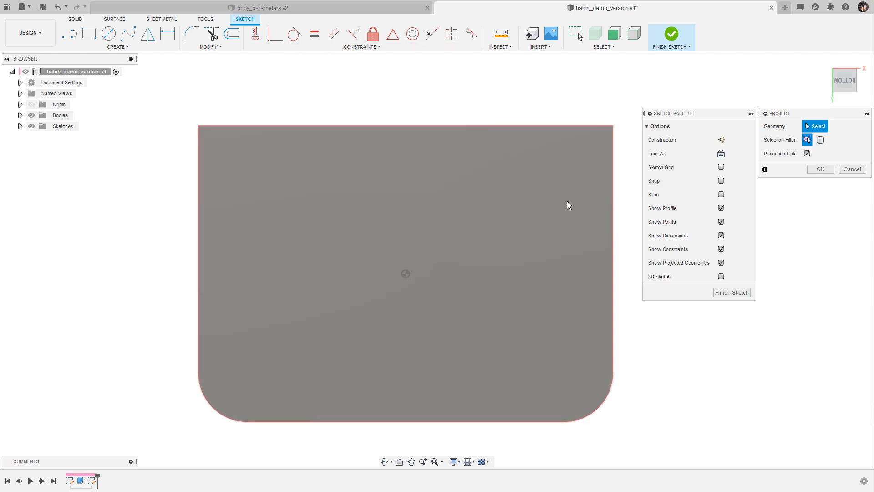
- Project the plate's underside outline into the sketch and offset it inward about 1.19 cm
click(405, 273)
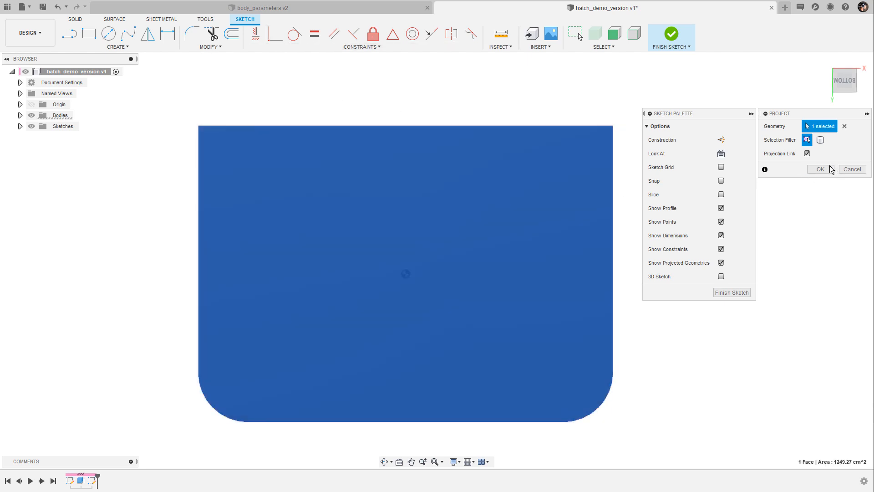
click(818, 170)
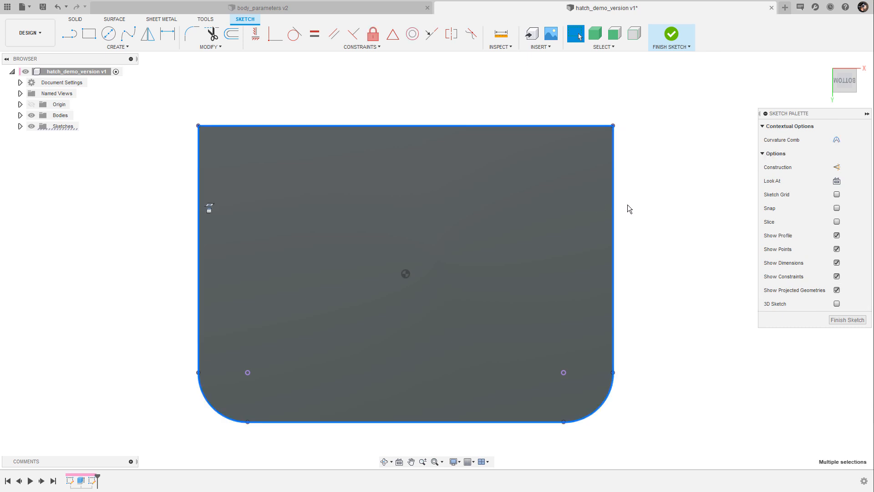
click(230, 33)
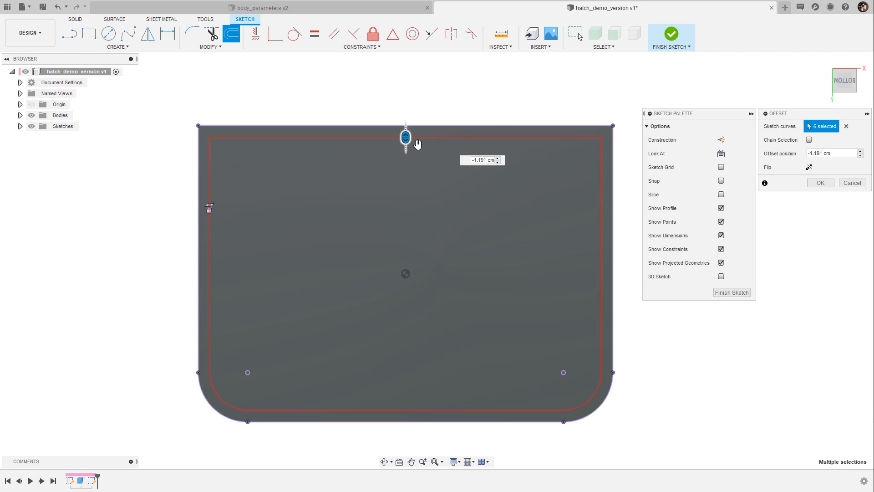
mouse_move(493, 152)
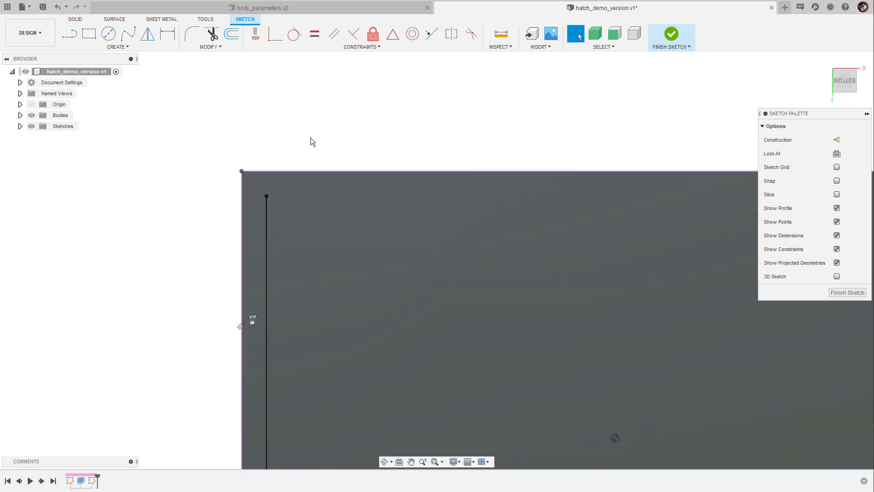
mouse_move(342, 149)
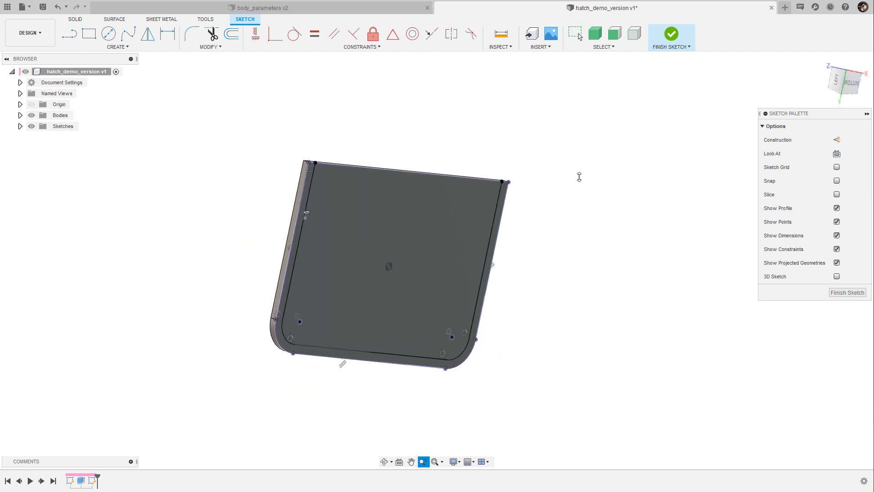
- Chamfer the hatch's three edge chains at 0.1 cm
click(388, 257)
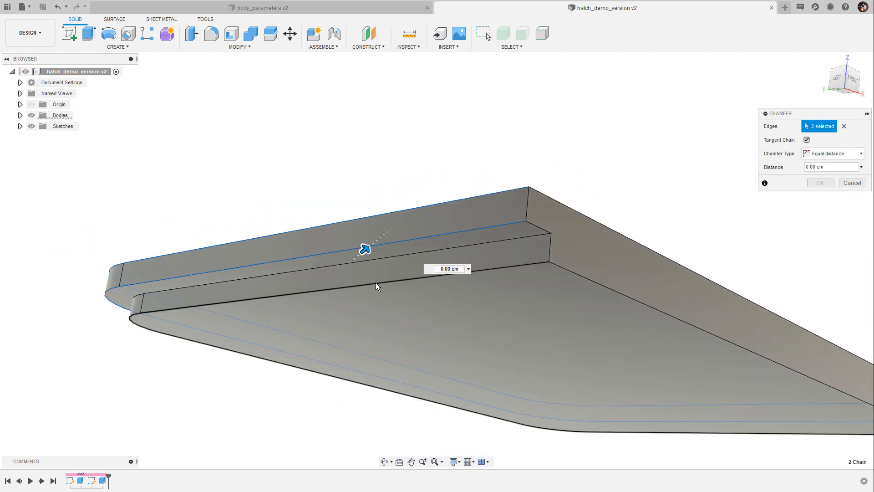
click(370, 286)
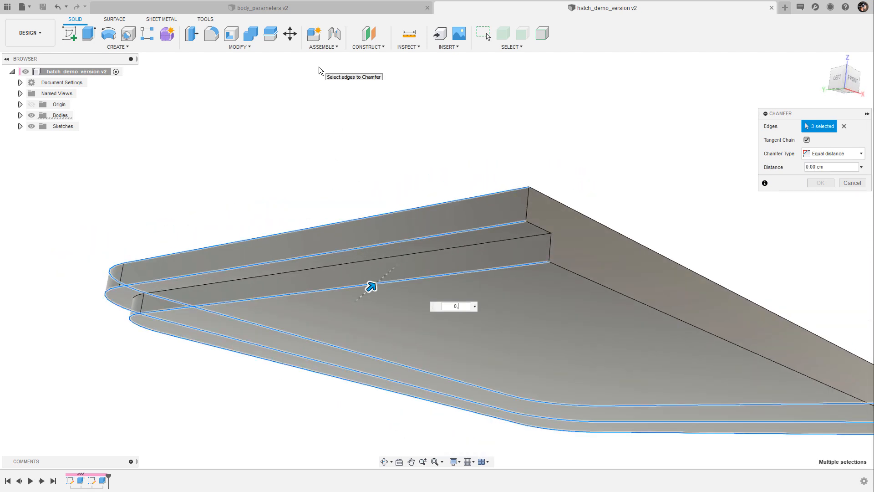
text(0.1)
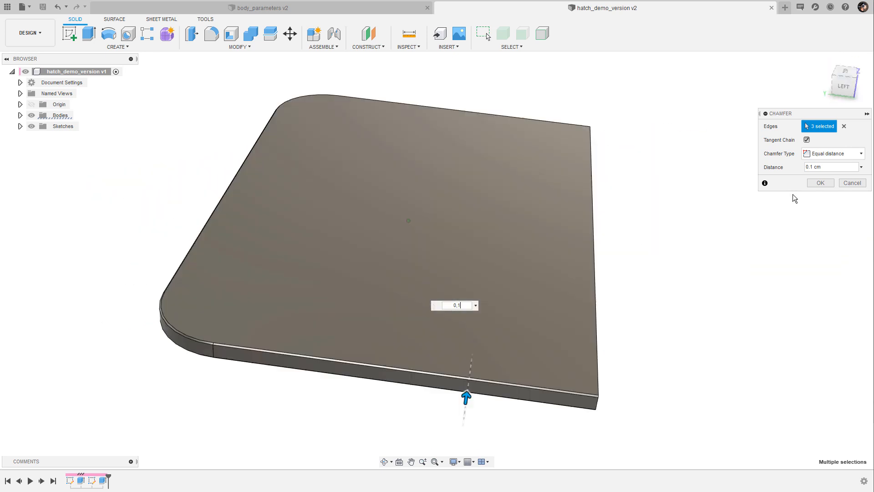
click(820, 182)
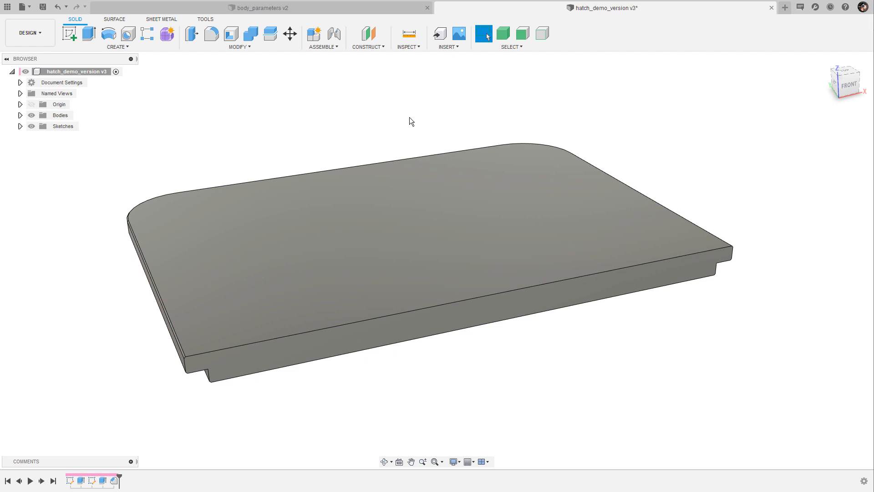
mouse_move(238, 53)
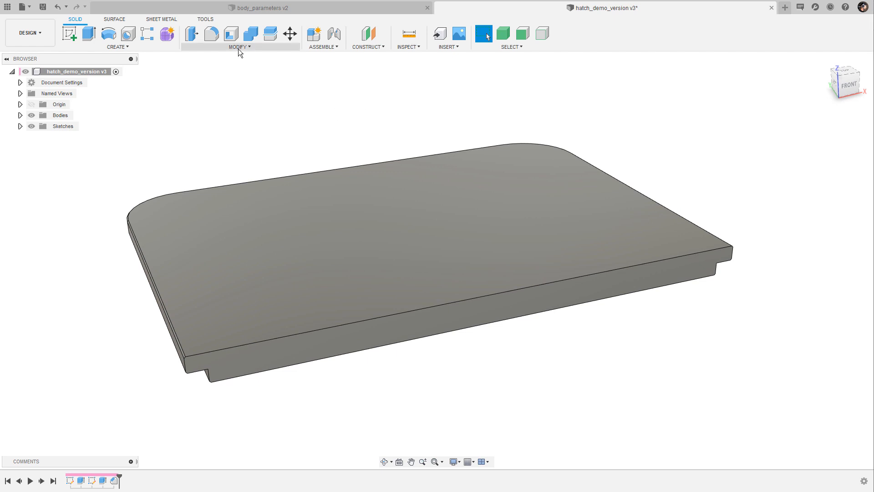
- Bring up Change Parameters and expand the hatch model's parameter tree
click(239, 47)
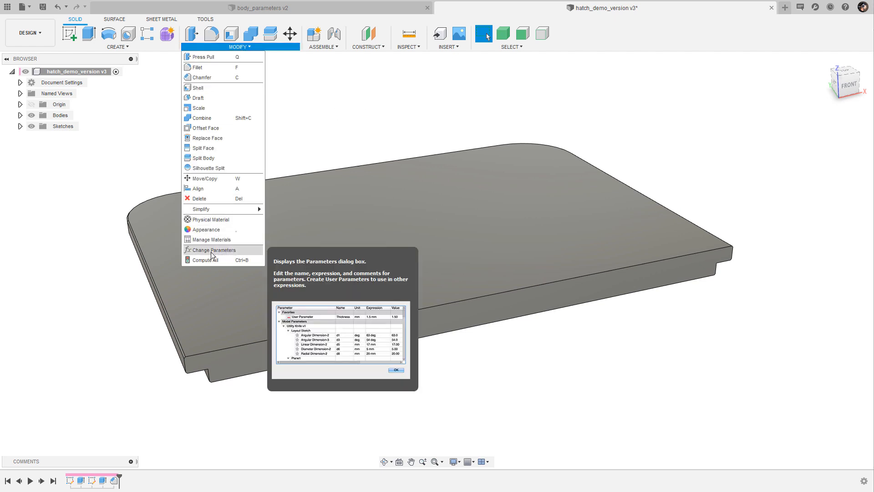
click(211, 250)
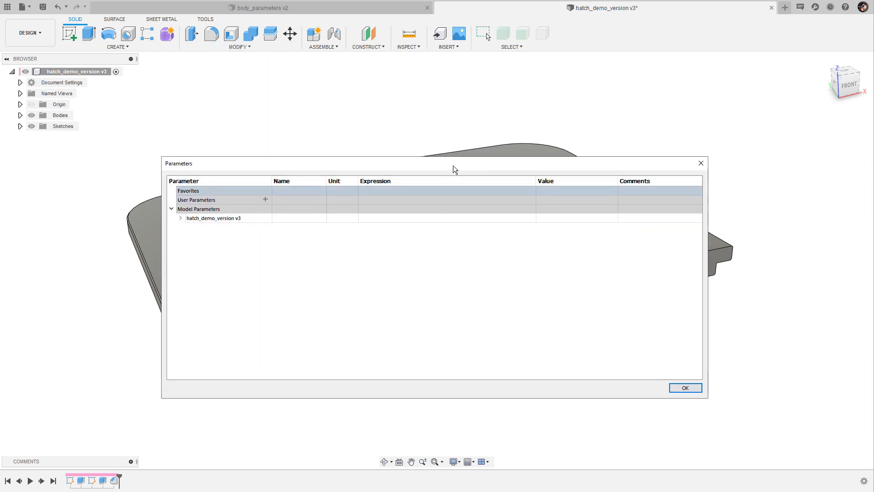
click(219, 218)
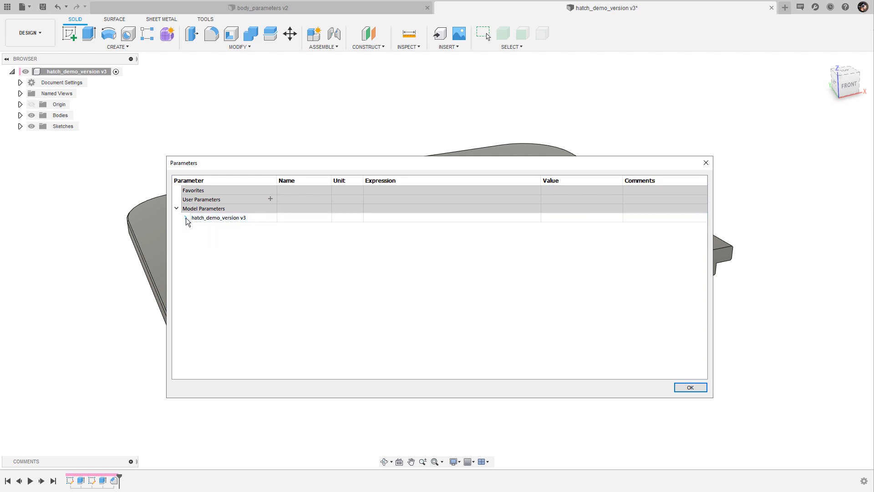
click(176, 218)
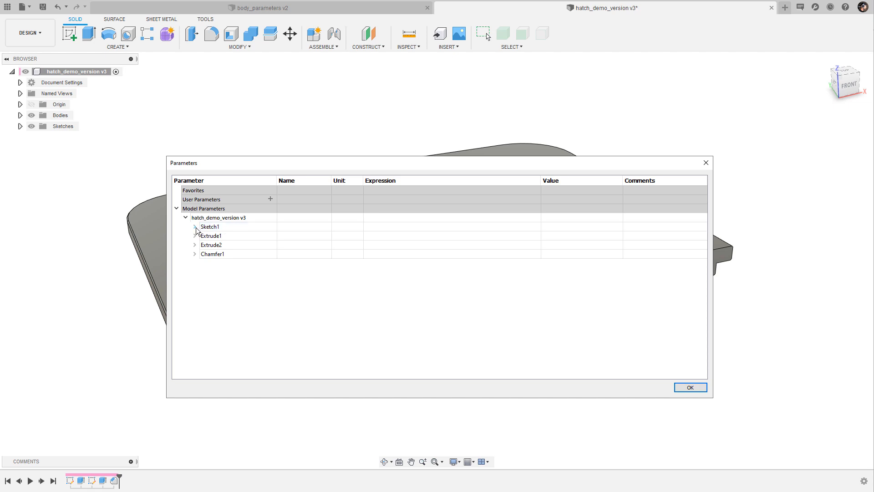
- Expand Sketch1, Extrude1, Extrude2 and Chamfer1 to show their dimensions, including the 0.1 cm chamfer
click(194, 226)
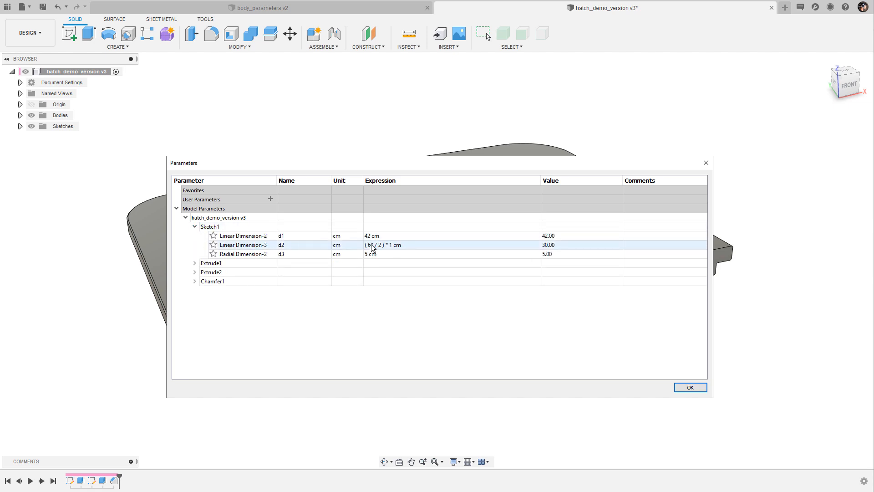
click(370, 254)
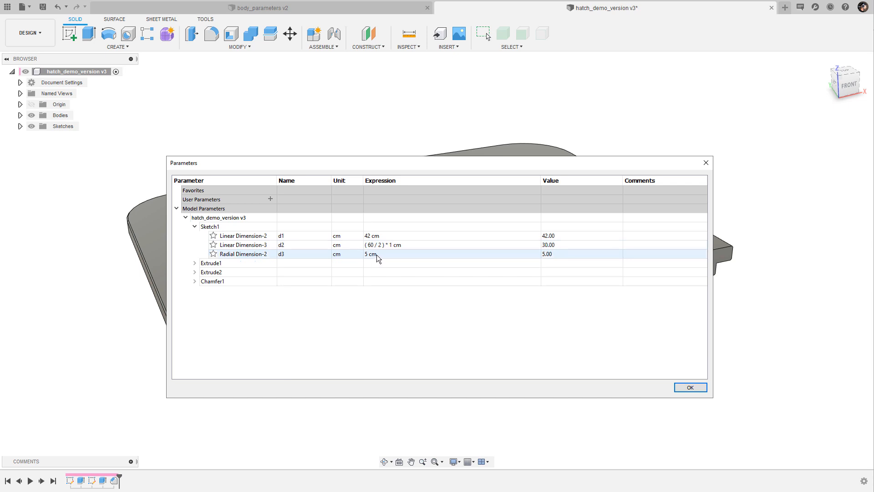
click(195, 263)
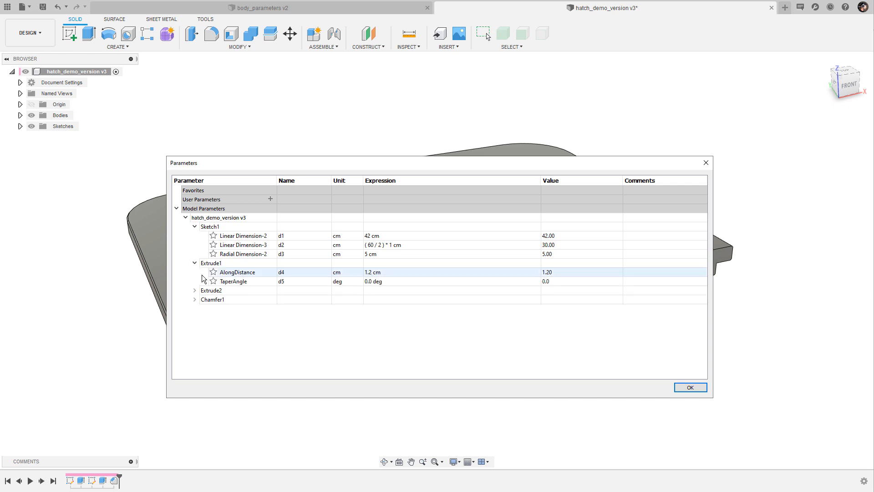
click(396, 281)
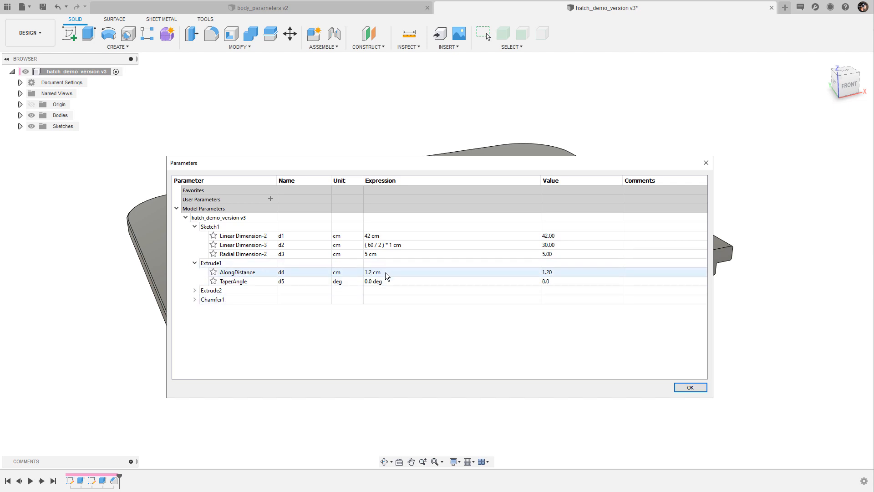
click(194, 289)
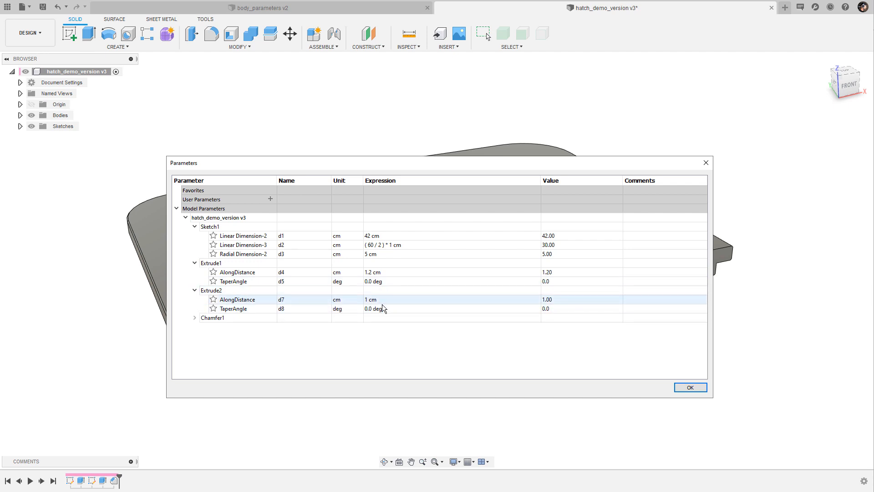
click(194, 317)
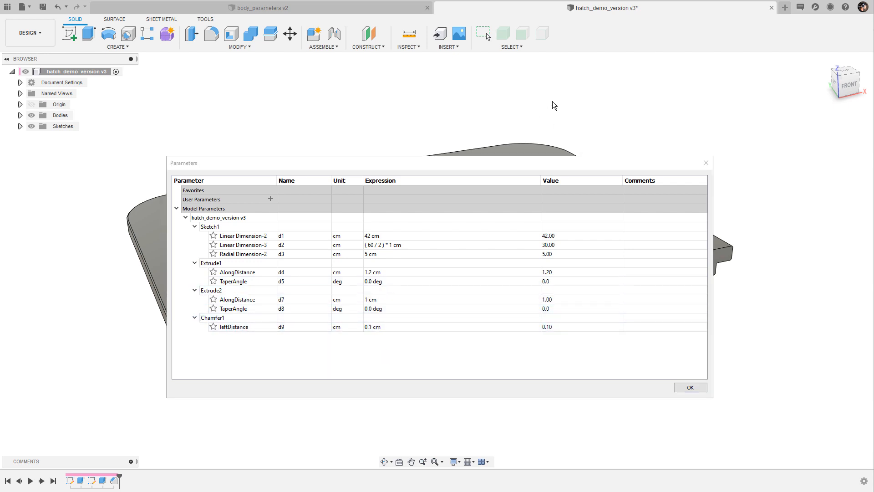
mouse_move(562, 74)
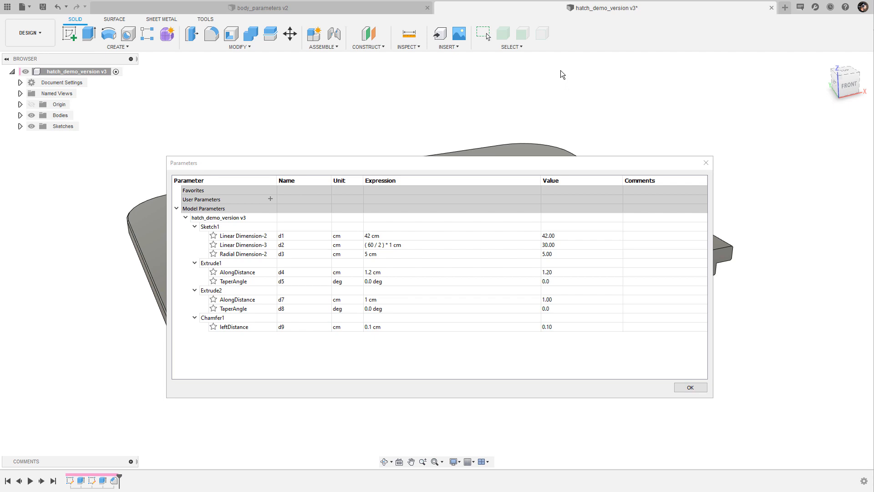
mouse_move(274, 199)
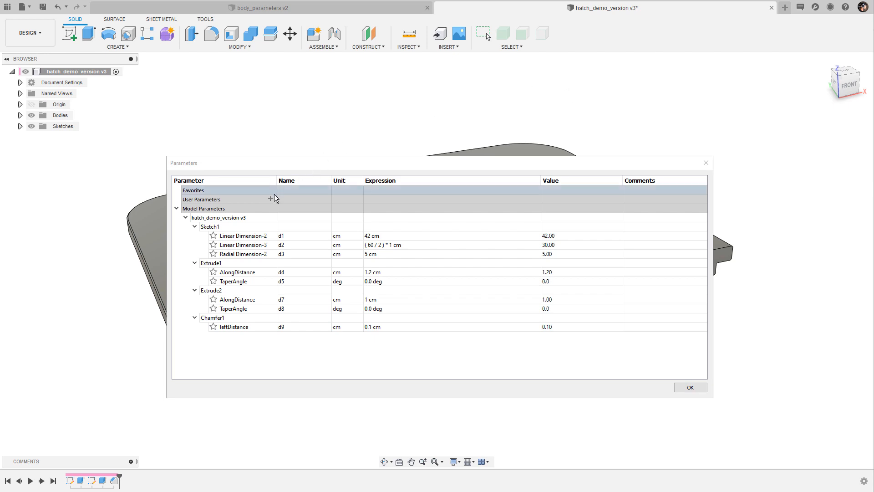
- Add user parameter hatch_width with a value of 42 cm
click(271, 199)
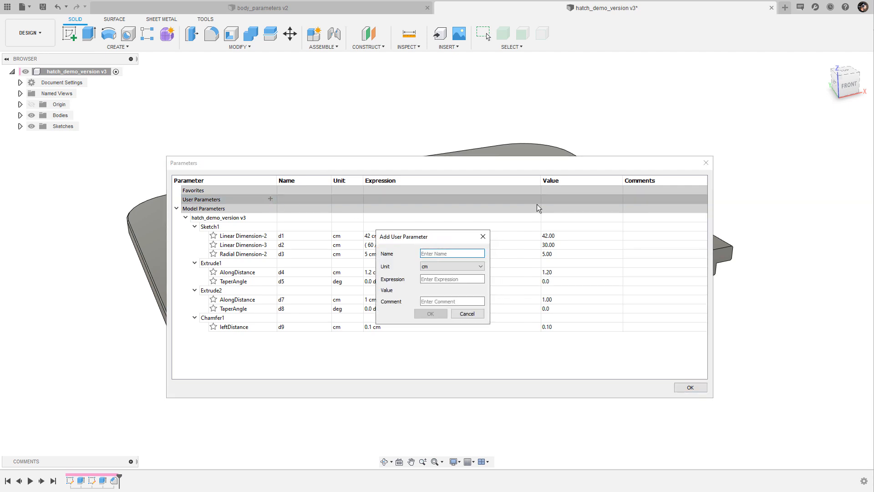
text(hatch_width)
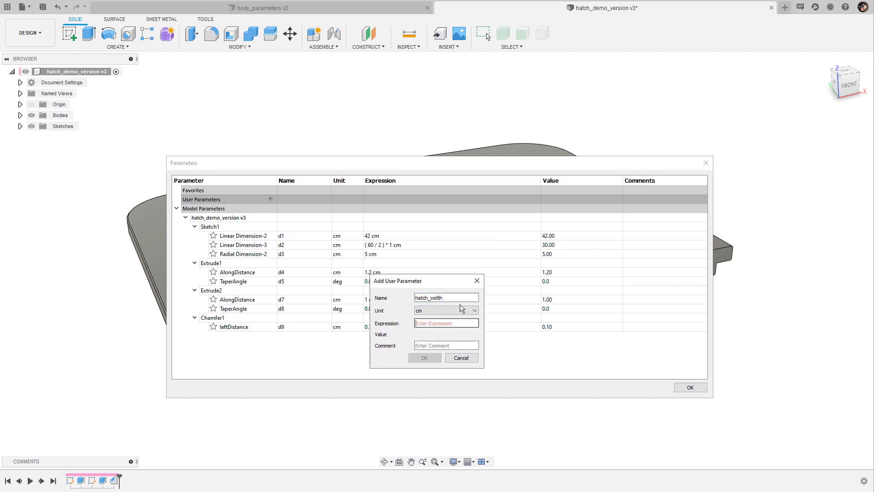
text(42)
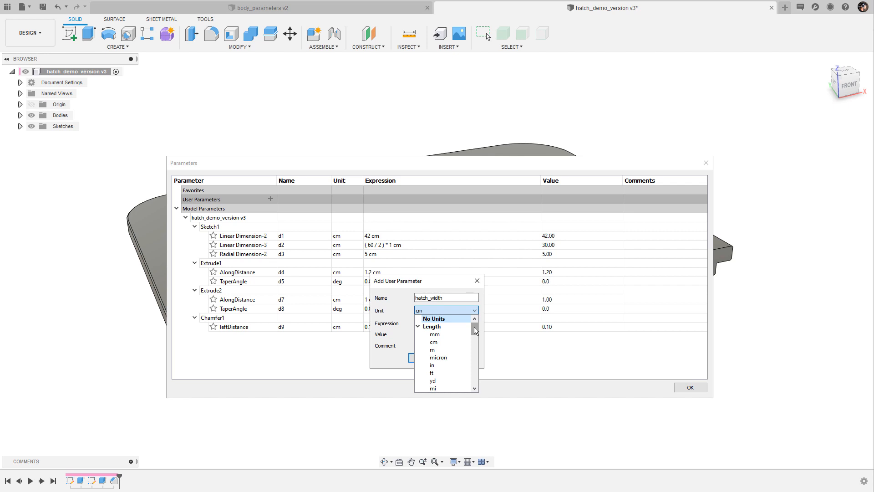
scroll(down, 3)
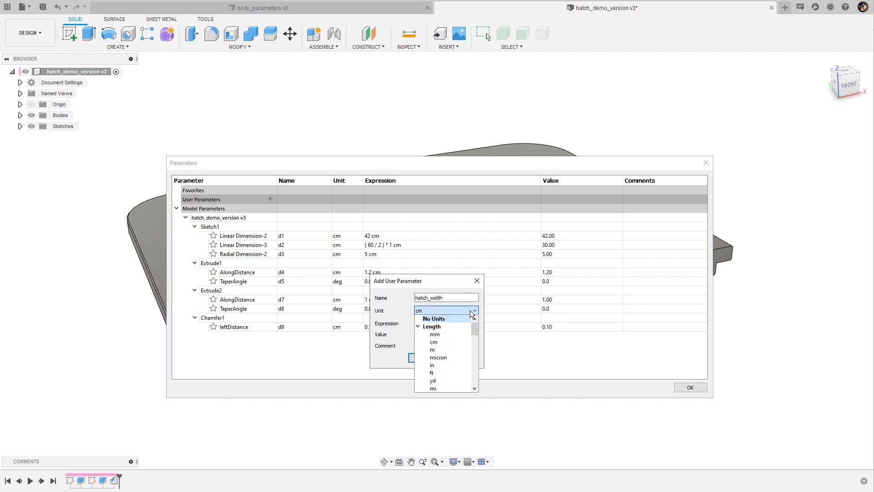
click(433, 341)
text(42)
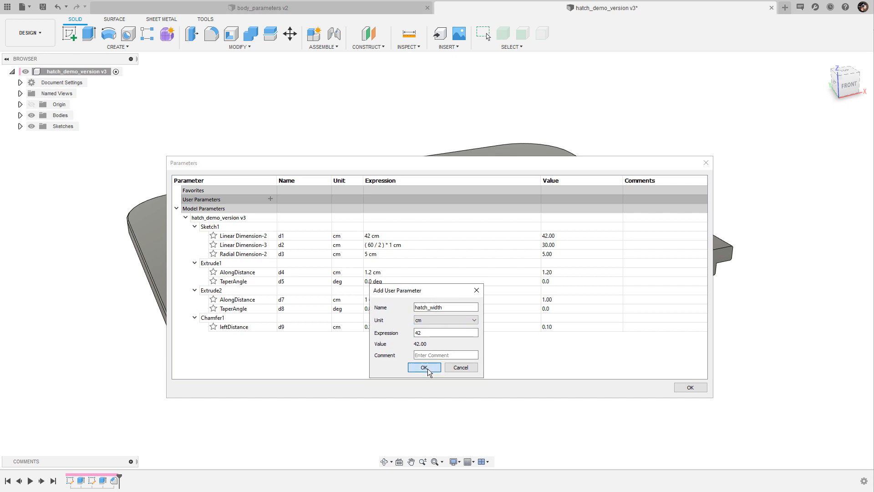
click(423, 367)
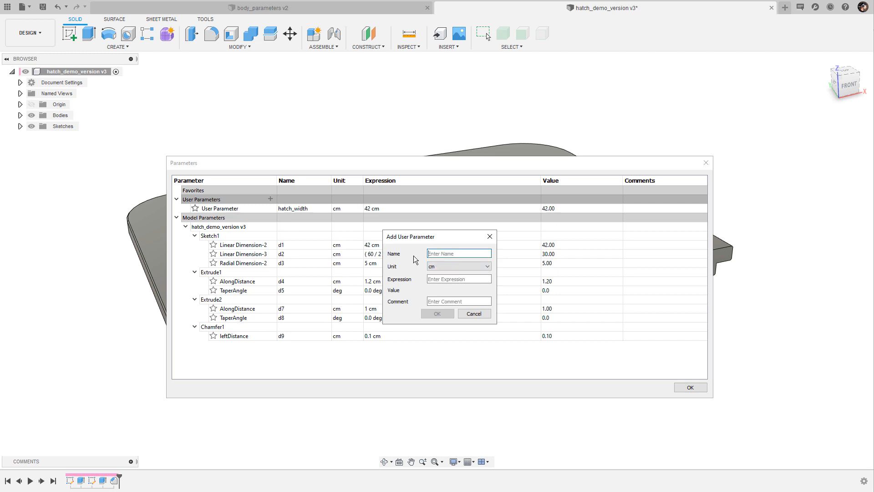
- Add user parameter hatch_length with a value of 30 cm
text(hatch_le)
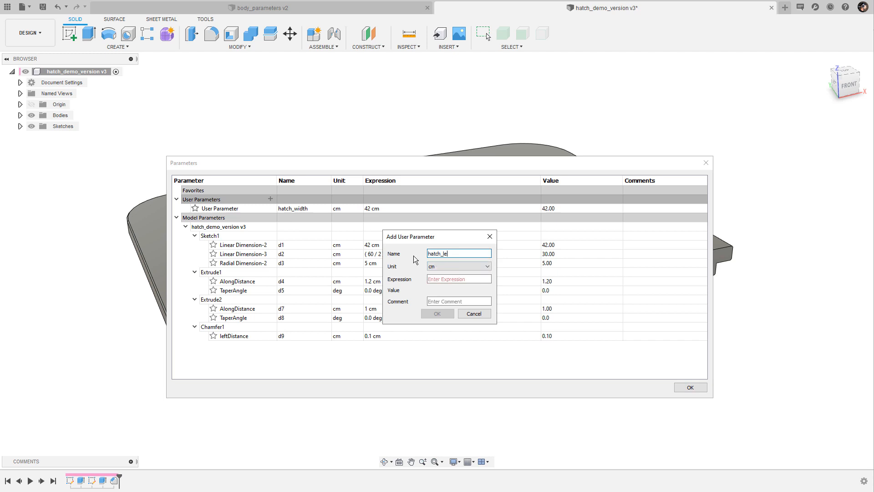
text(ngth)
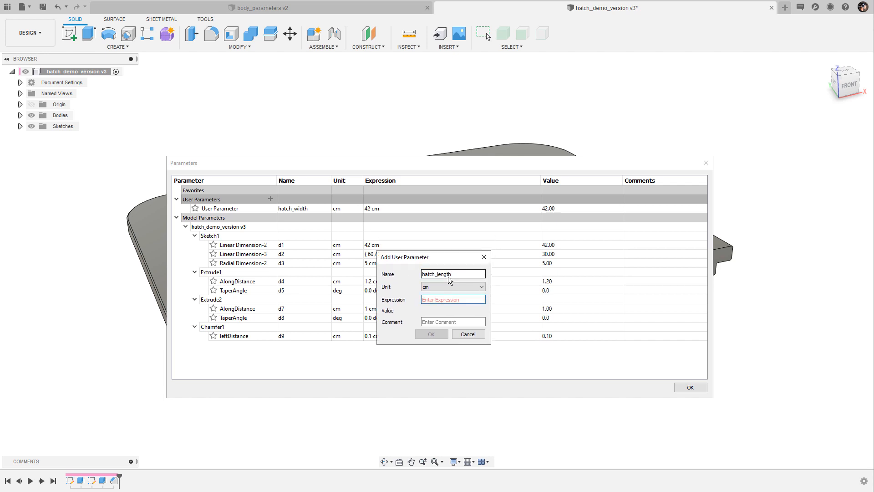
text(30)
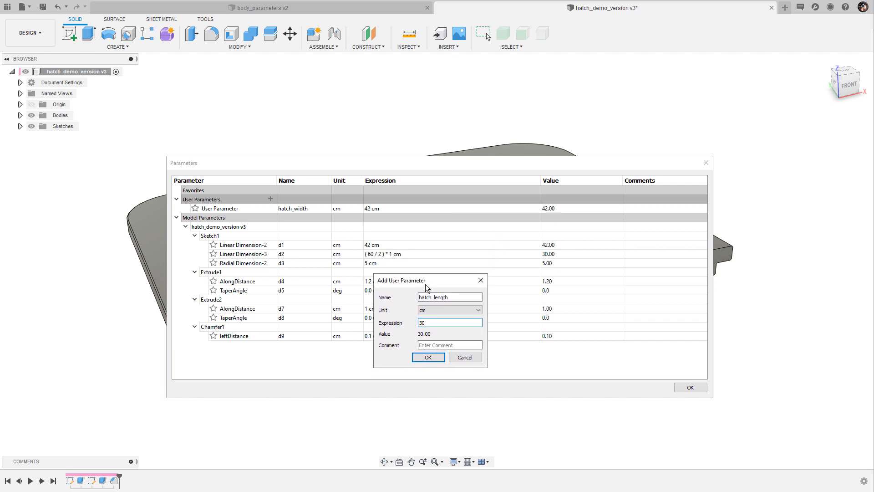
click(428, 357)
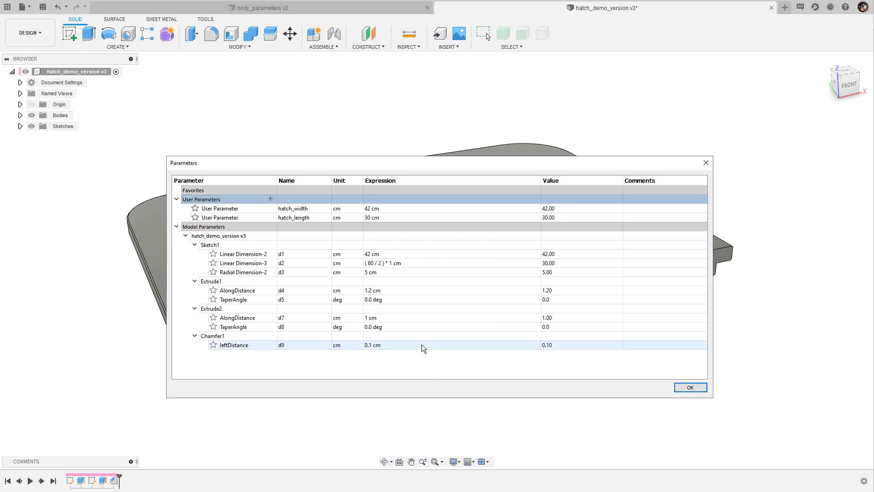
- Add user parameter outside_radius with a value of 5 cm
click(270, 199)
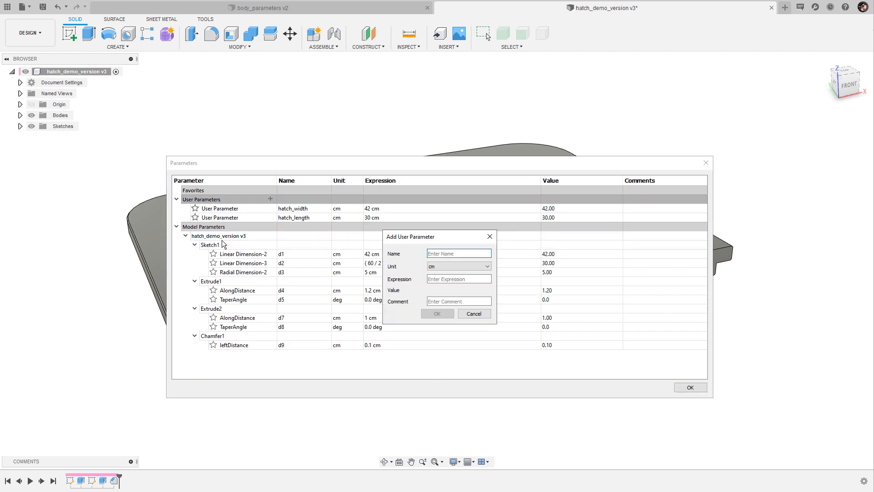
text(outside)
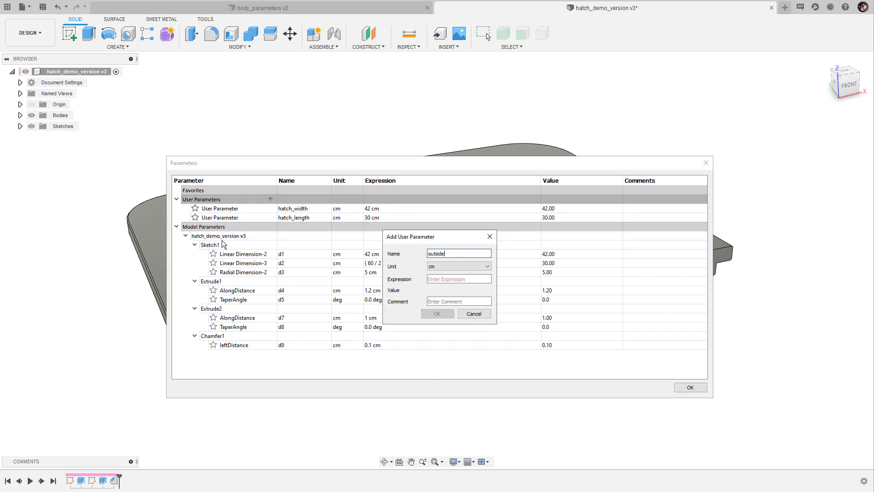
text(_radius)
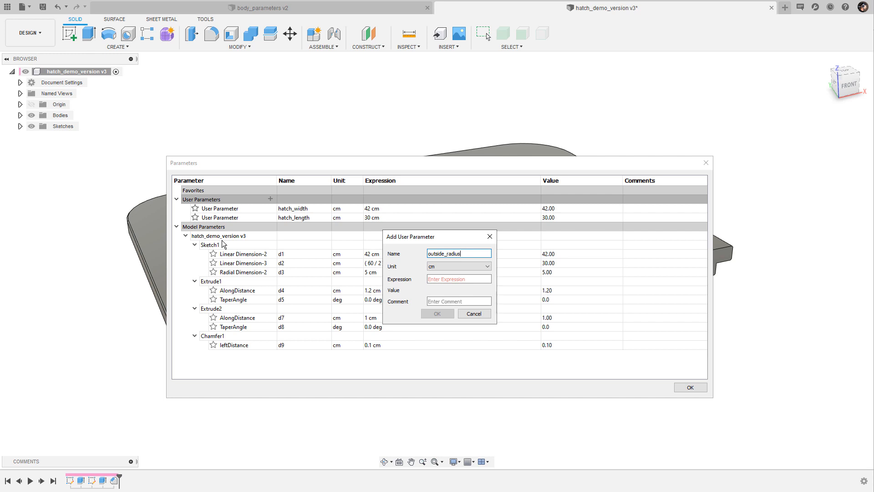
click(458, 279)
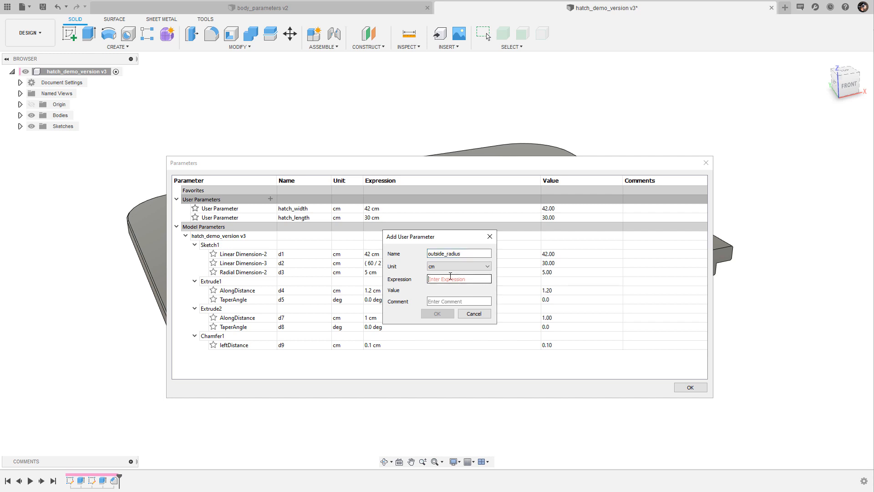
text(5)
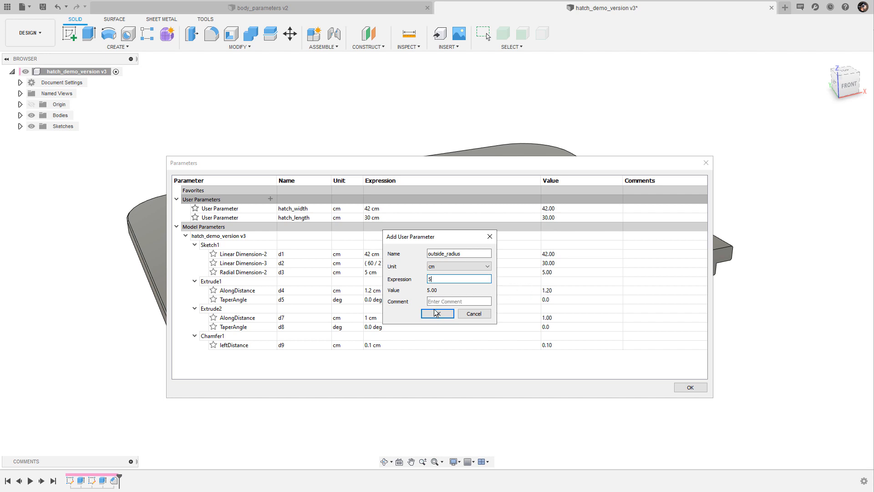
click(437, 312)
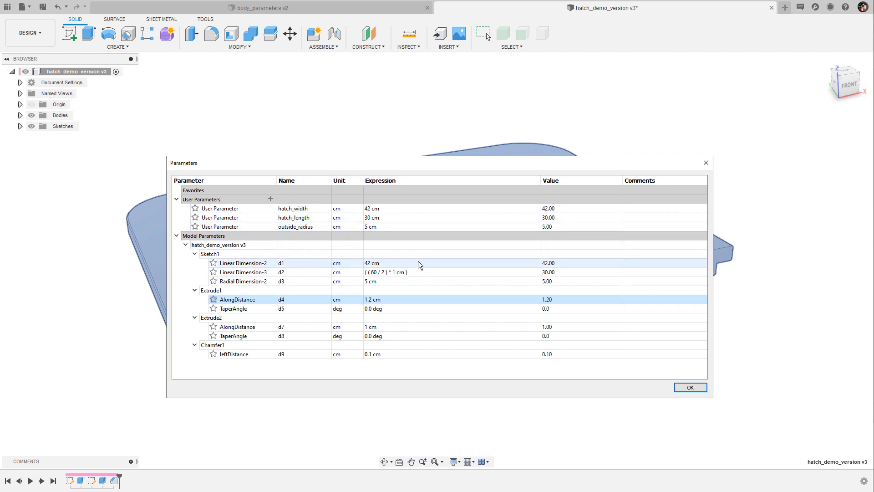
- Replace the d1, d2 and d3 expressions with hatch_width, hatch_length and outside_radius
double_click(371, 262)
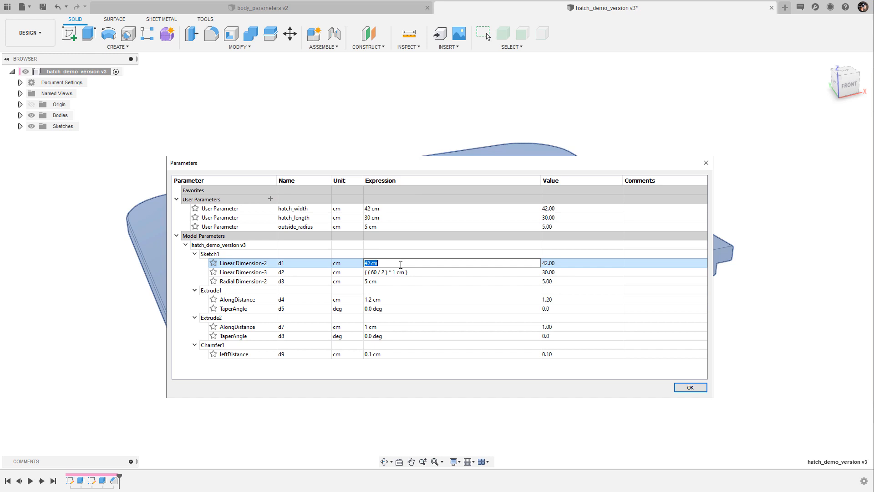
text(h)
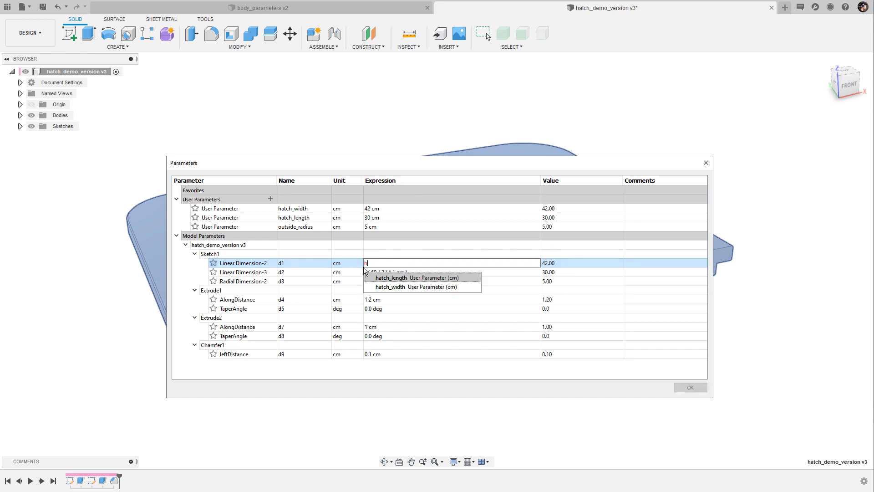
mouse_move(404, 281)
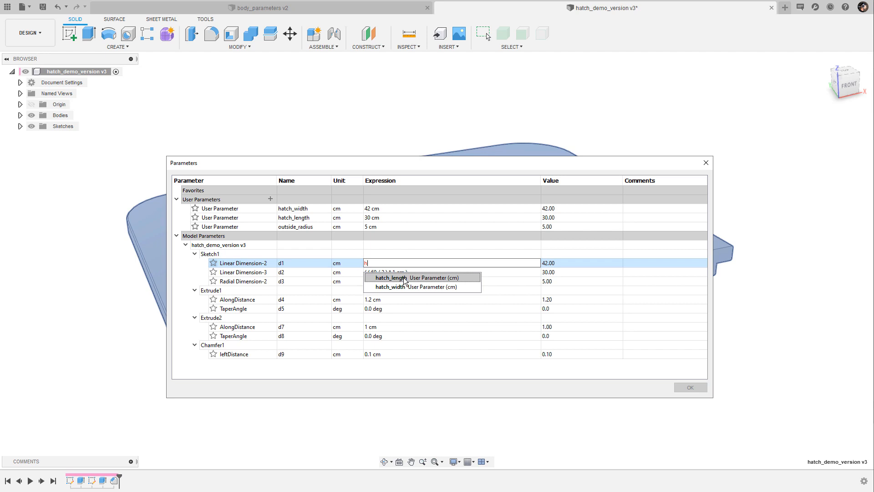
mouse_move(411, 285)
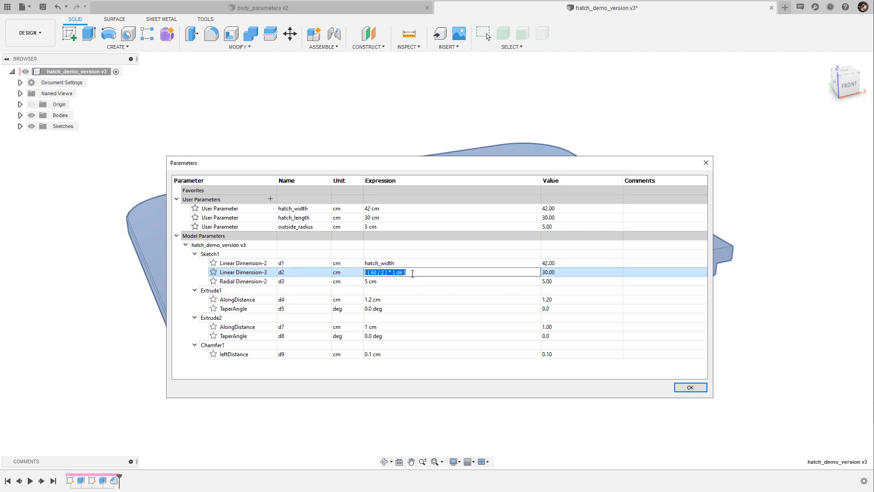
text(hatch_length)
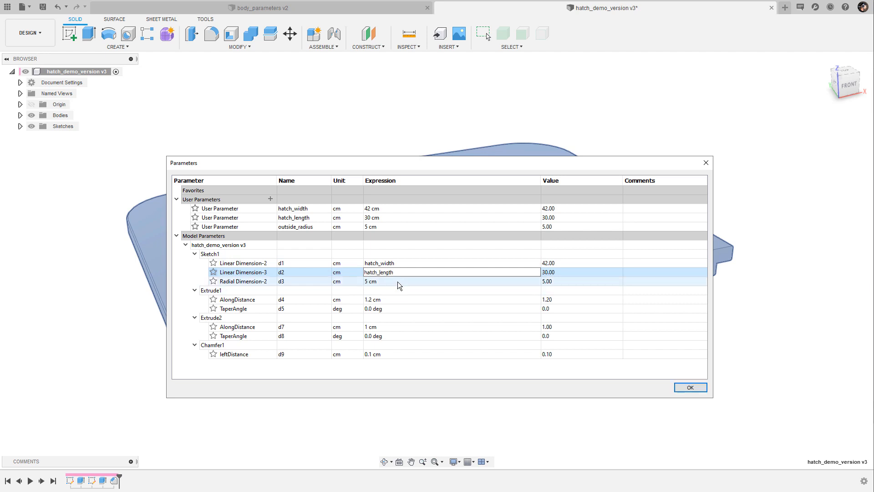
double_click(371, 281)
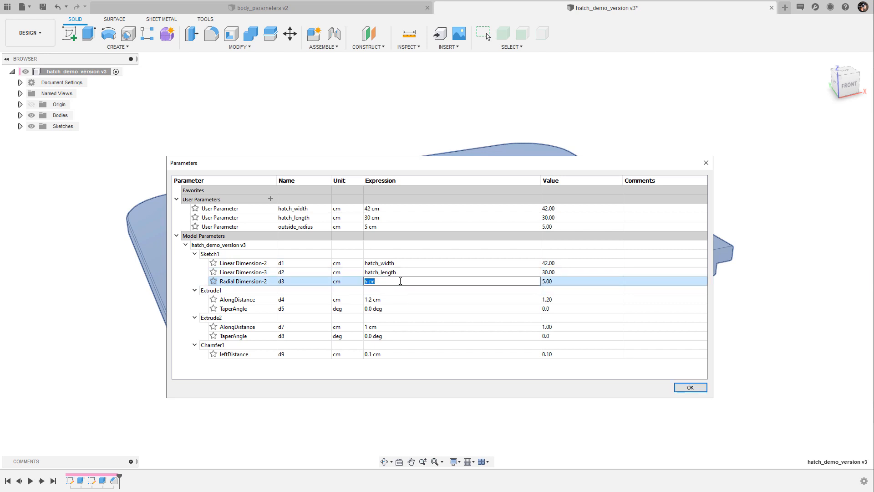
text(outside_radius)
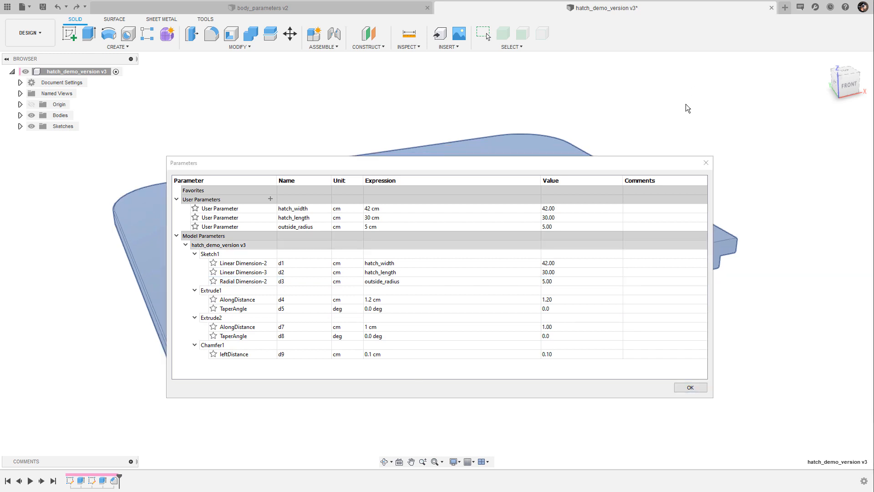
mouse_move(747, 375)
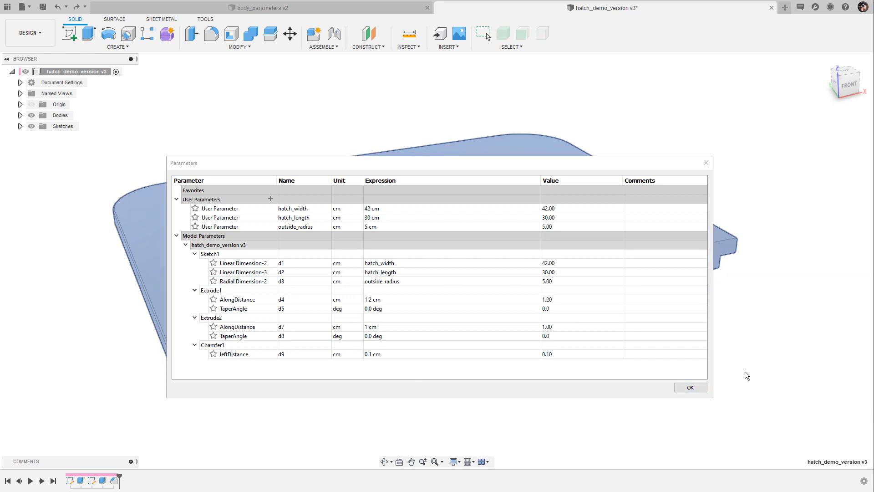
- Accept the linked parameters and dimension the underside inset outline 1.40 from the outer edge
click(689, 387)
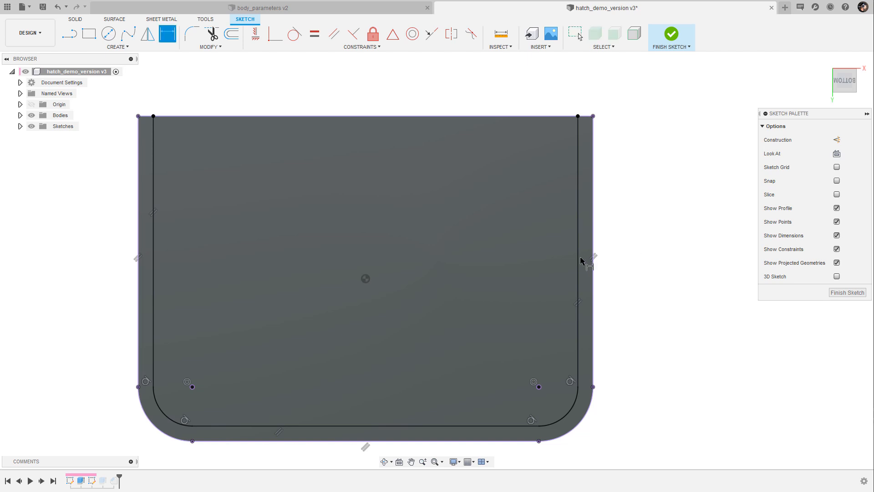
click(593, 251)
text(1.4)
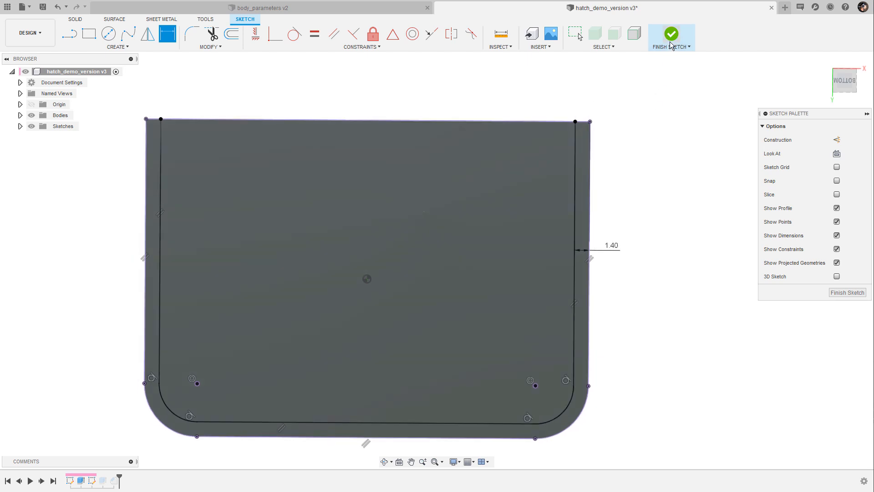
mouse_move(671, 35)
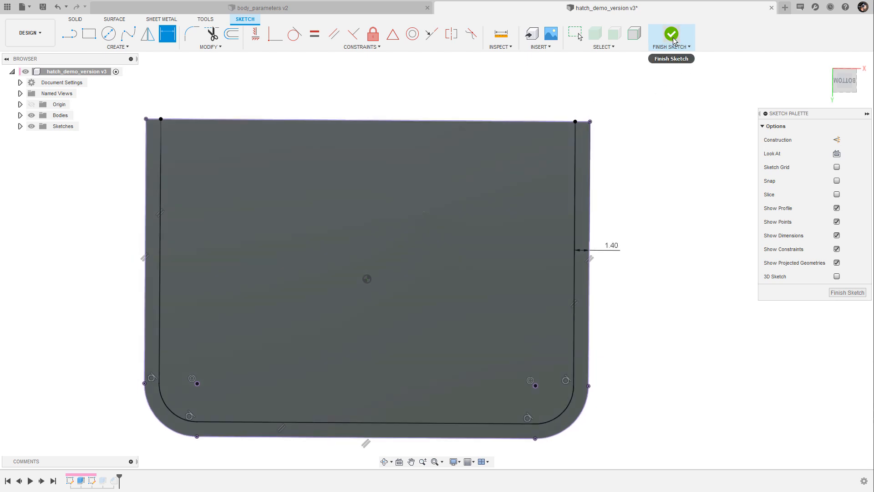
- Finish the underside sketch and reopen the parameter table for editing
click(671, 34)
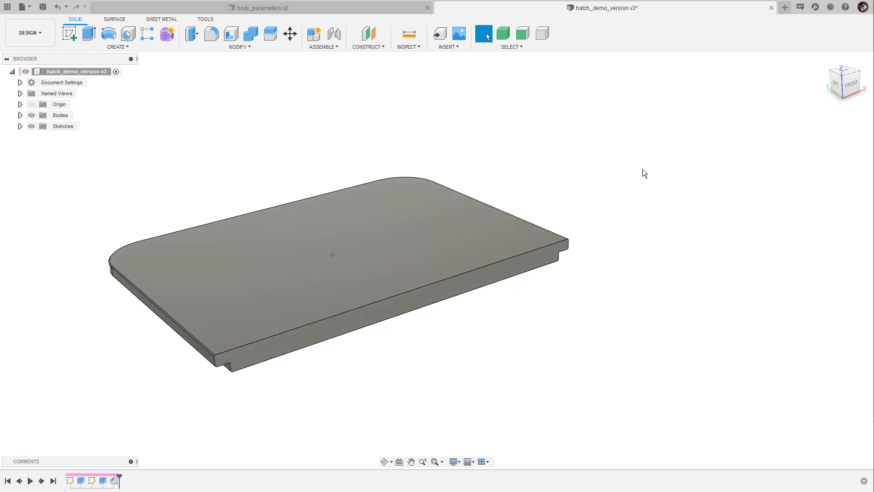
click(239, 46)
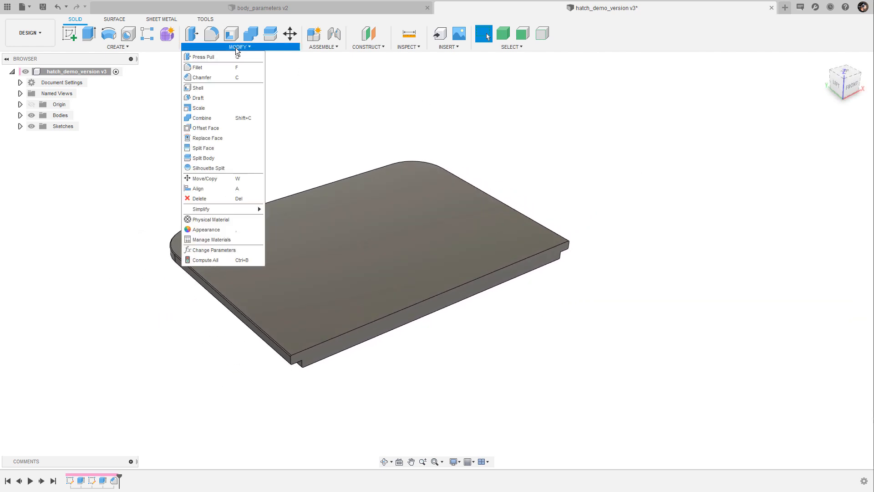
click(214, 249)
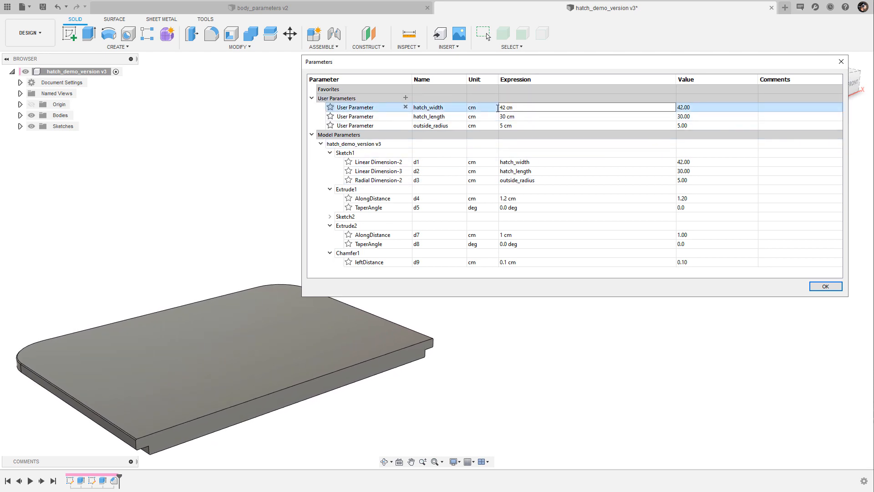
- Shrink hatch_width, hatch_length and outside_radius to test, then restore 42, 30 and 5 cm
double_click(505, 108)
text(38)
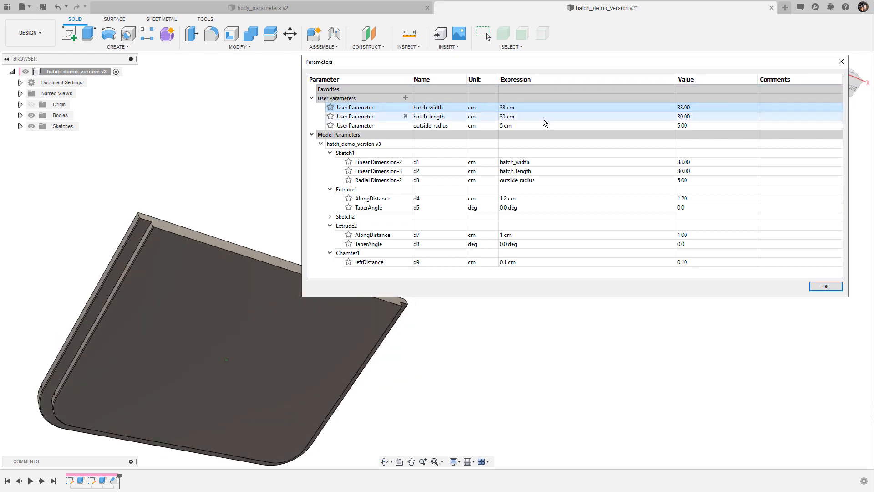
double_click(506, 116)
text(20)
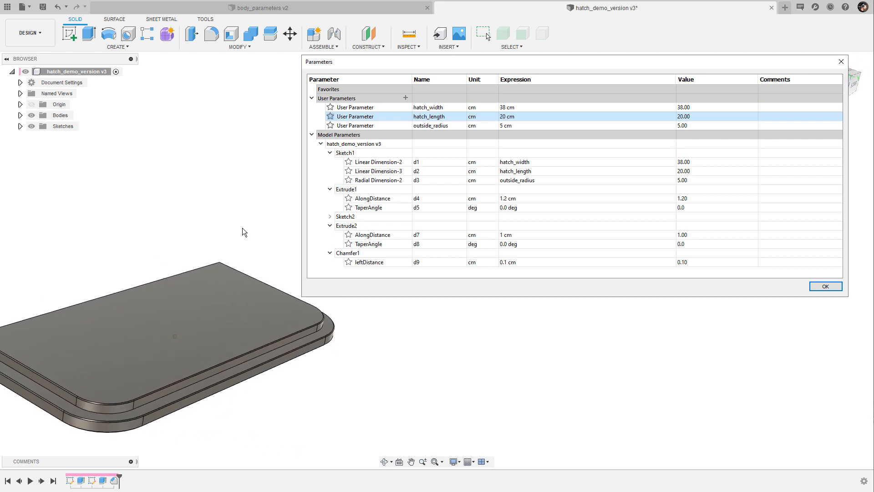
double_click(506, 126)
text(3)
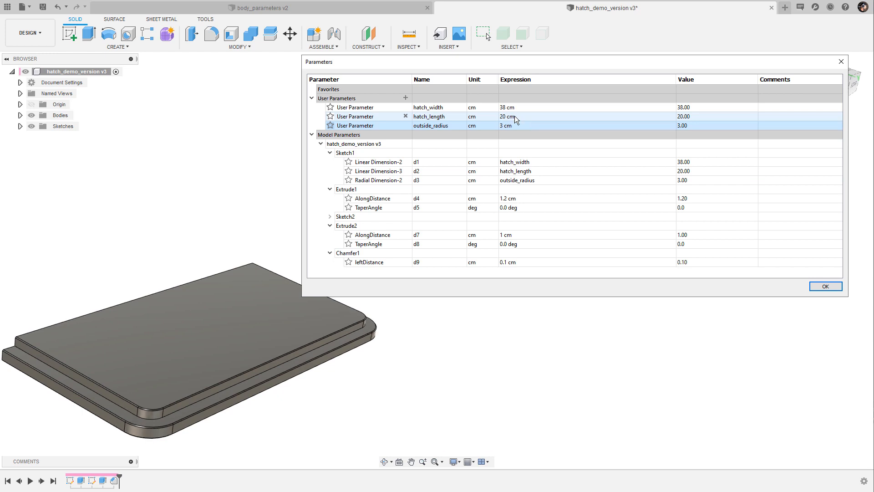
double_click(506, 125)
text(5)
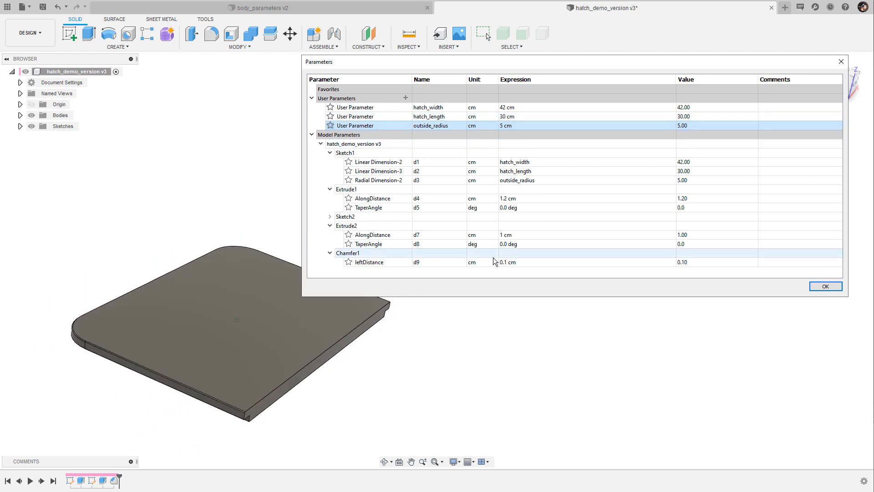
- Accept the parameter values and bring up the Appearance library to recolour the hatch body
click(825, 286)
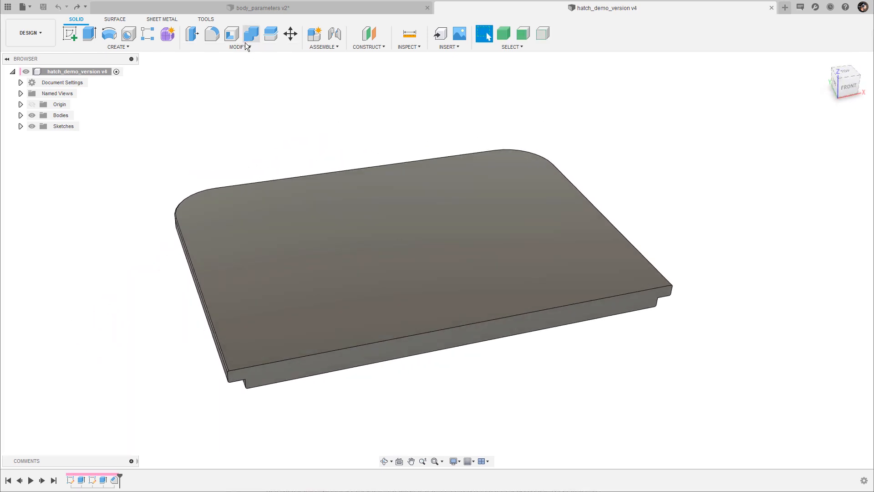
click(236, 46)
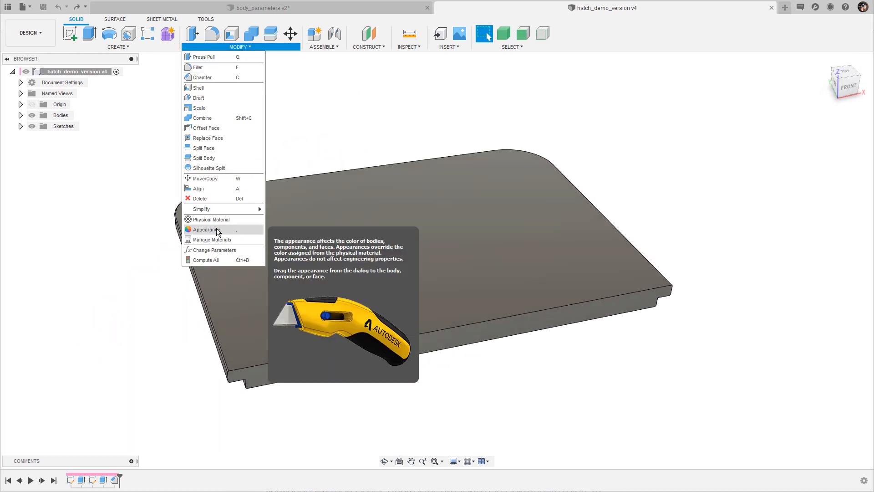
mouse_move(228, 234)
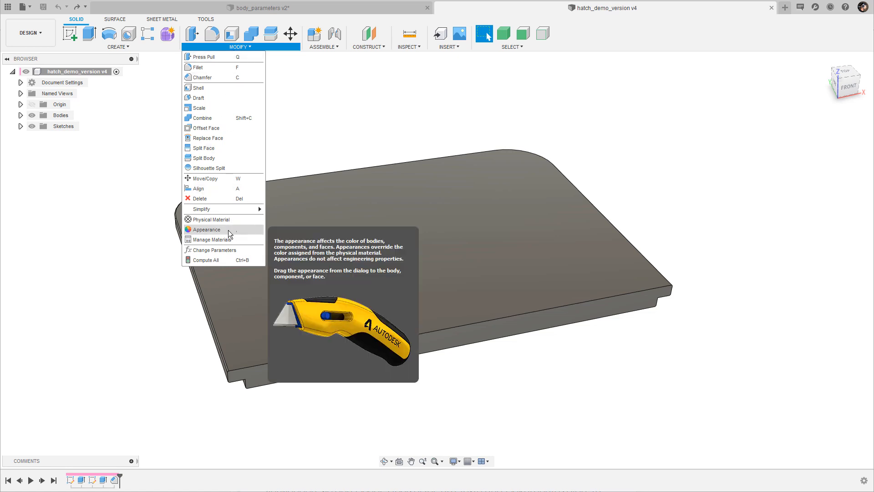
click(207, 230)
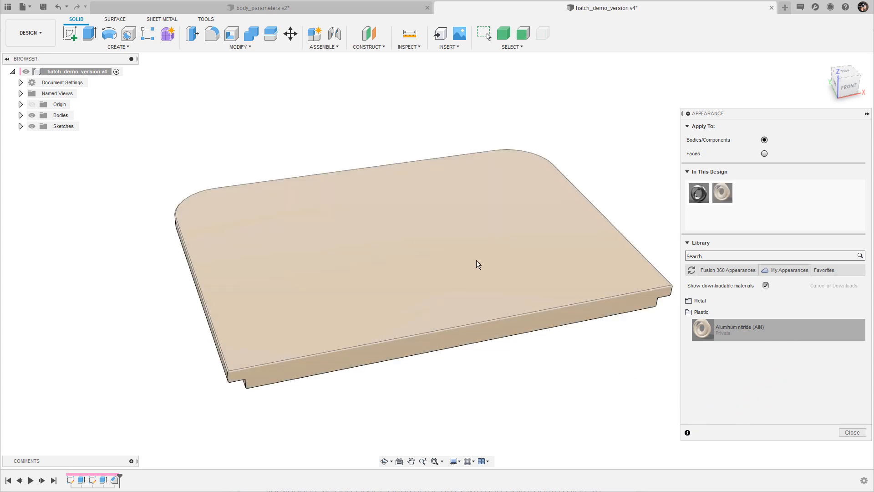
mouse_move(464, 267)
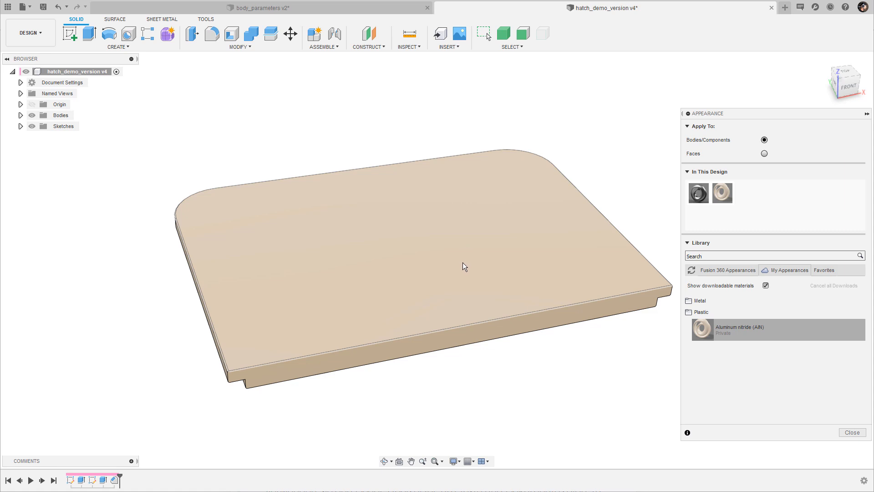
- Derive Body4 from the hinge_small_demo_version design into the hatch design
click(851, 431)
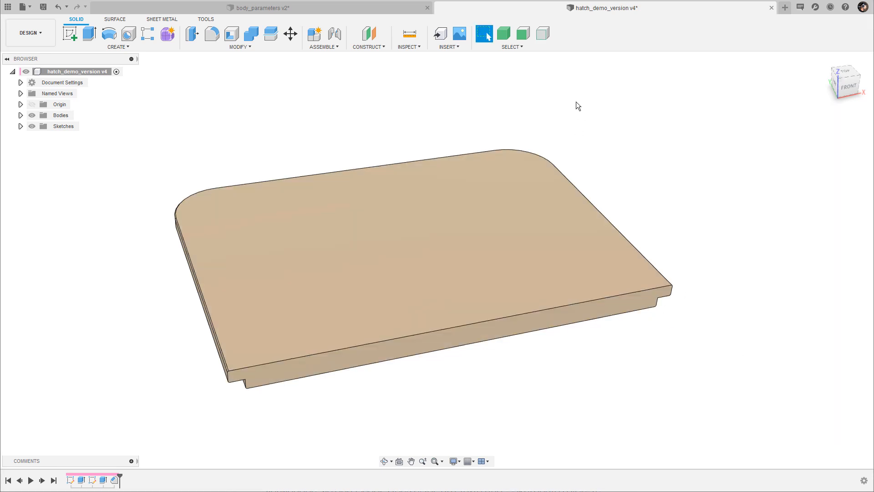
click(448, 47)
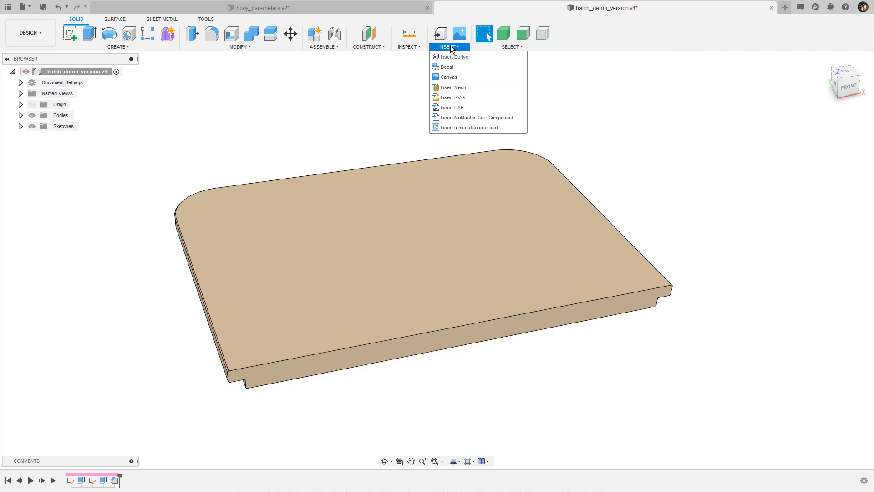
mouse_move(467, 56)
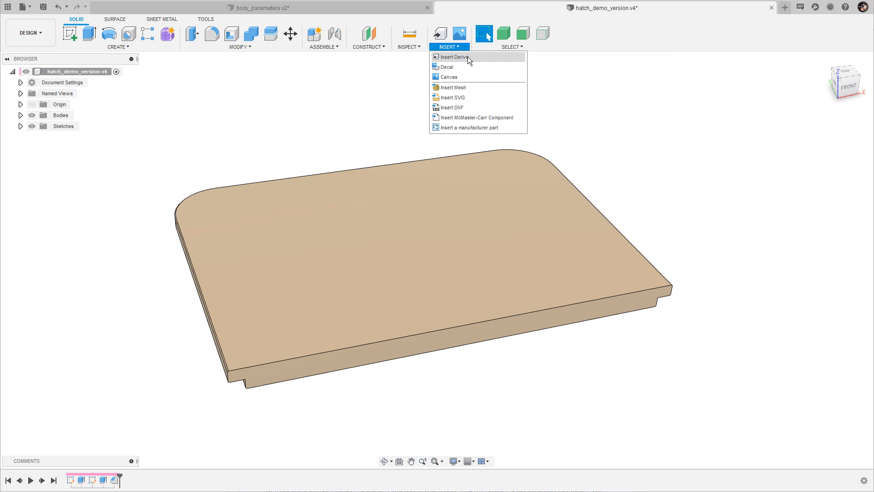
click(454, 56)
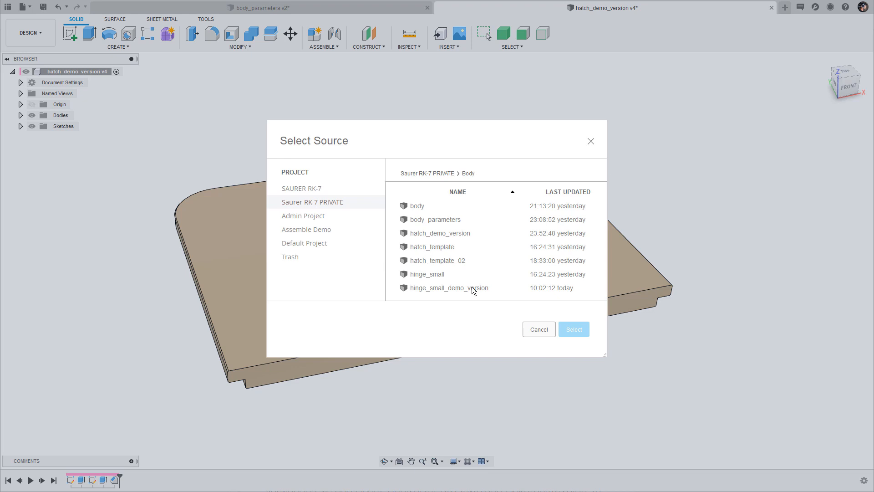
click(572, 329)
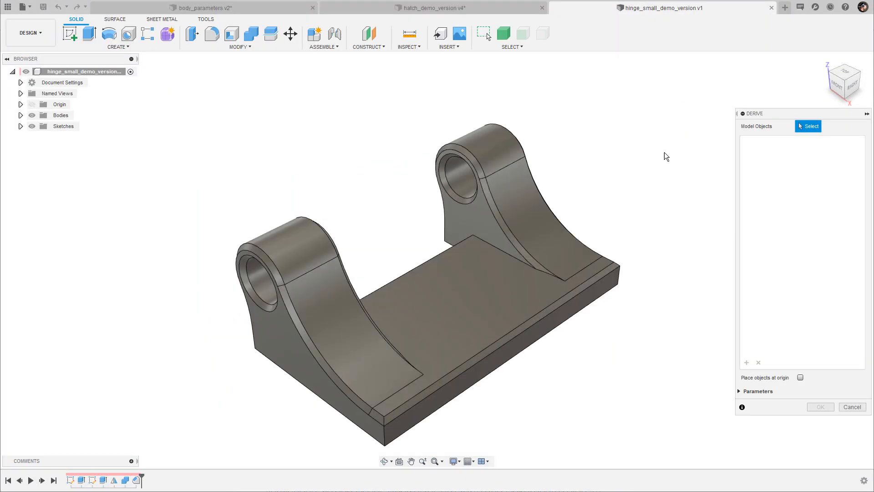
click(60, 115)
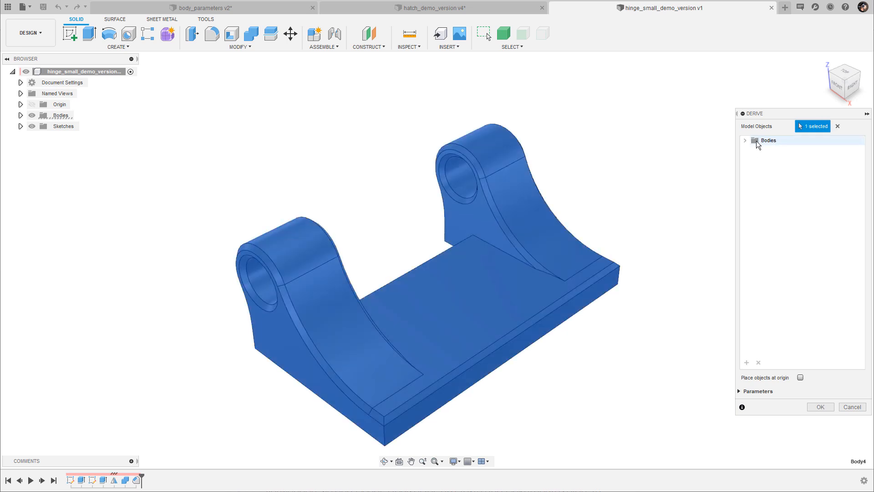
click(746, 140)
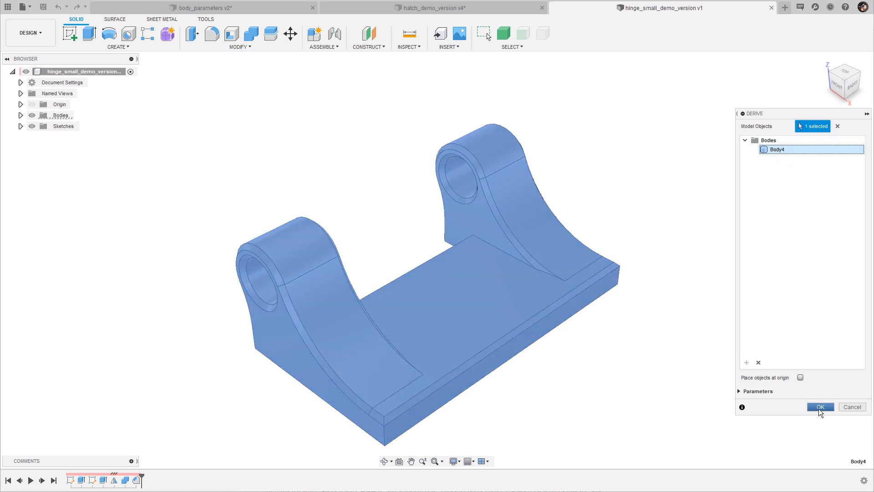
click(820, 406)
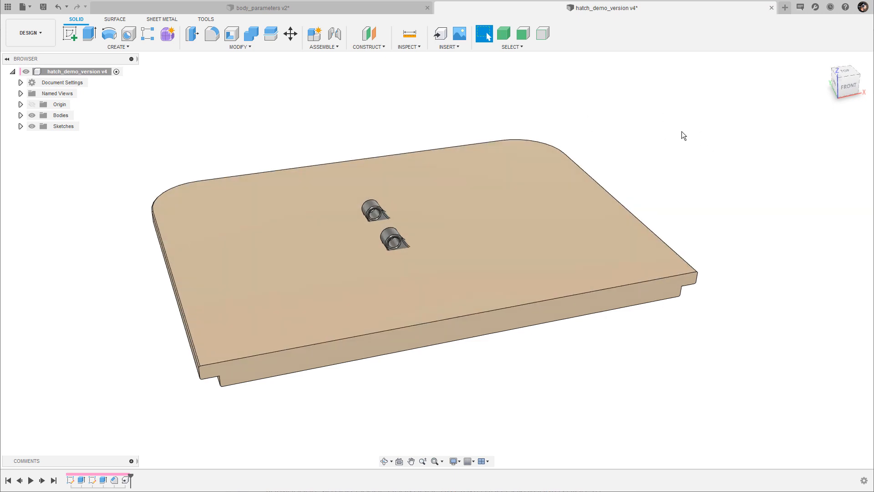
mouse_move(407, 209)
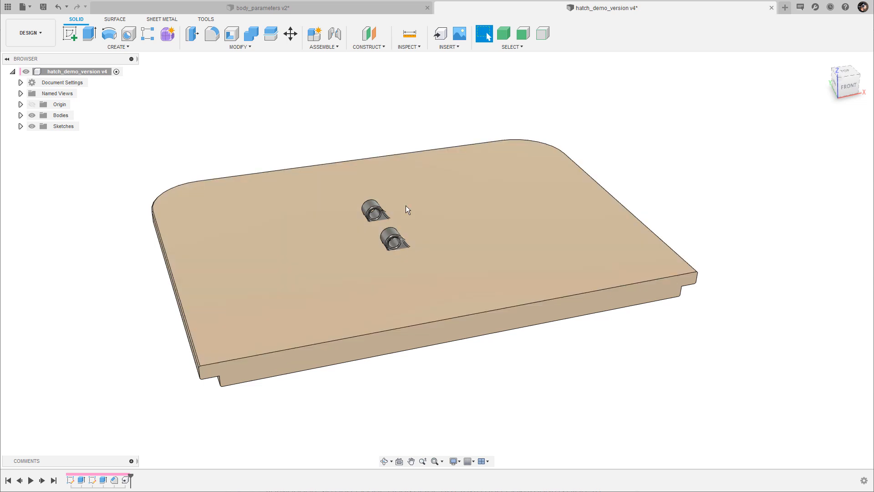
mouse_move(593, 97)
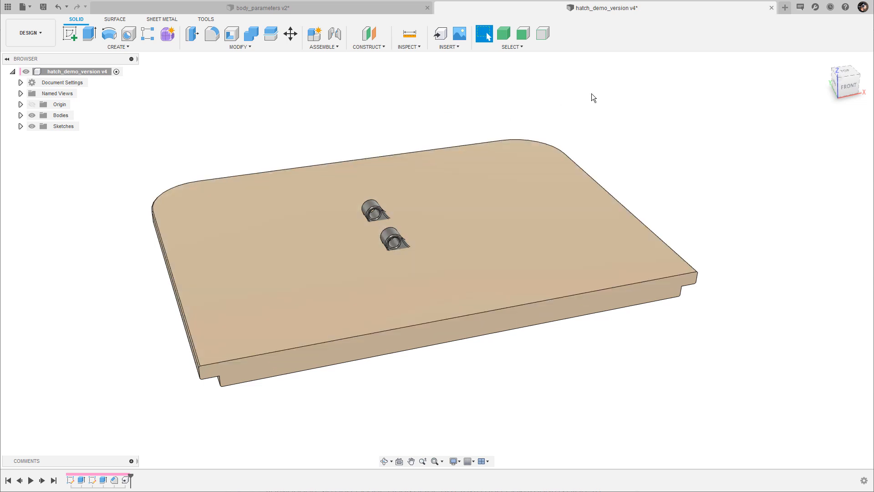
mouse_move(600, 121)
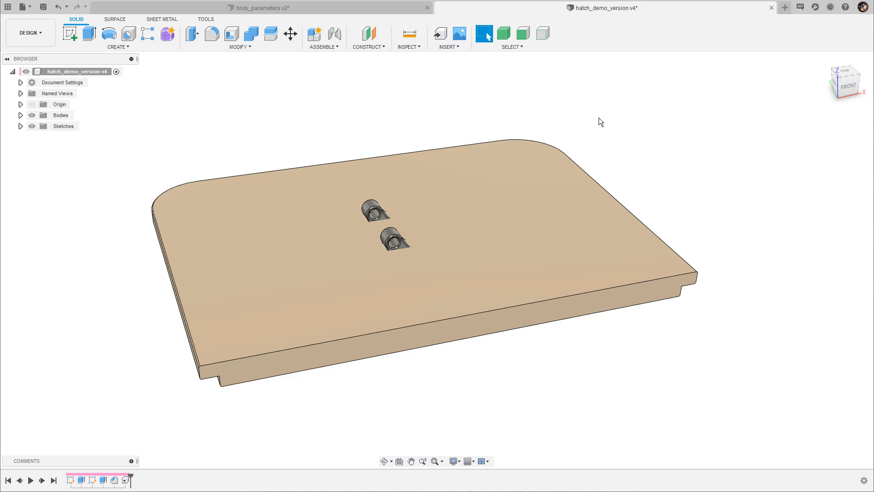
mouse_move(627, 108)
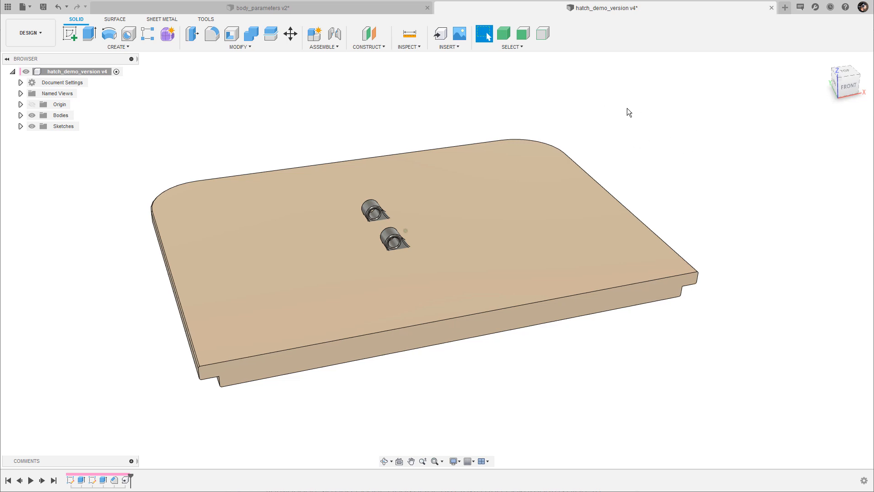
- Move the derived hinge Body4 by -3.10 cm in Z and rotate it -90° about Z
click(290, 33)
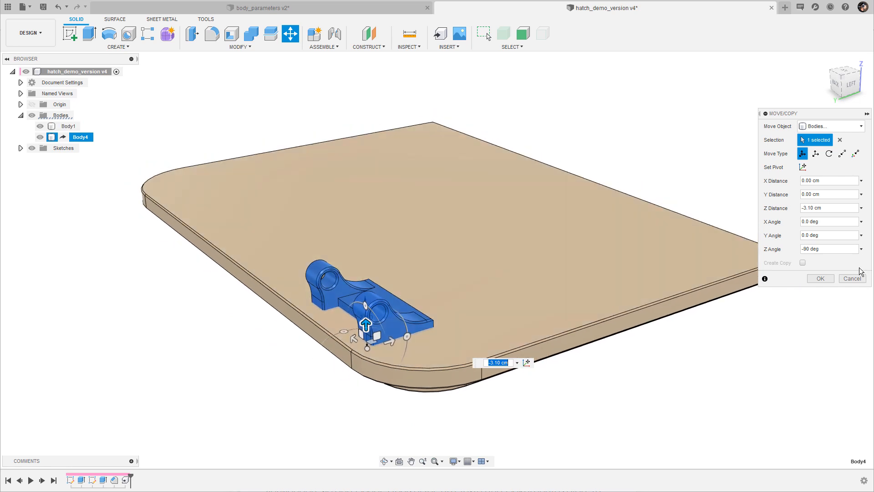
click(819, 279)
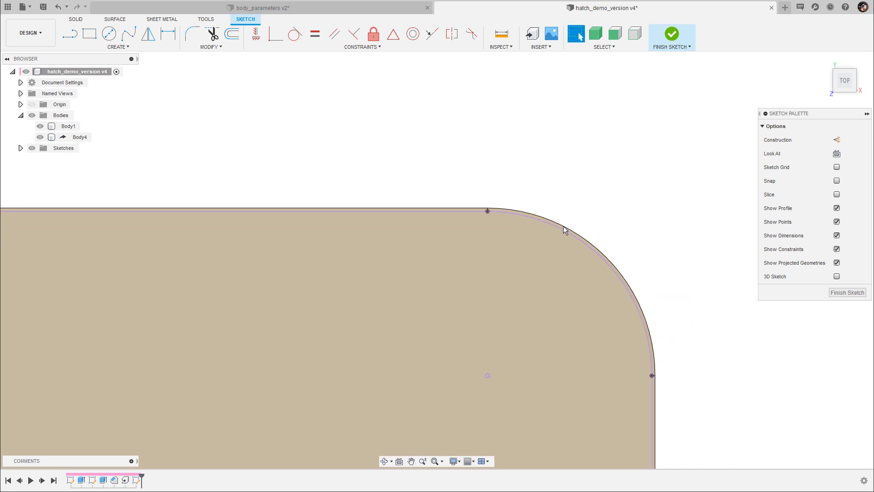
- Offset the hatch plate outline curves by -0.1 cm to trace an inner sketch line
click(555, 218)
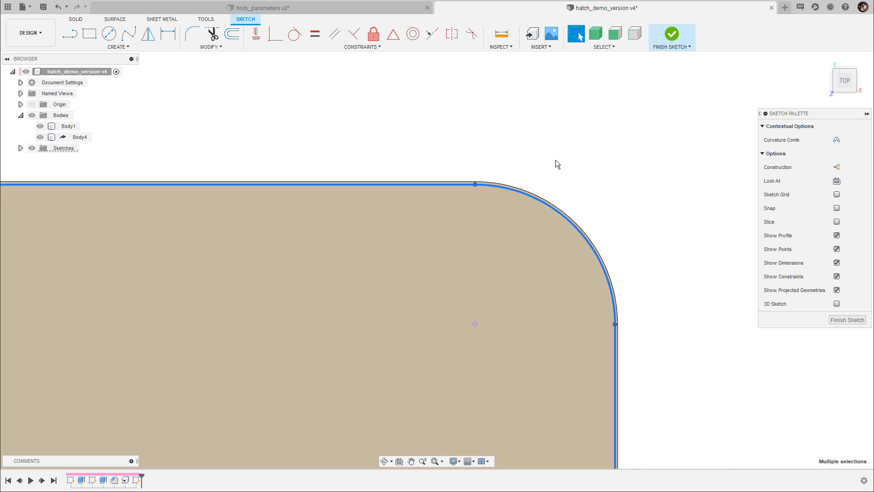
click(231, 34)
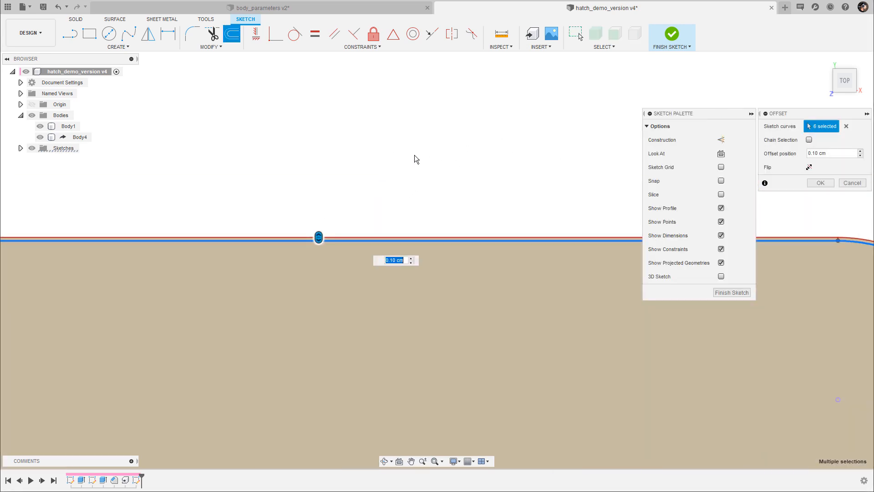
text(-0.1)
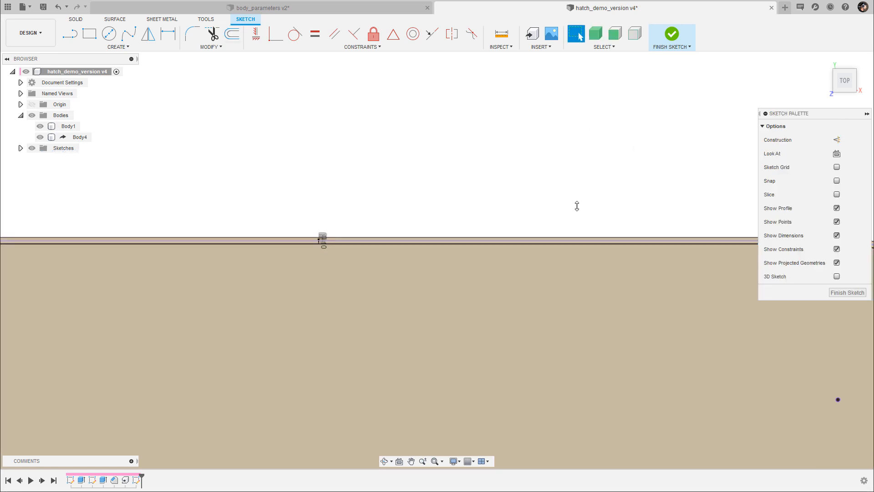
click(461, 226)
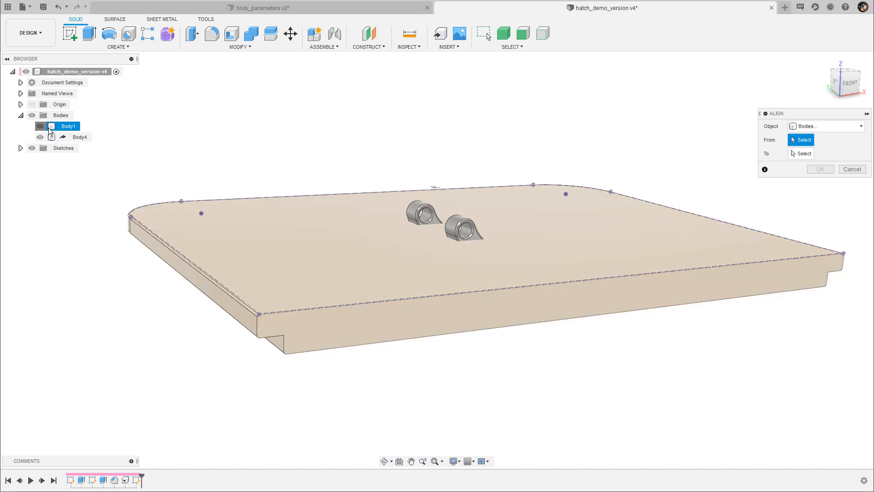
- Align the hinge body from its reference point to the sketch point on the plate edge
click(39, 126)
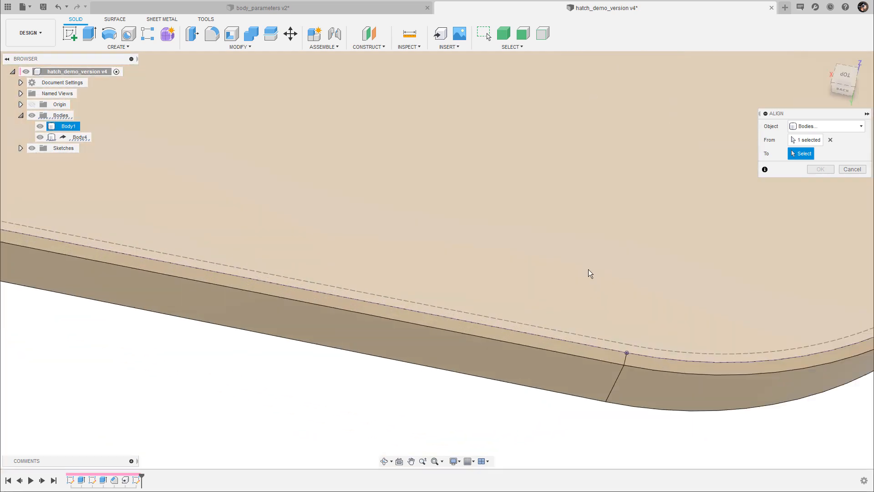
click(596, 334)
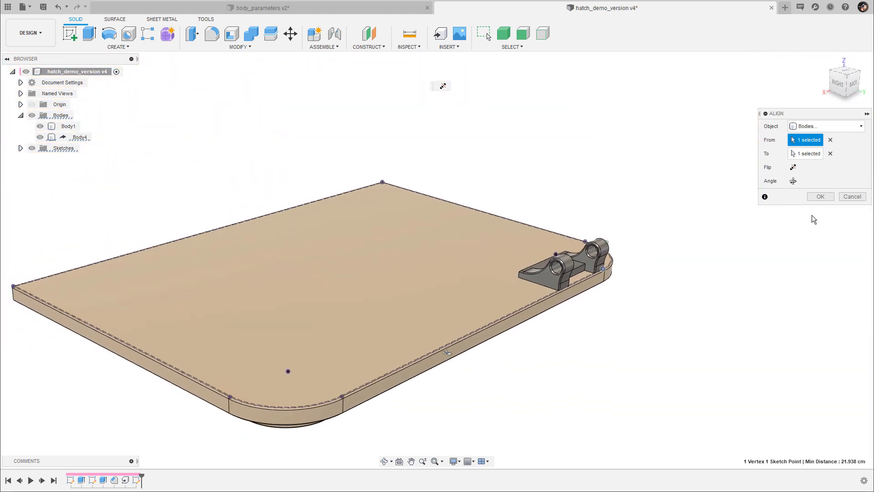
click(819, 197)
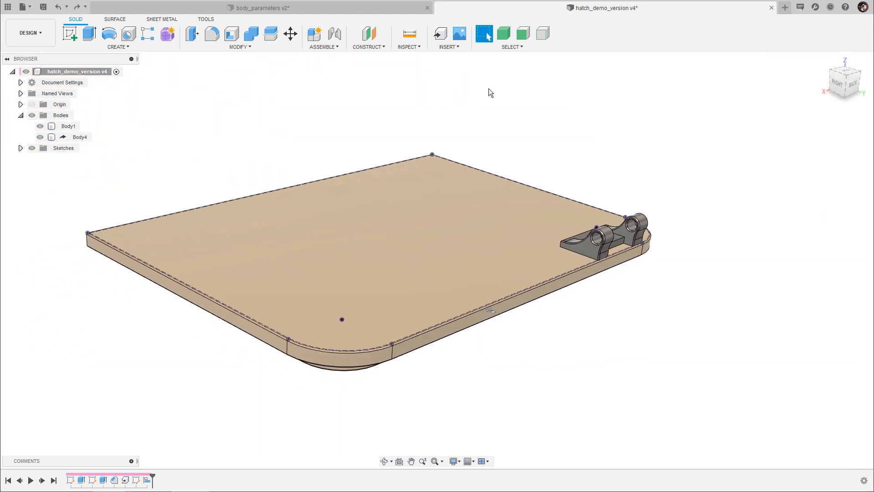
- Change the hatch_width parameter from 30 cm to 42 cm in the Parameters table
click(240, 36)
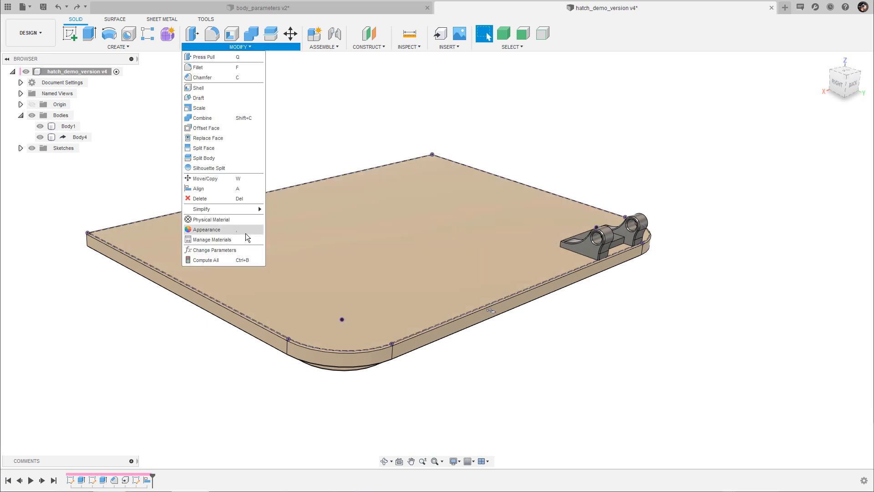
click(214, 250)
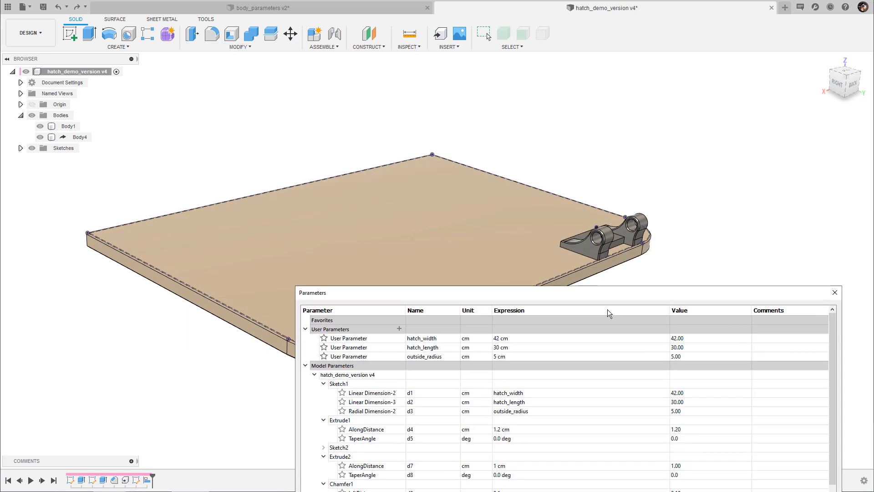
double_click(500, 395)
text(30)
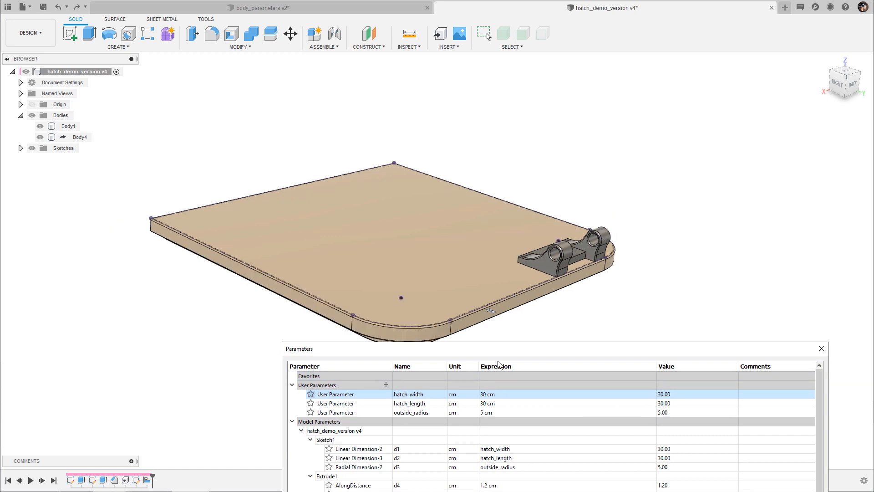
mouse_move(659, 264)
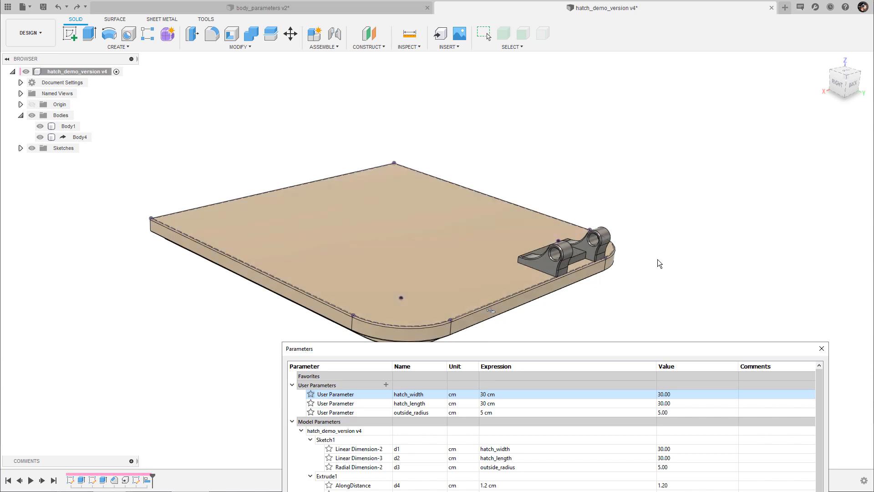
mouse_move(662, 266)
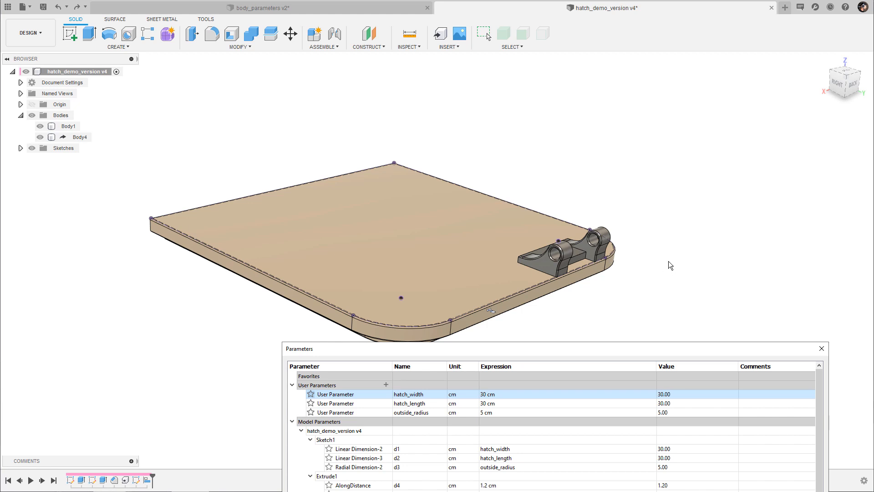
mouse_move(689, 185)
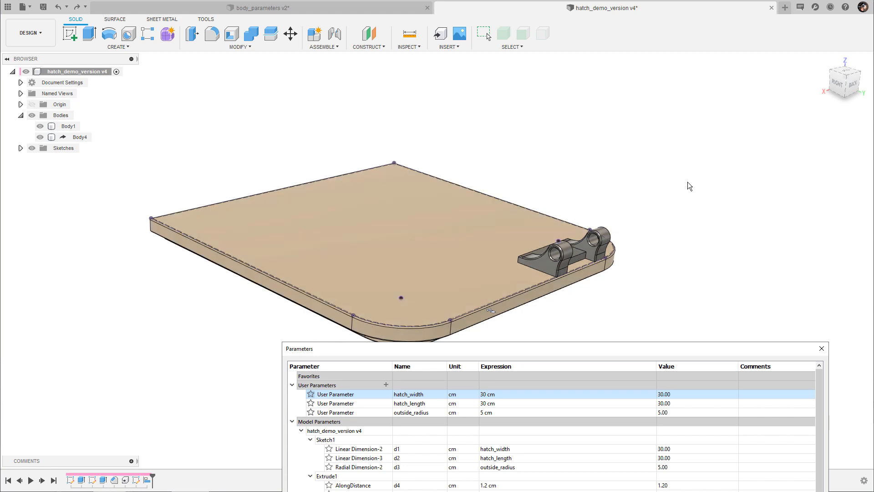
mouse_move(659, 162)
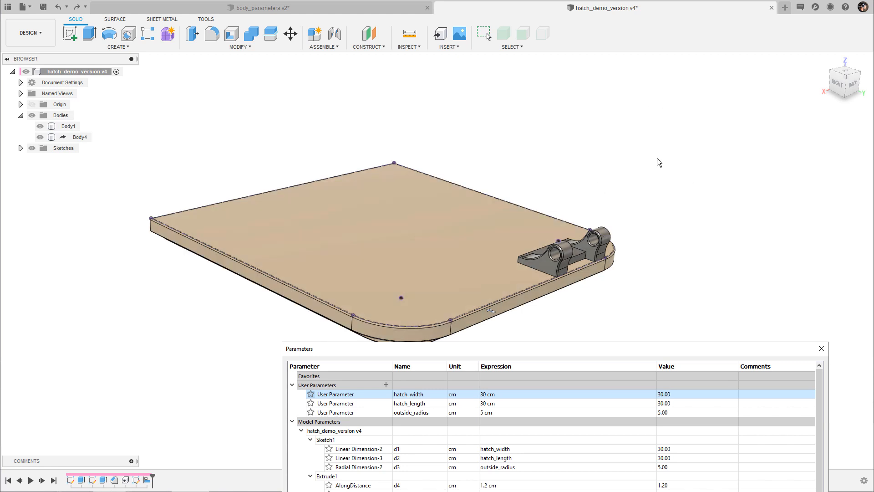
mouse_move(664, 166)
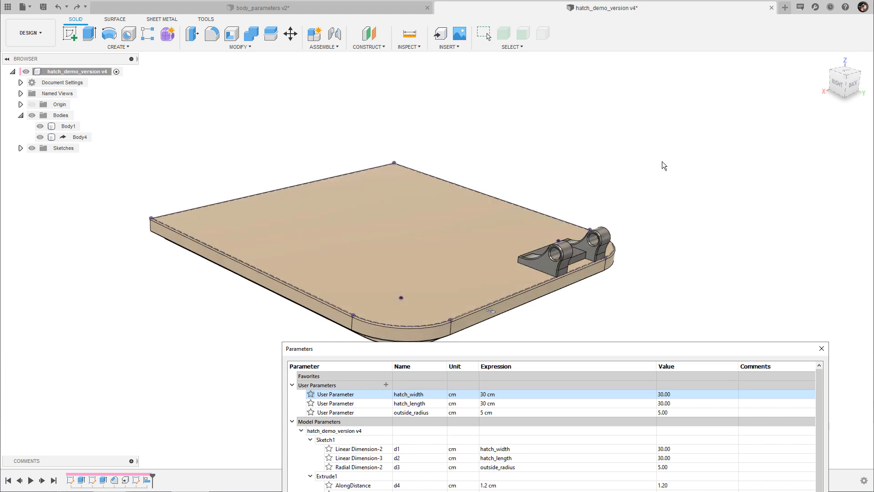
mouse_move(694, 313)
text(42)
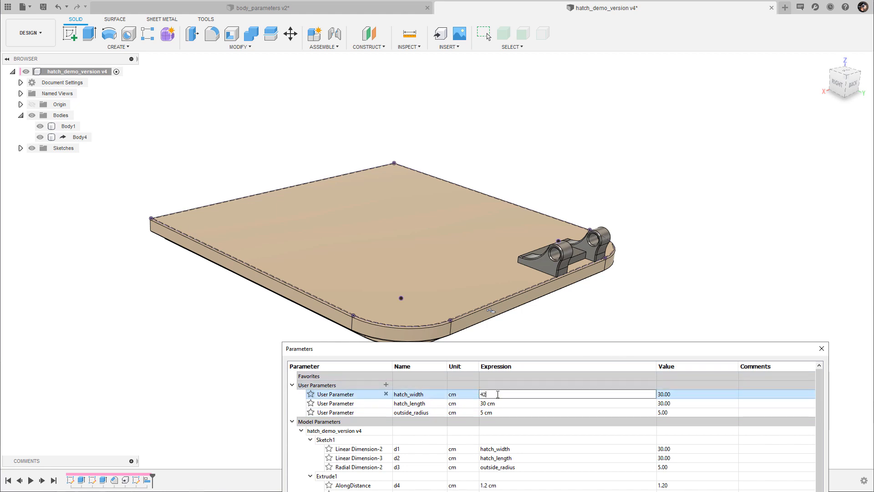
click(820, 348)
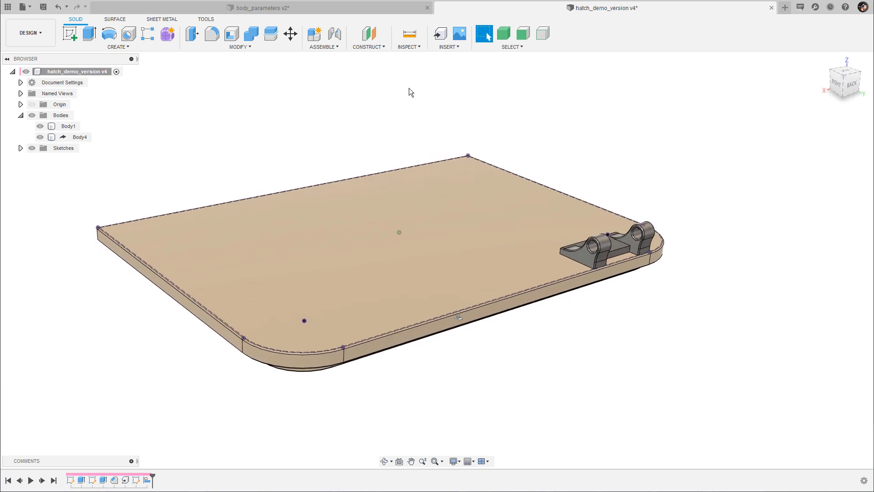
- Copy the hinge Body4, move the copy along the hatch edge and hide the original
click(80, 137)
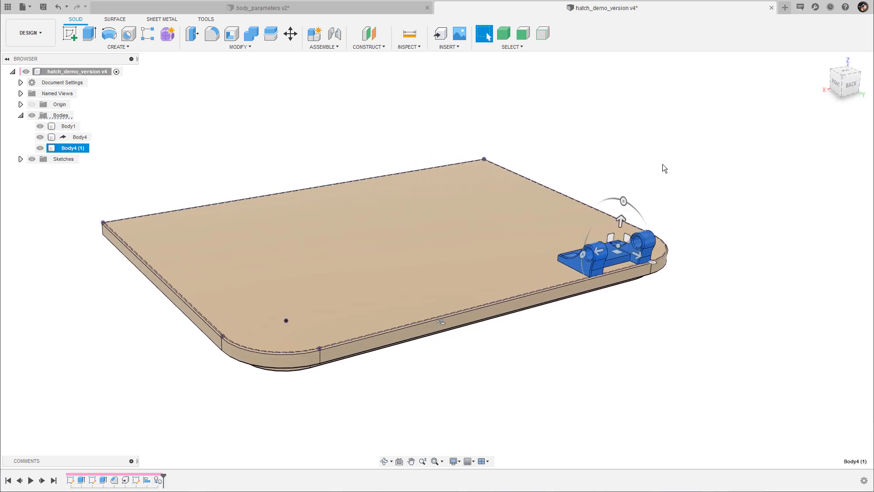
click(290, 33)
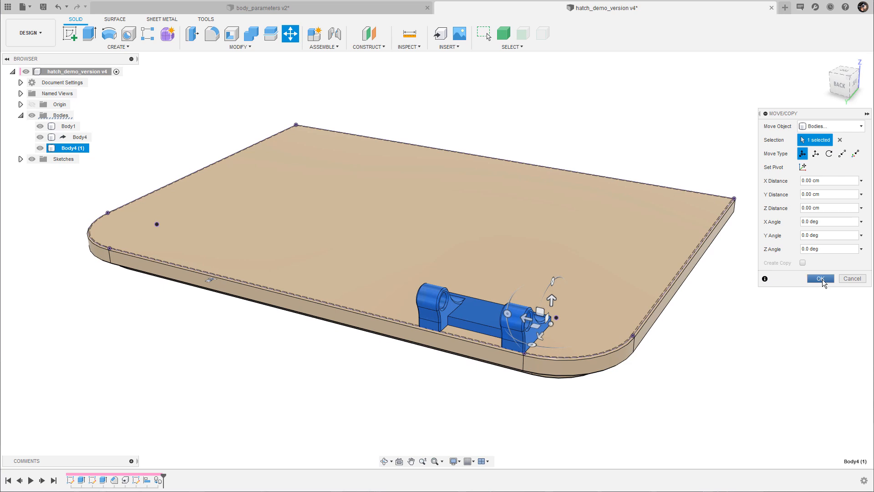
click(819, 279)
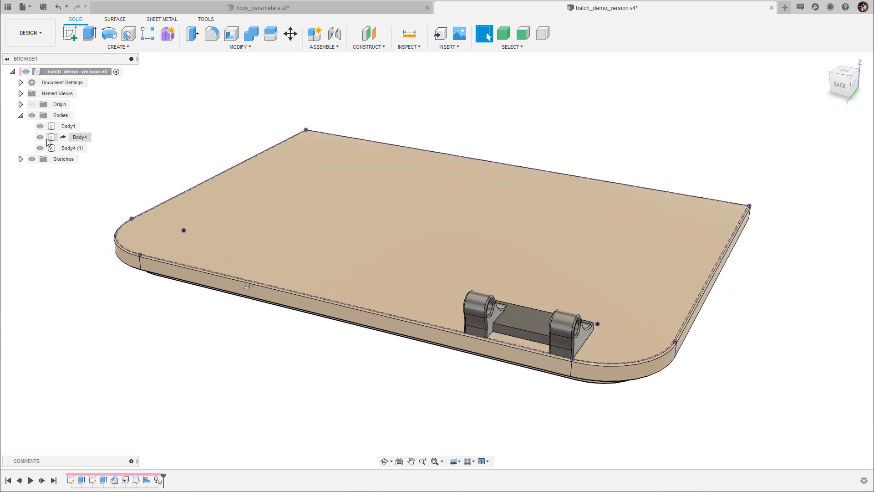
click(68, 126)
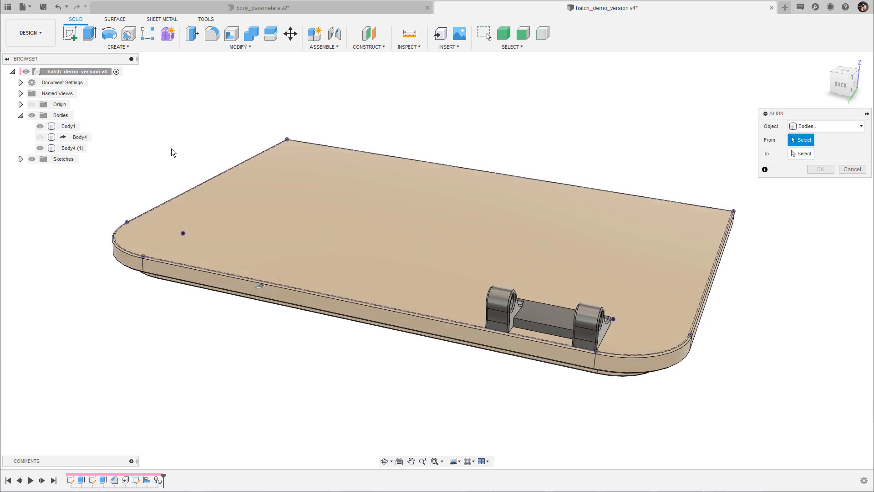
- Align the copied hinge to the sketch vertex near the opposite corner of the hatch edge
click(39, 125)
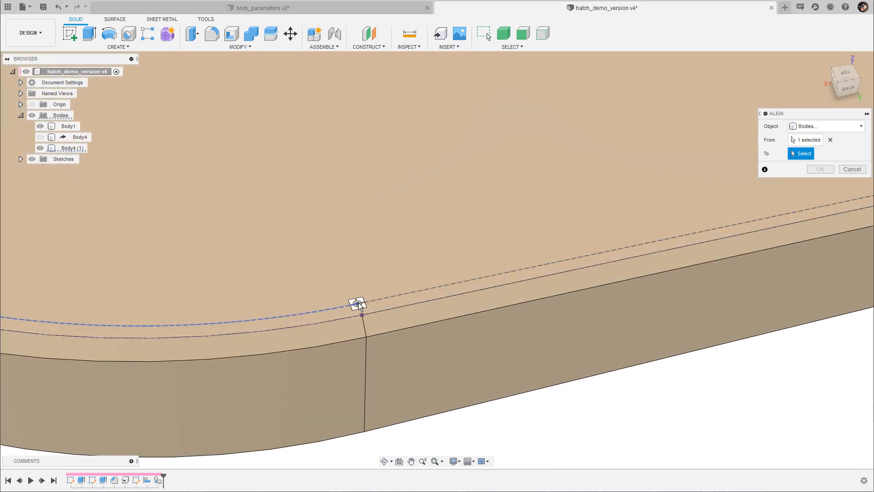
click(357, 310)
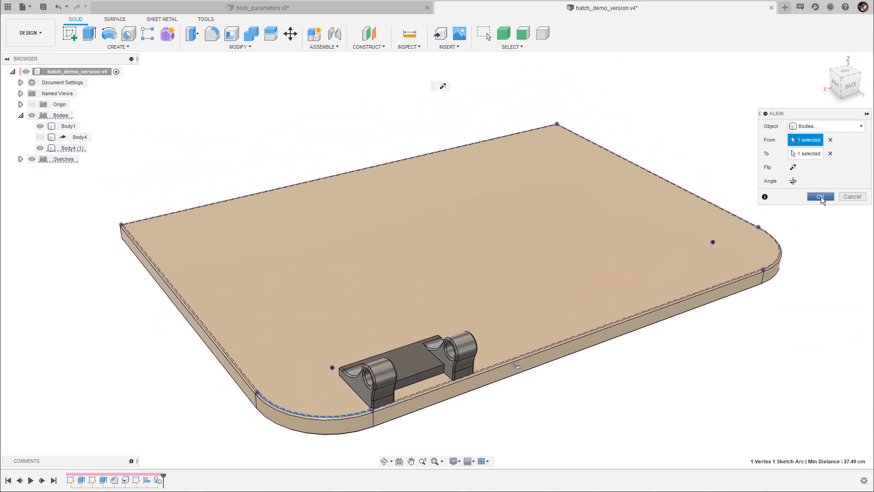
click(819, 197)
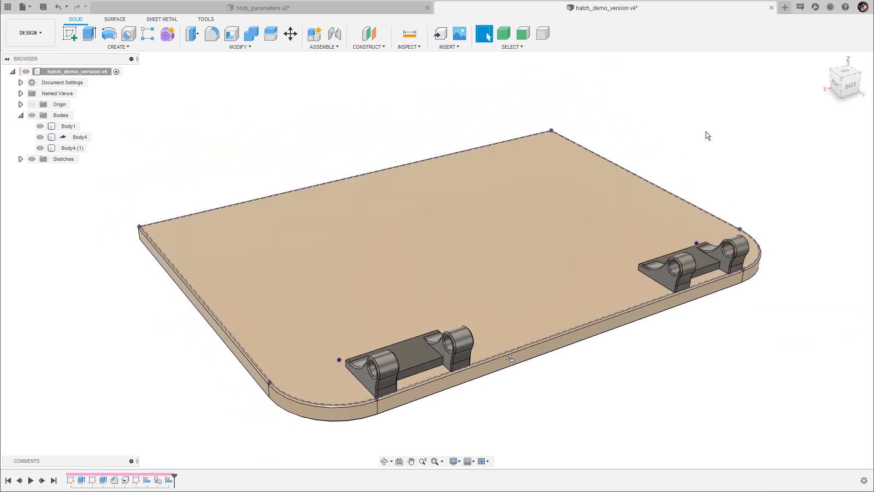
- Test hatch_width at 25 cm to check the hinges follow, then restore it to 42 cm
click(239, 35)
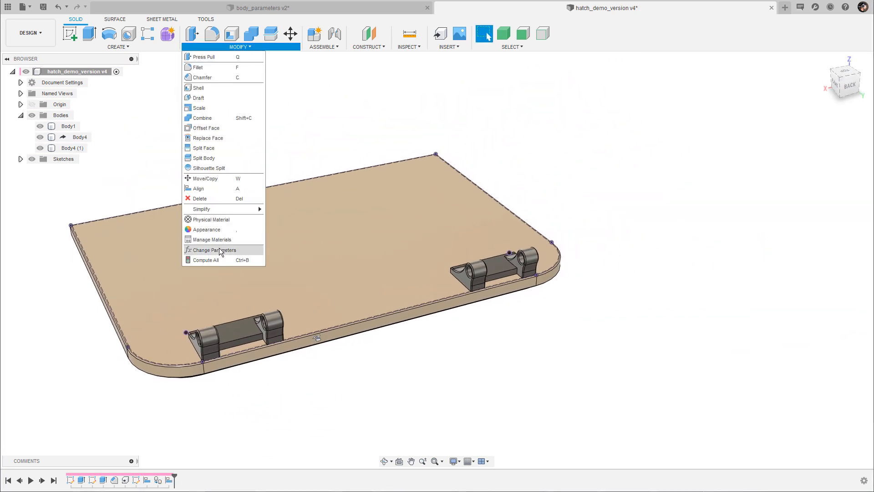
click(212, 249)
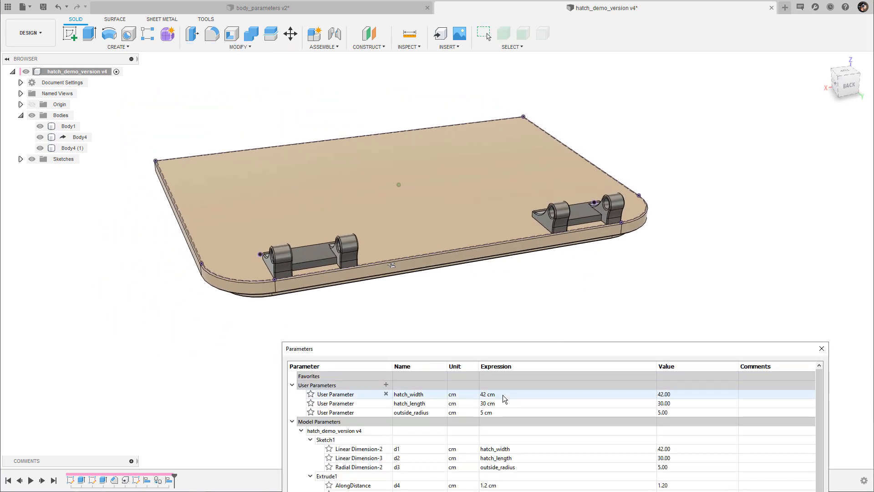
double_click(487, 395)
text(25)
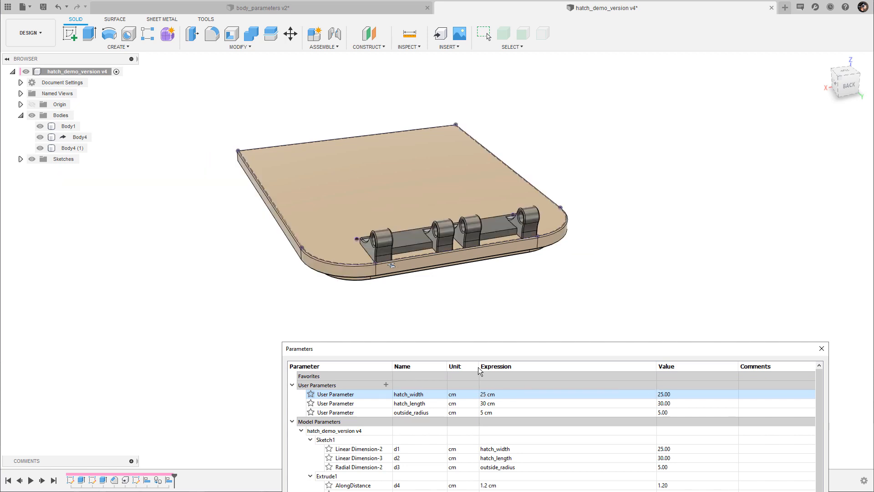
double_click(487, 394)
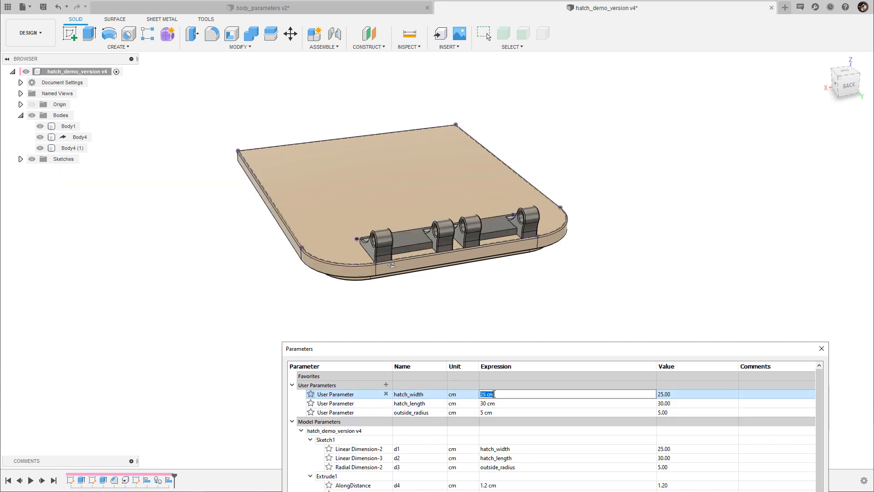
text(42)
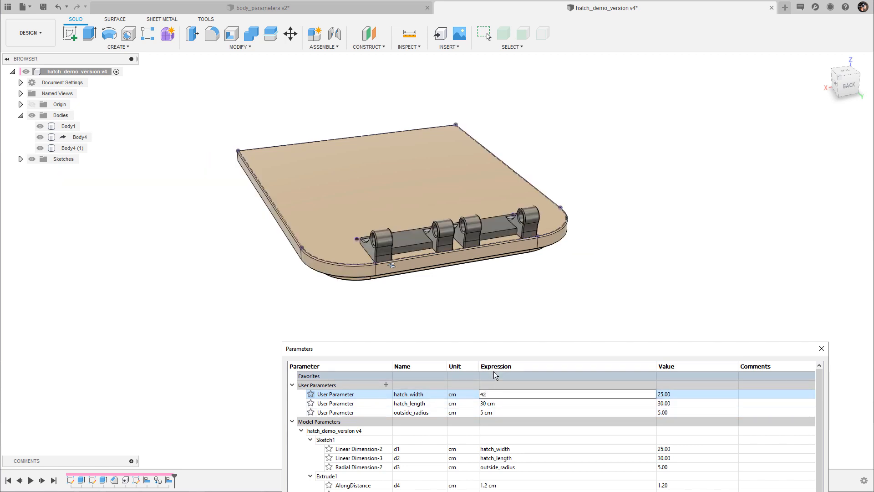
key(Return)
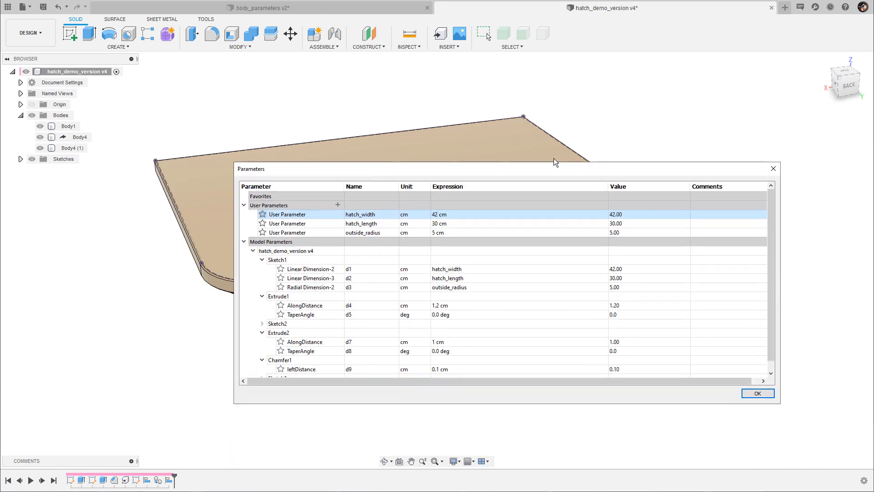
- Close the parameters table and review the Body4 and Body4 (1) hinge bodies in the Browser
click(756, 393)
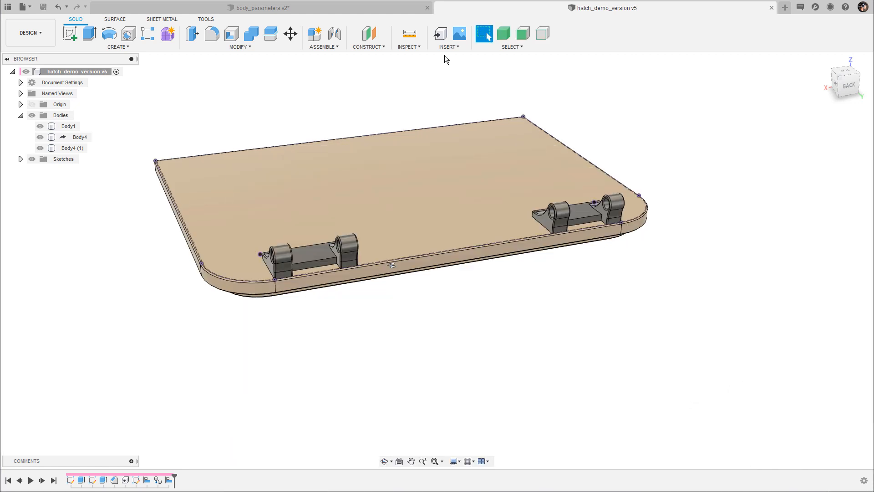
mouse_move(690, 196)
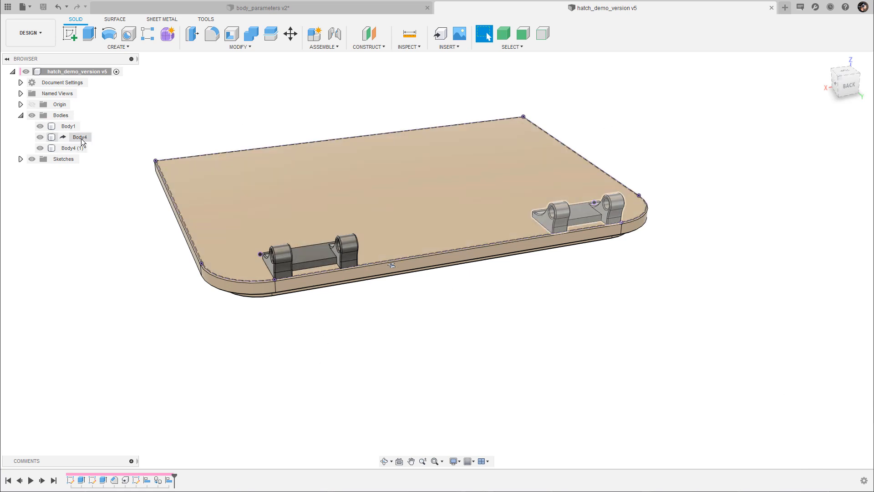
click(80, 137)
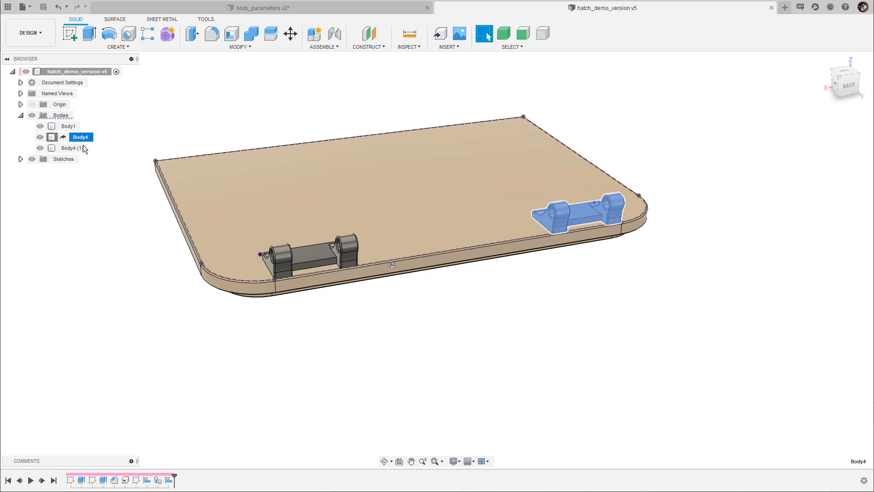
click(68, 147)
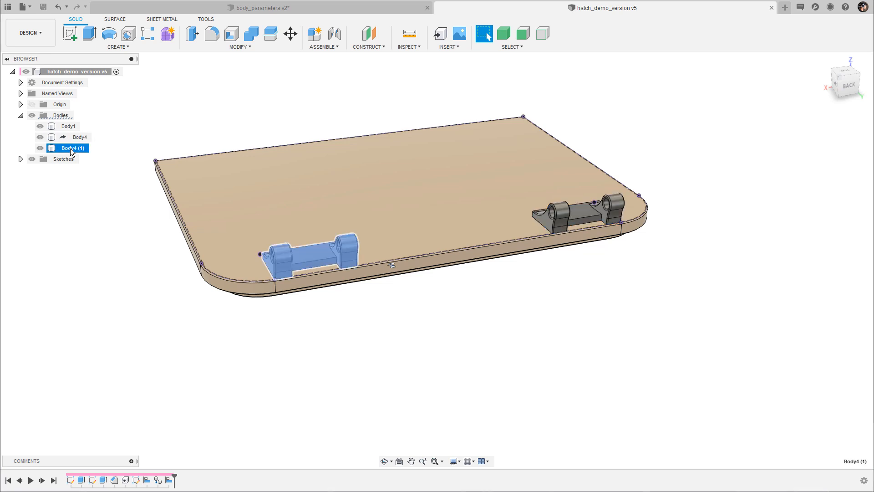
click(80, 136)
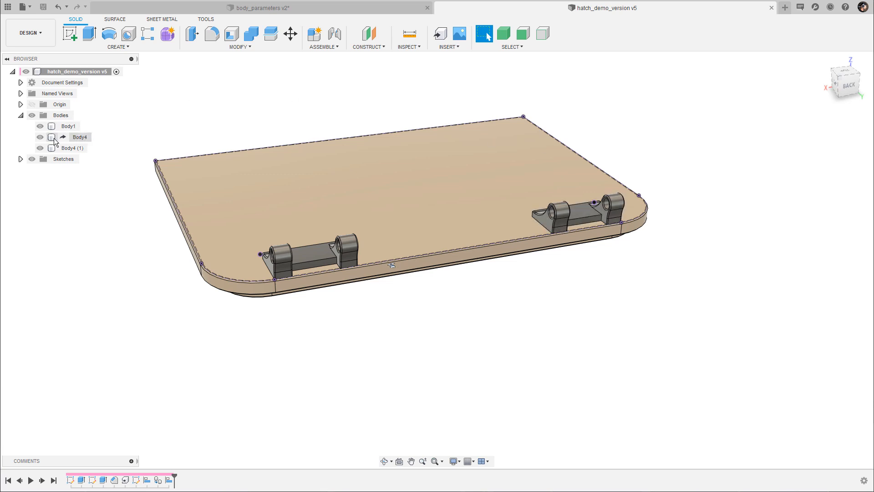
- Open the source design of the linked hinge Body4 from its context menu
right_click(79, 137)
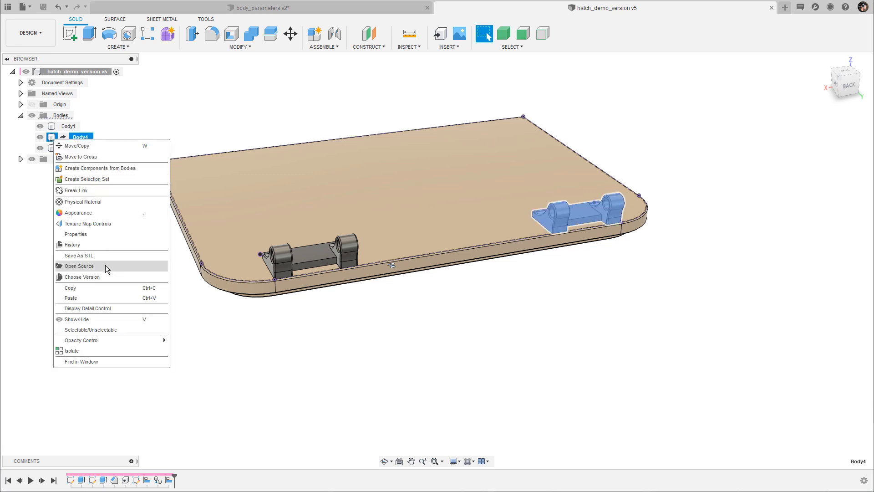
click(79, 266)
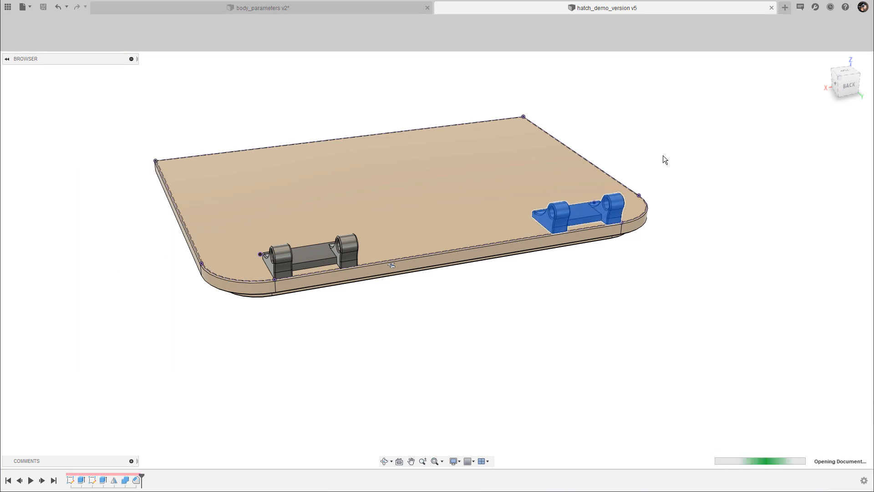
- View the hinge design from the front with the camera set to orthographic projection
click(784, 7)
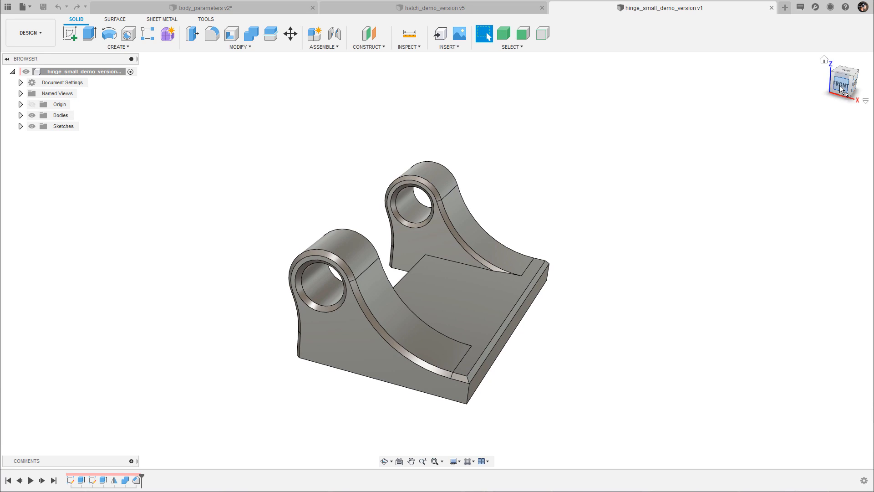
click(844, 80)
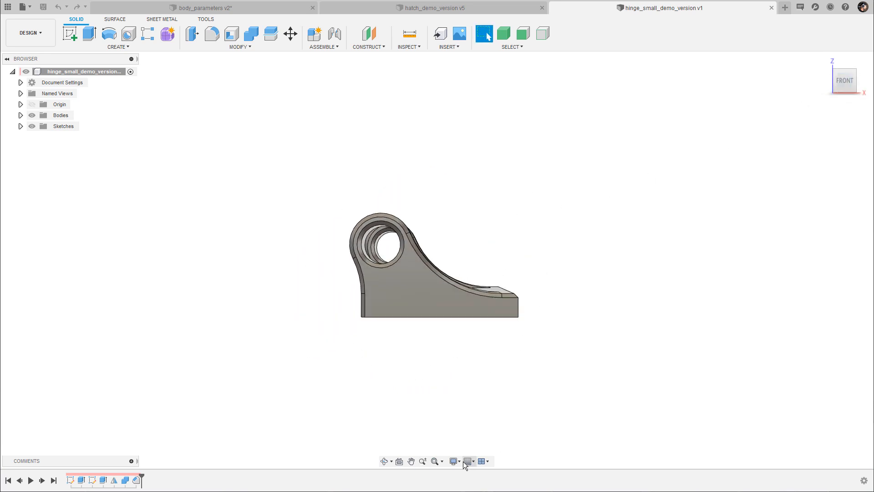
click(454, 461)
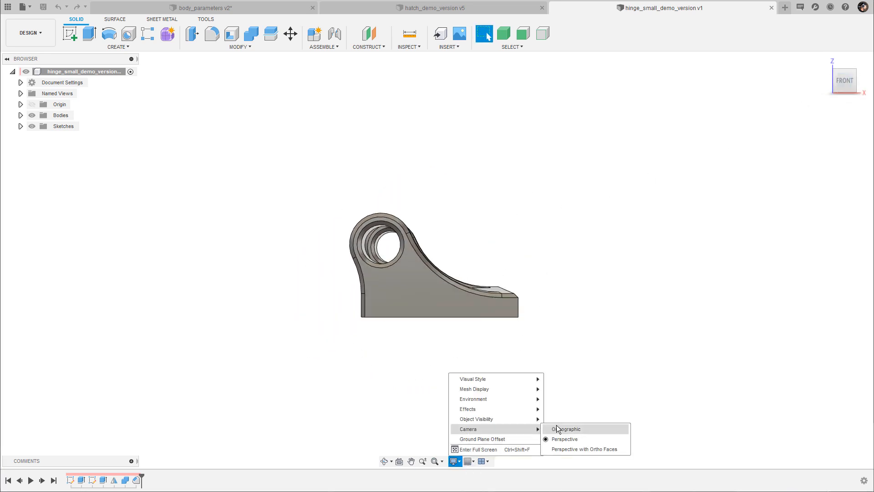
click(567, 429)
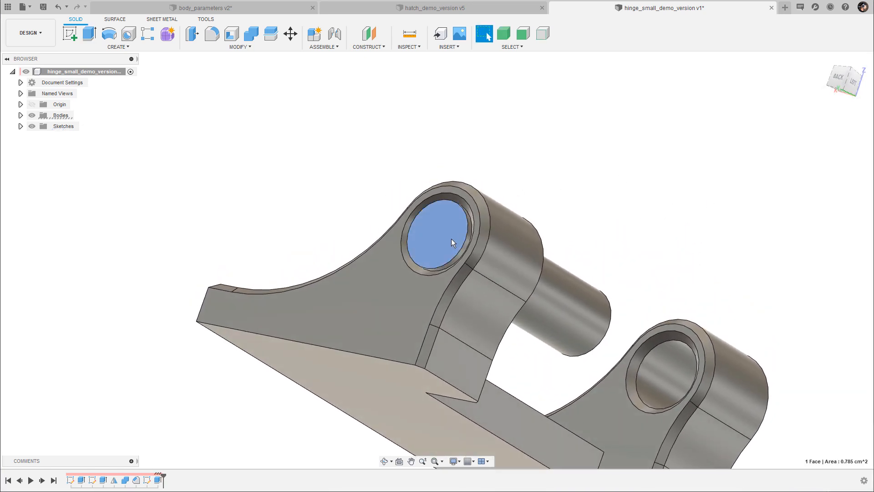
- Offset the knuckle's hole circle by 0.30 to form the pin profile for a 0.5 cm extrusion
click(438, 243)
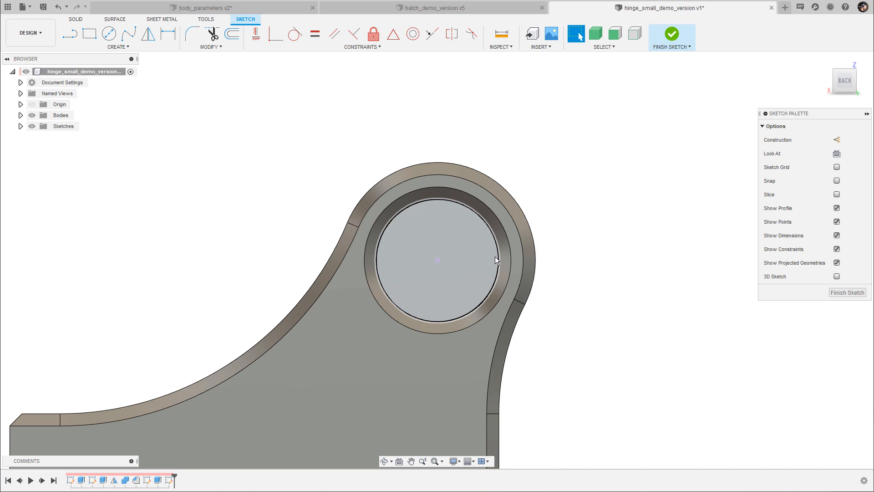
click(230, 34)
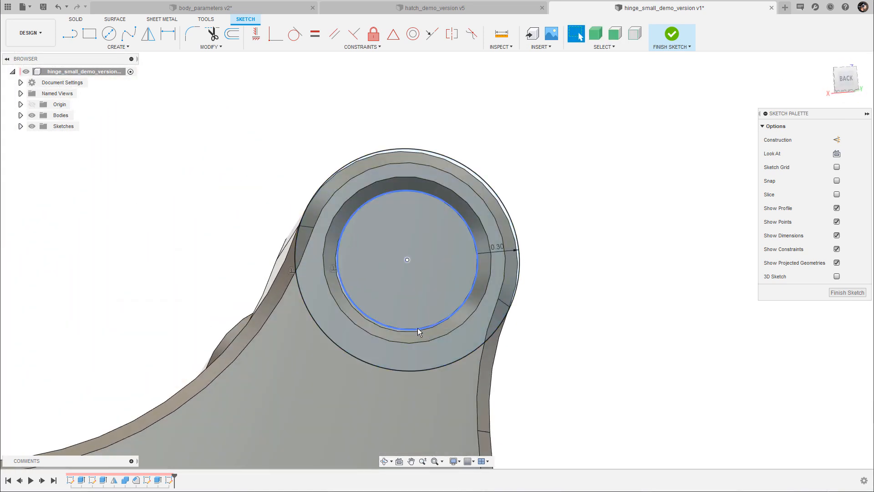
click(417, 333)
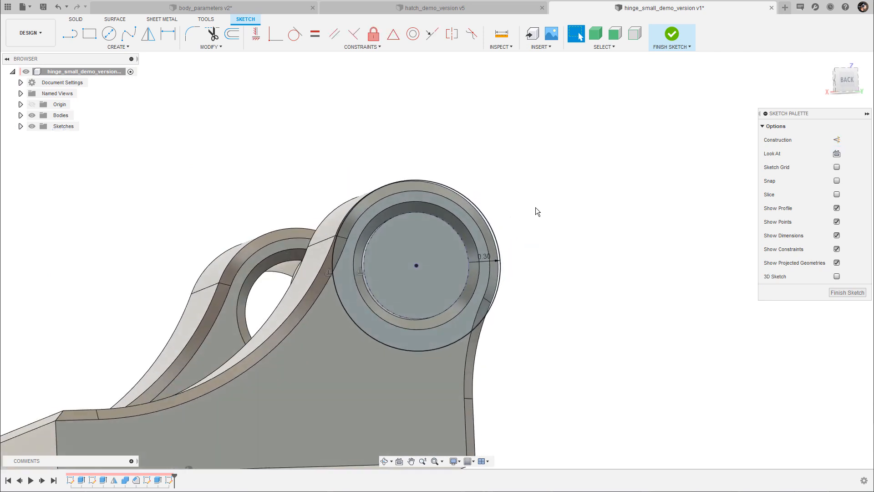
click(415, 268)
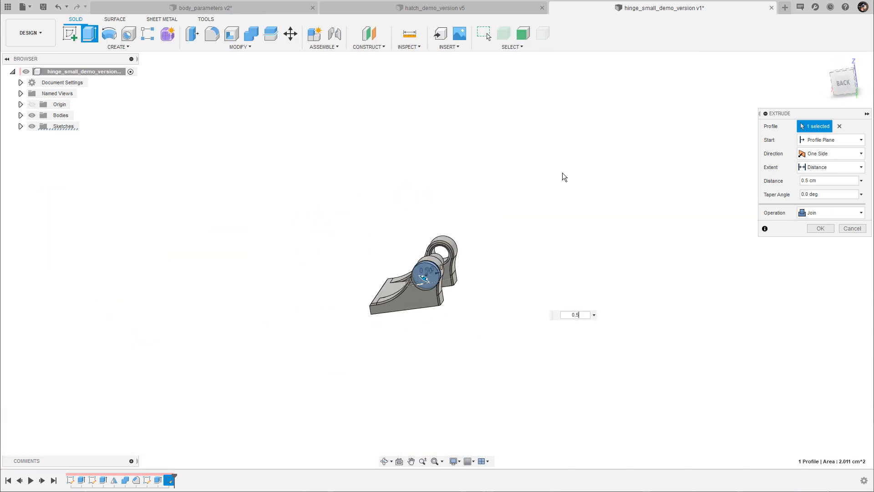
- Extrude the pin 0.5 cm, then mirror the three pin features across the mid plane
click(820, 228)
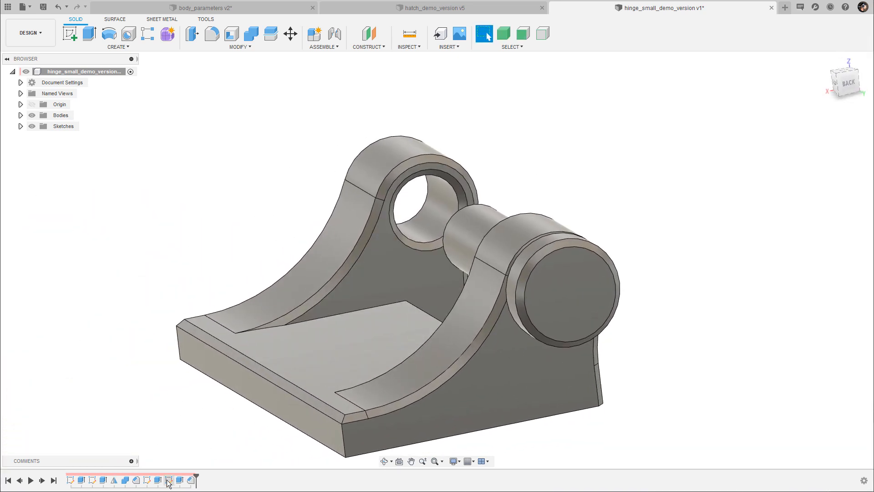
click(168, 480)
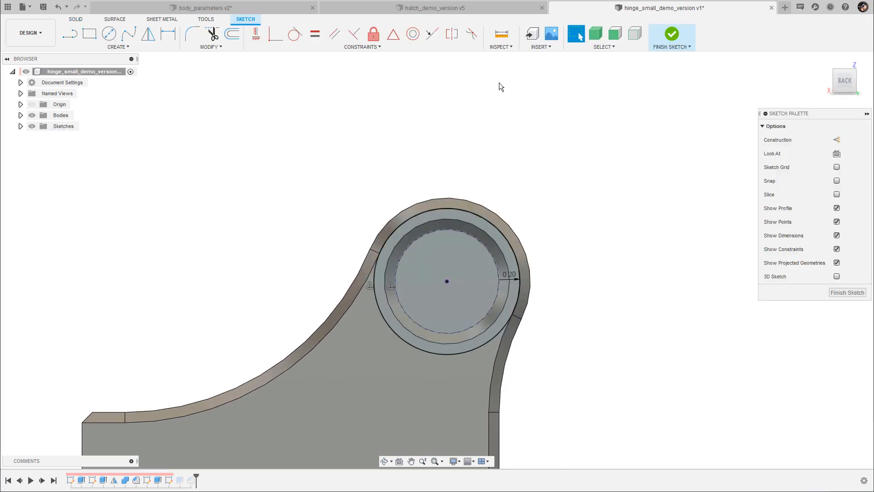
click(671, 35)
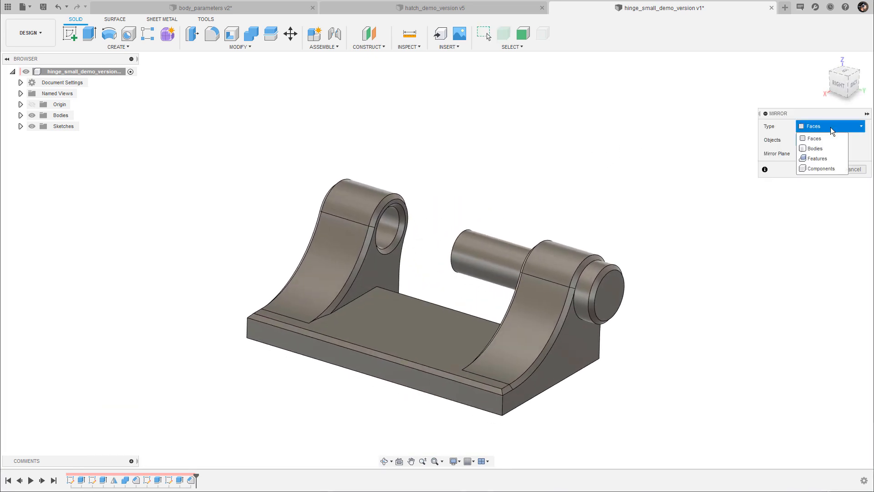
click(818, 157)
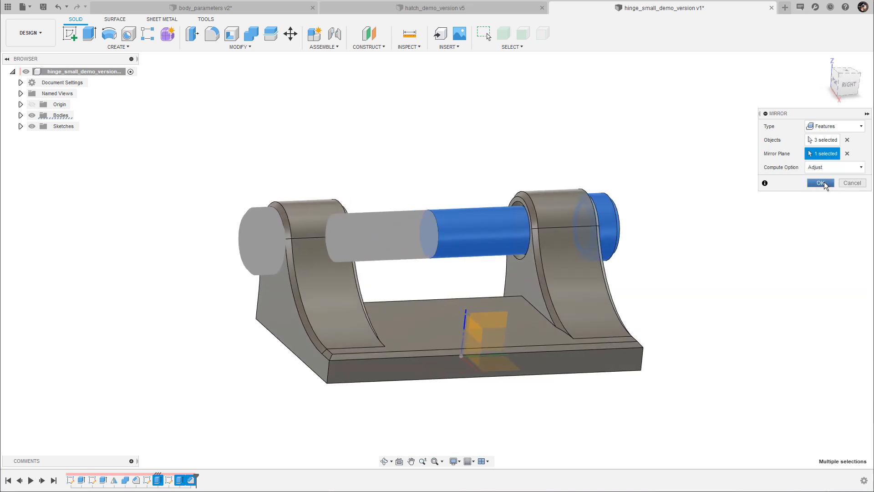
click(820, 183)
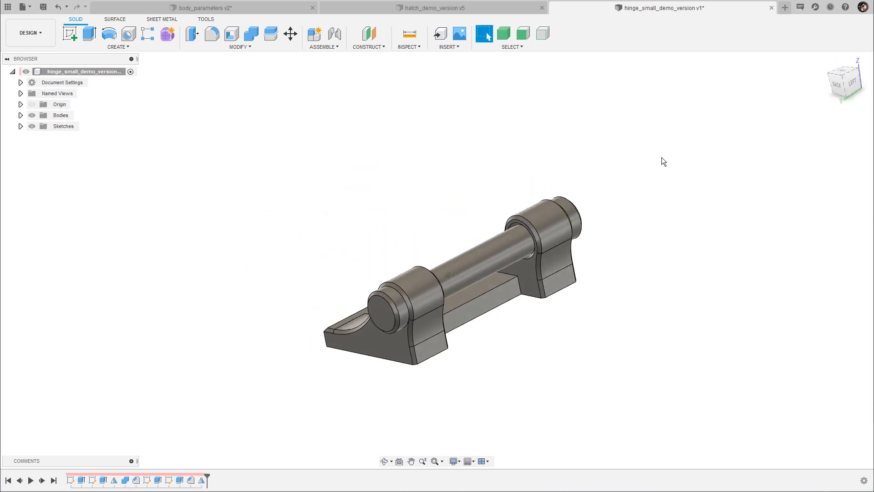
- Save the hinge as version 2 and switch to the hatch_demo_version design
click(42, 6)
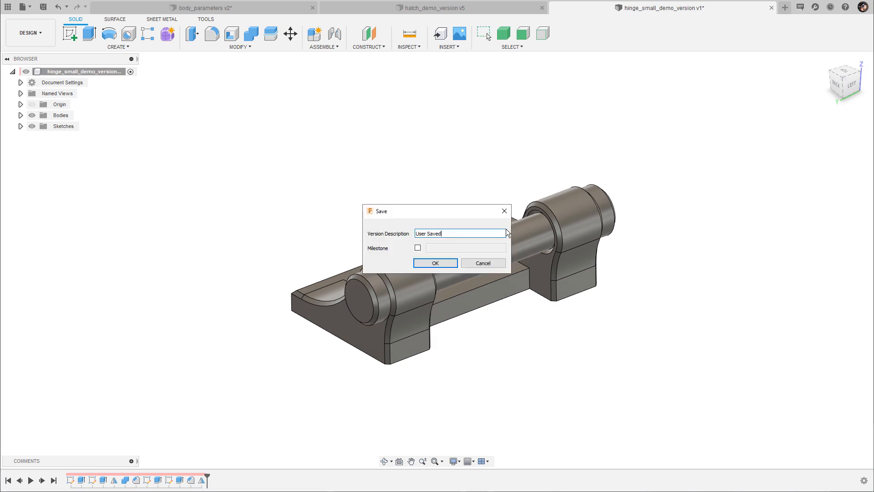
click(435, 262)
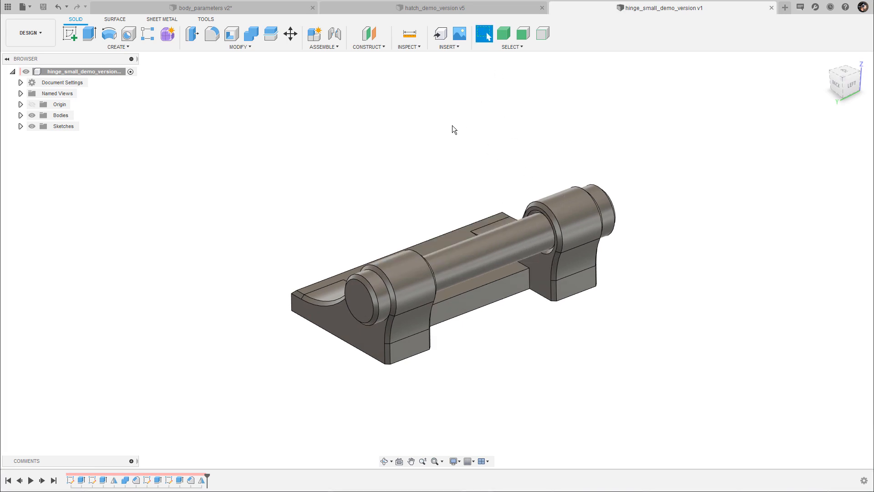
click(439, 9)
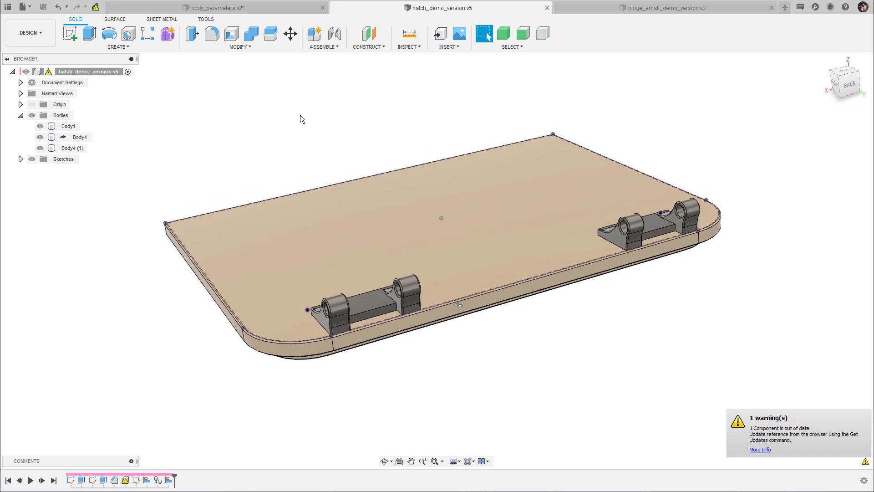
mouse_move(95, 7)
text(30)
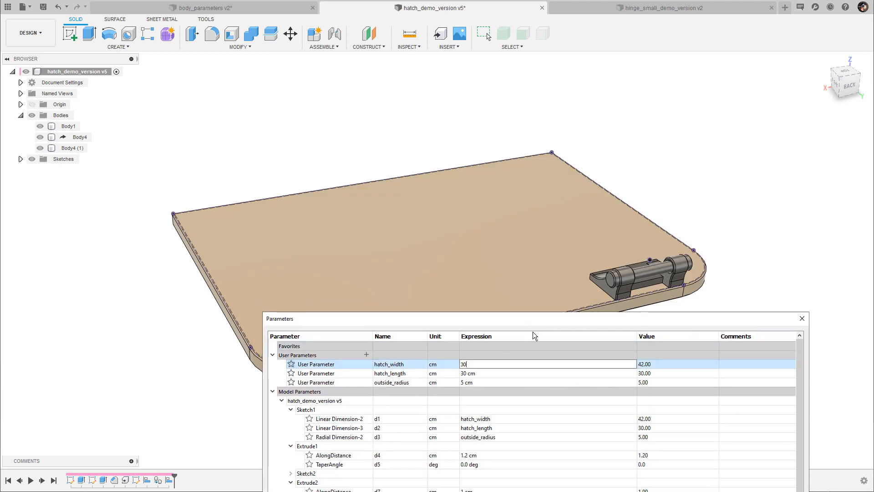
- Set hatch_width to 30 and hatch_length to 60 in Change Parameters
key(Return)
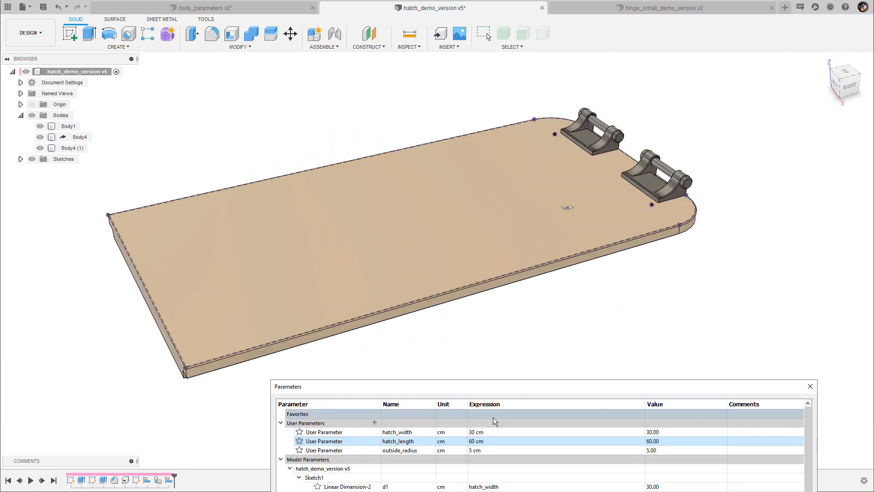
click(809, 386)
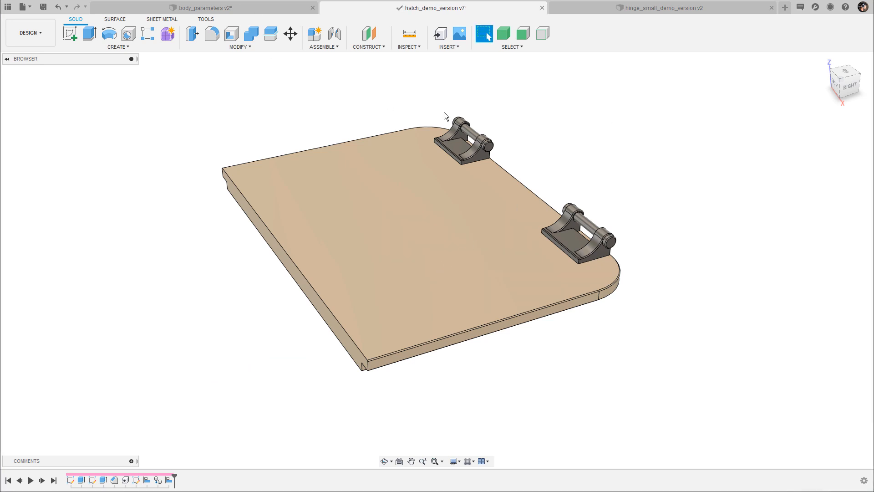
- Create a new empty component in body_parameters and show the Data Panel
click(203, 8)
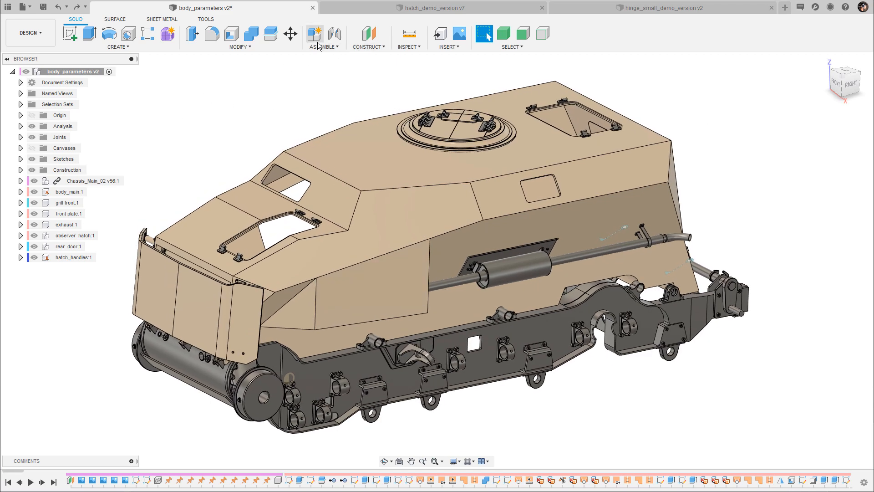
click(314, 34)
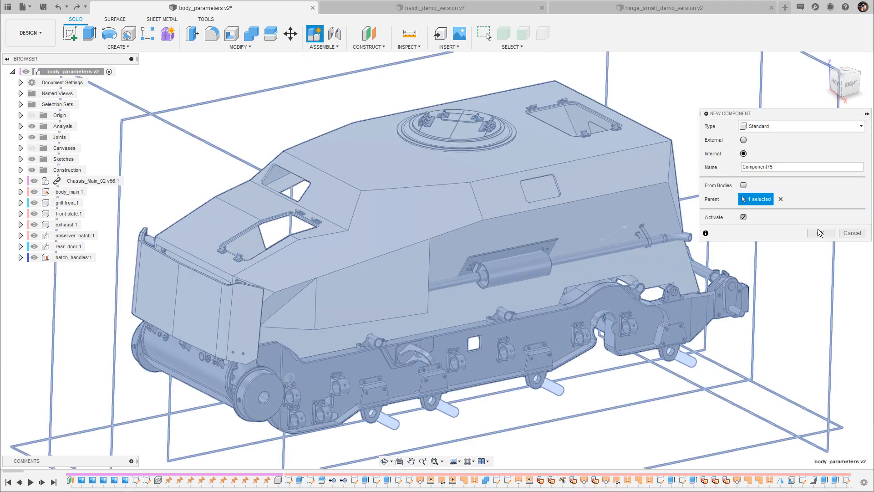
click(819, 232)
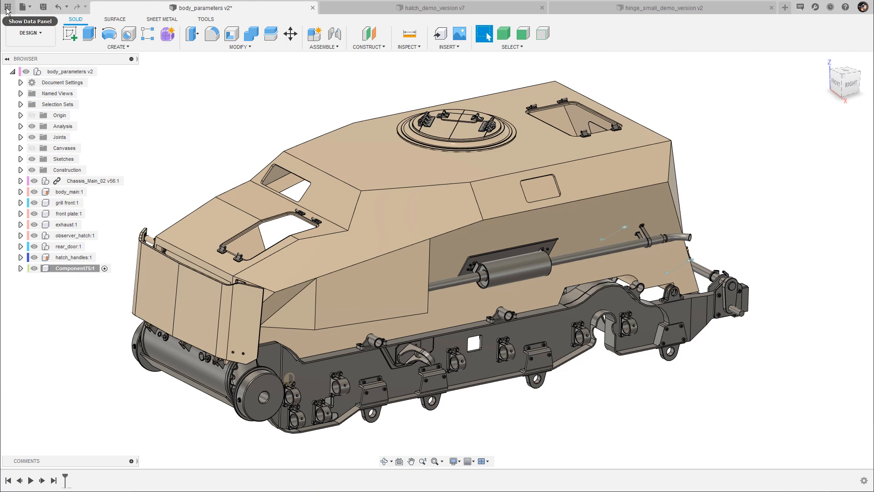
click(6, 7)
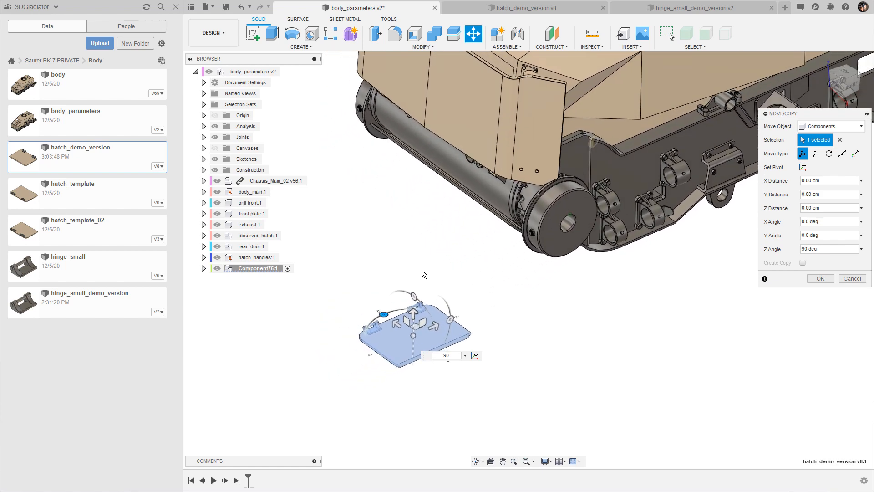
- Insert hatch_demo_version with Z Angle 90° and seat it in the body's opening
click(855, 153)
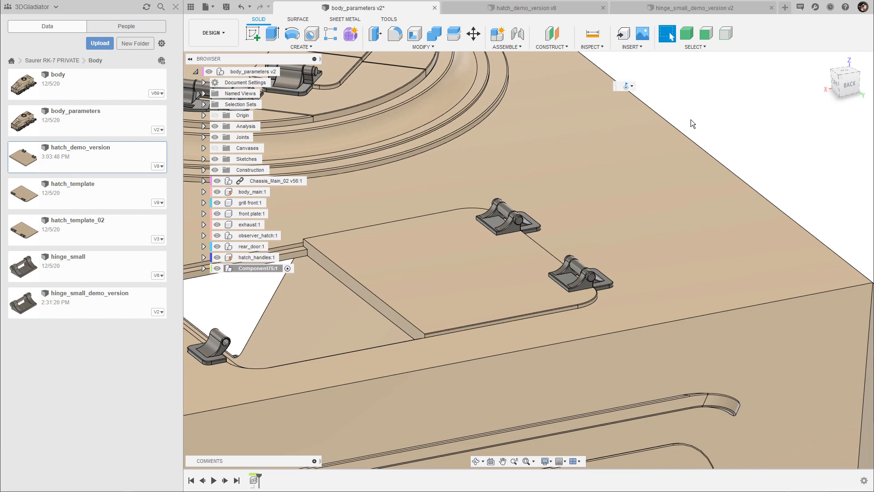
click(518, 34)
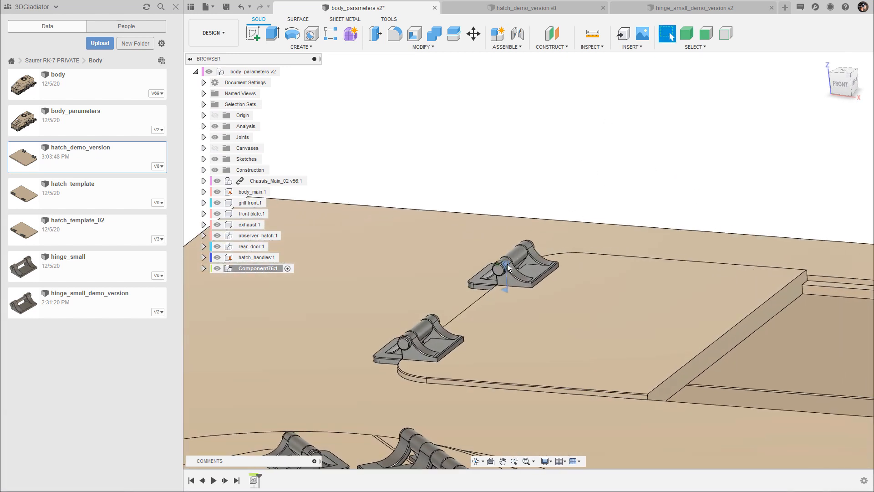
- Enable minimum and maximum rotation limits on the hatch's revolute joint
right_click(505, 267)
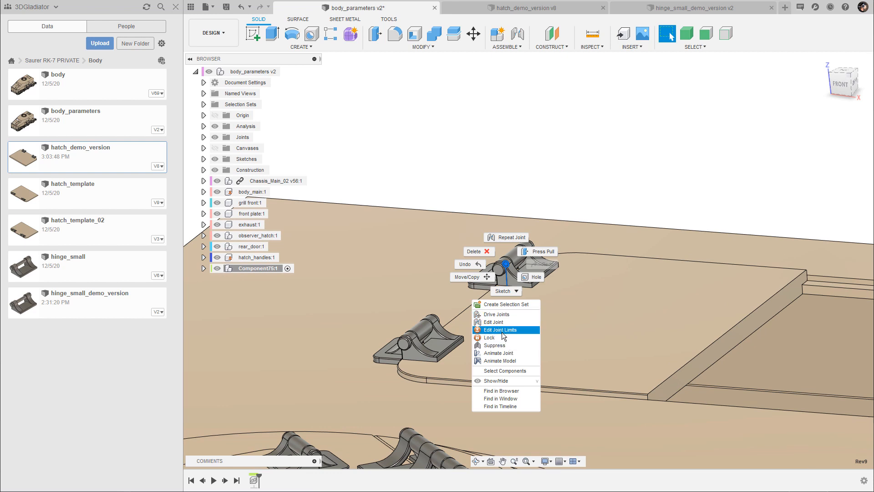
click(499, 330)
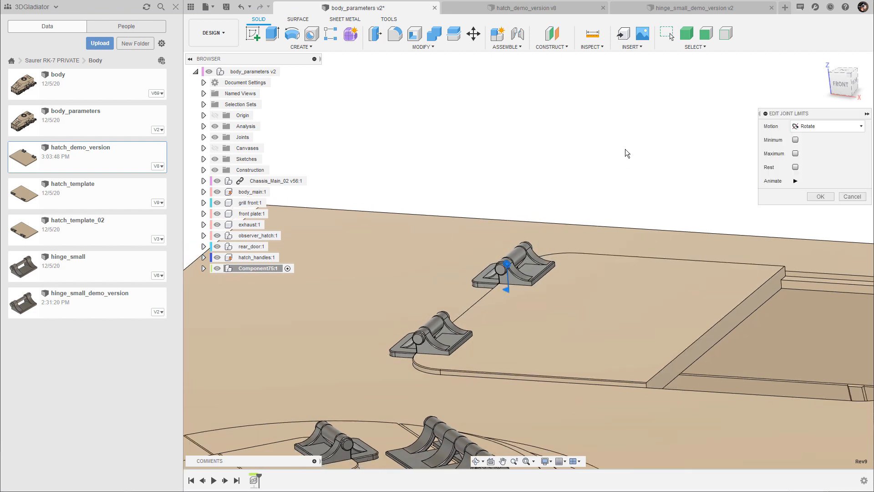
click(796, 139)
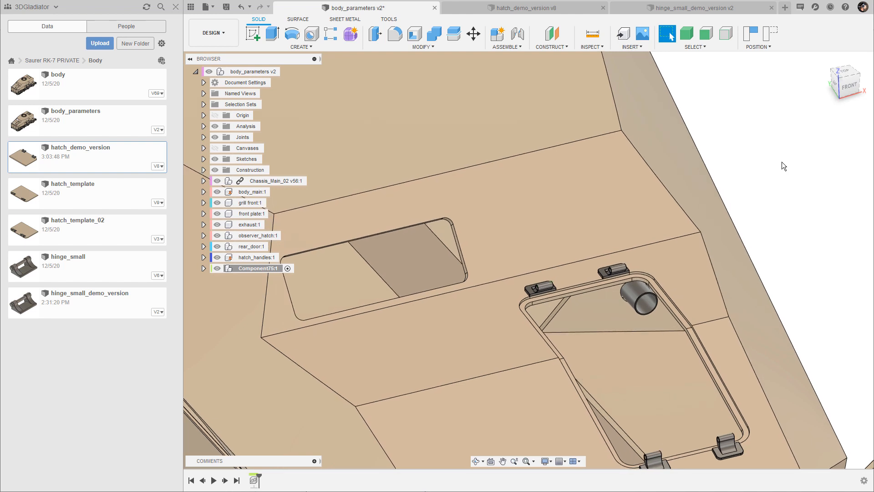
mouse_move(693, 215)
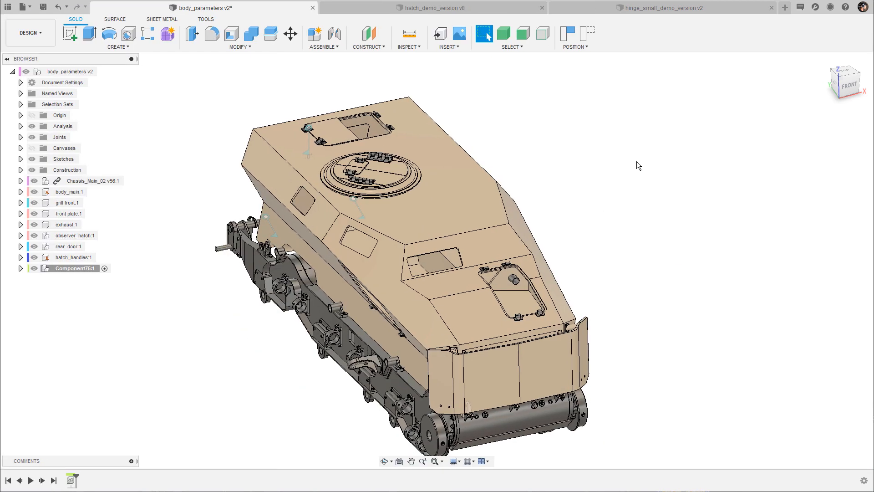
mouse_move(664, 143)
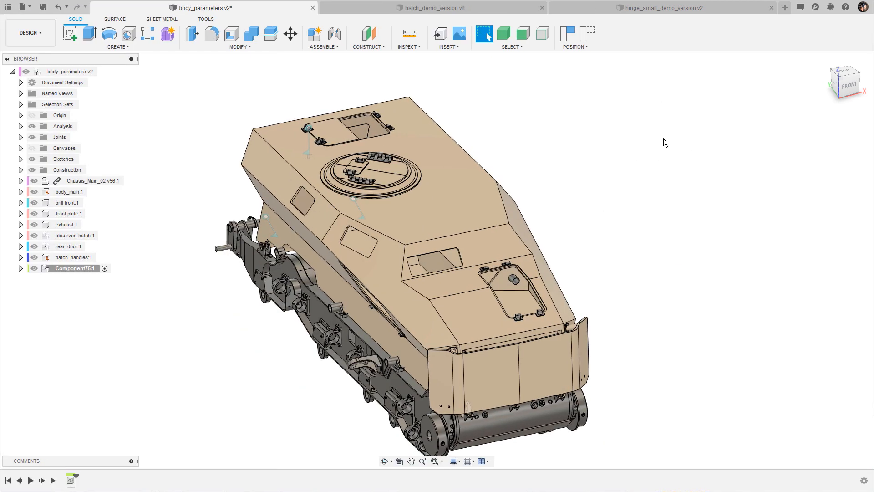
mouse_move(663, 144)
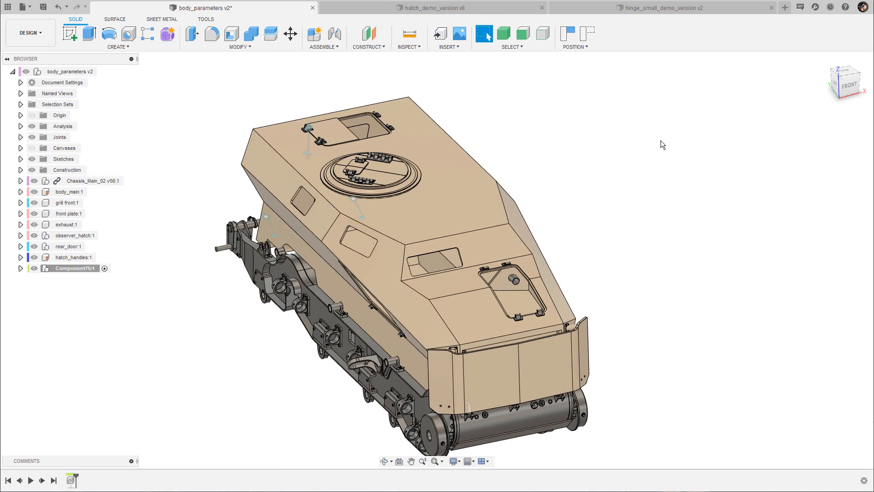
mouse_move(679, 226)
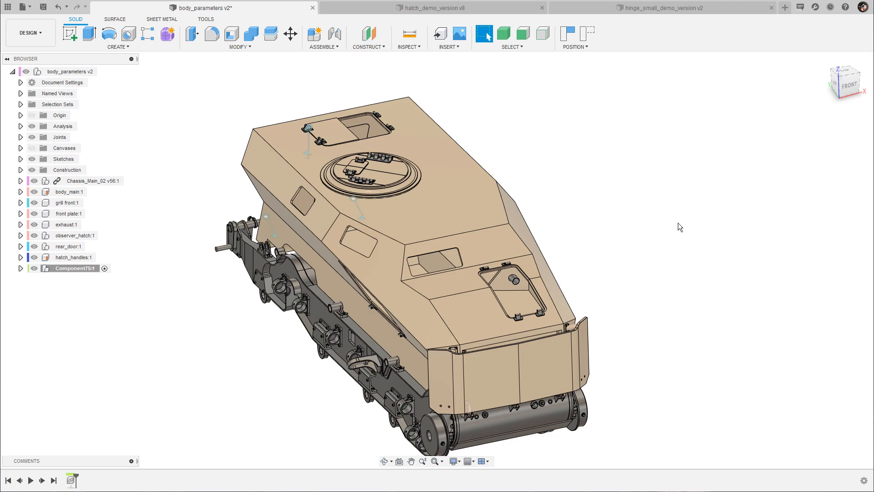